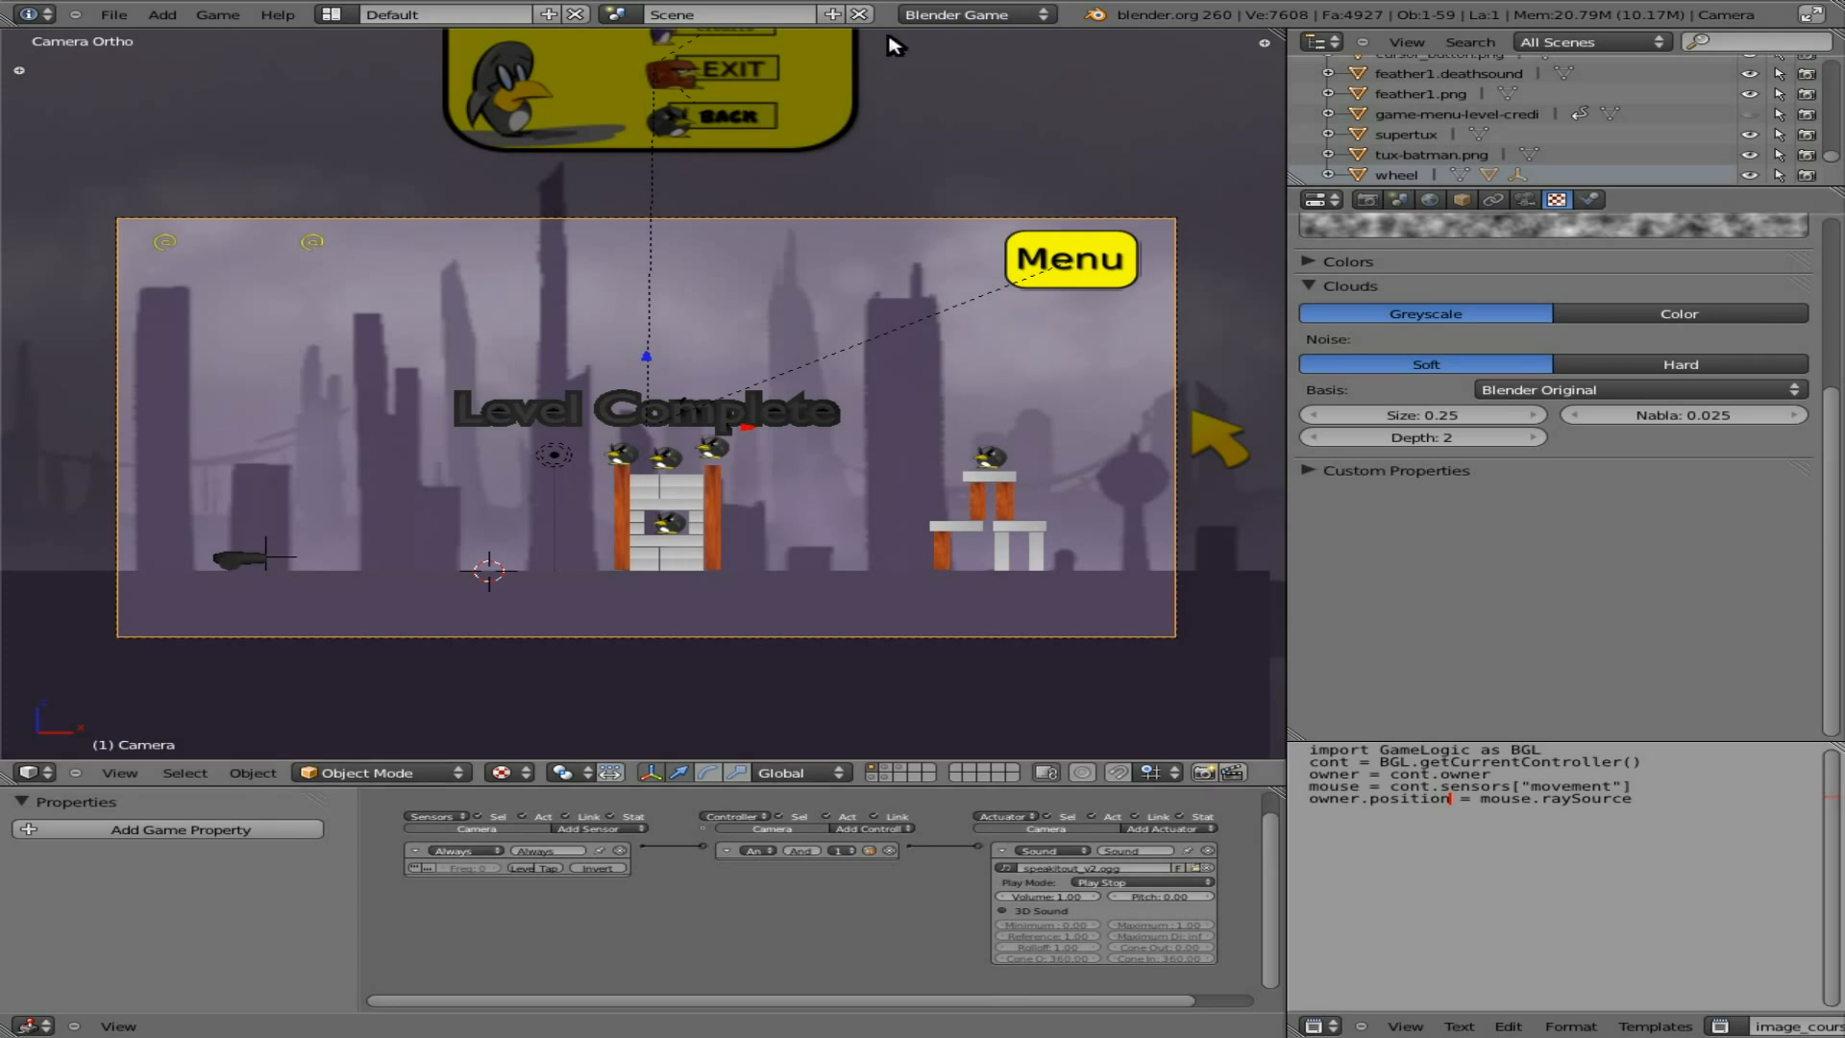
mouse_move(753, 7)
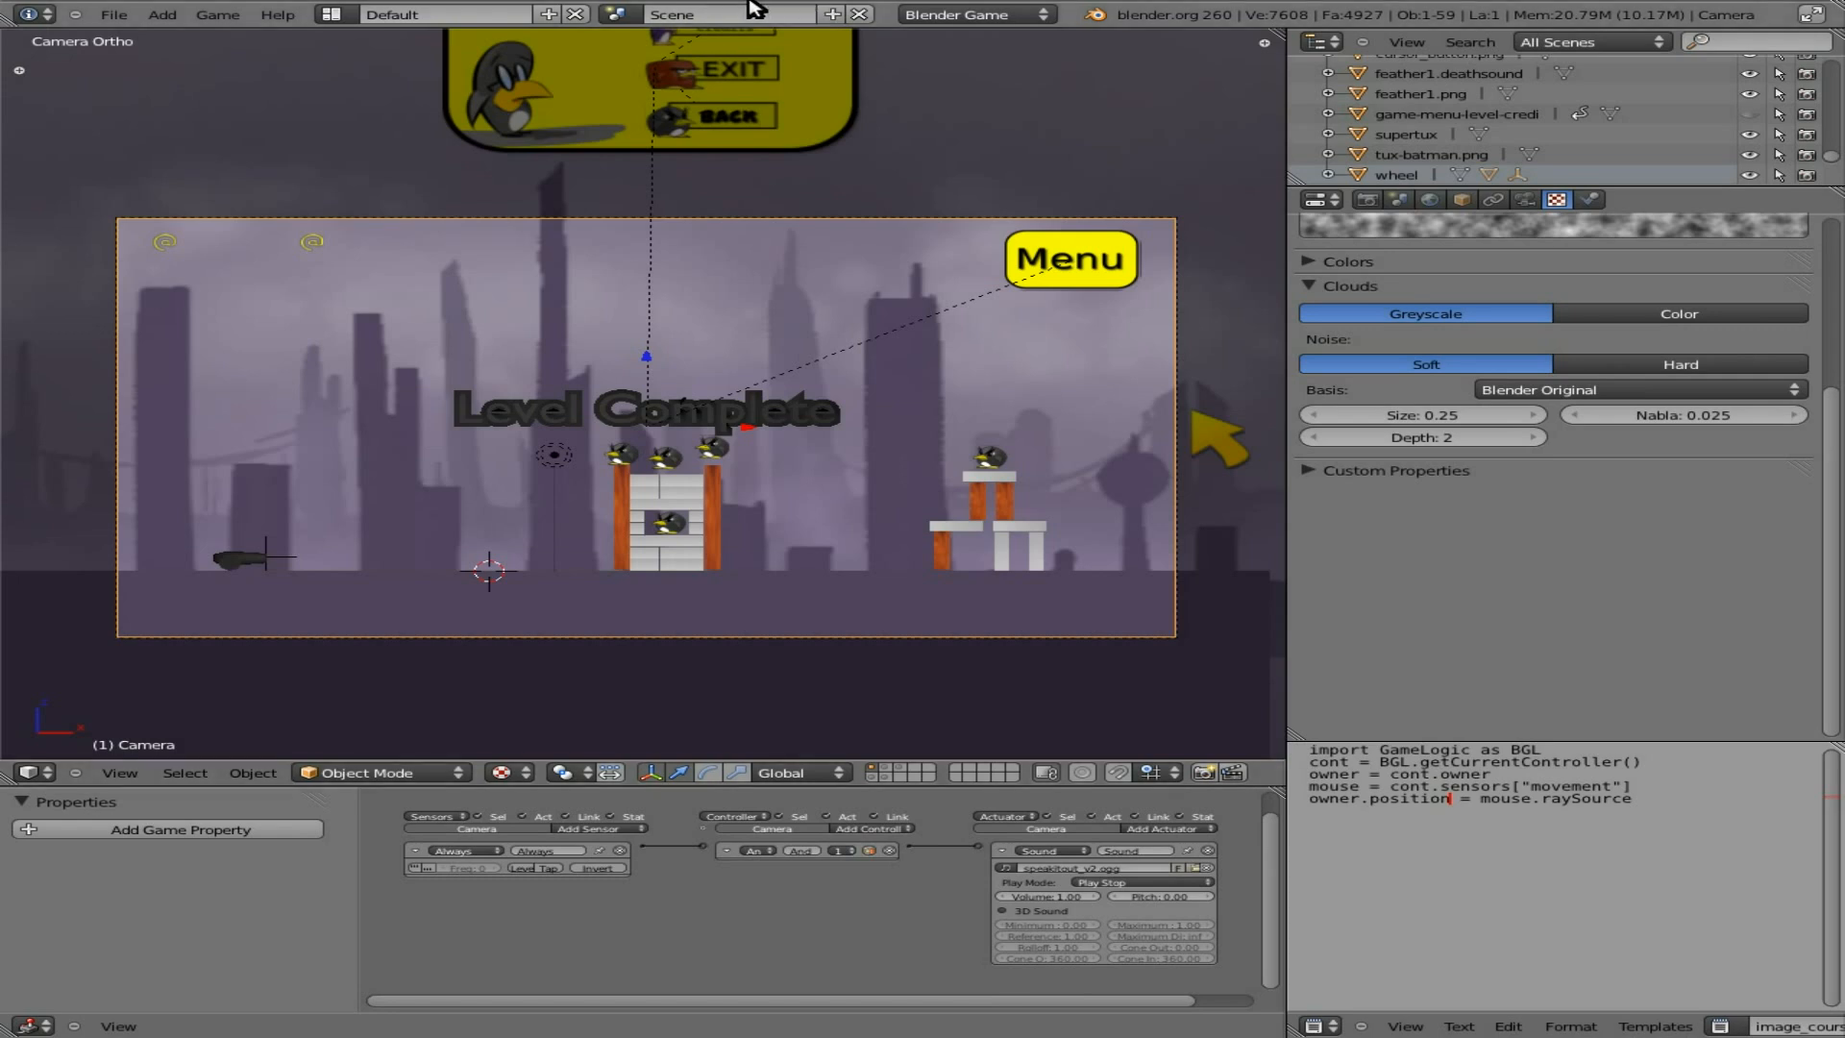
mouse_move(754, 176)
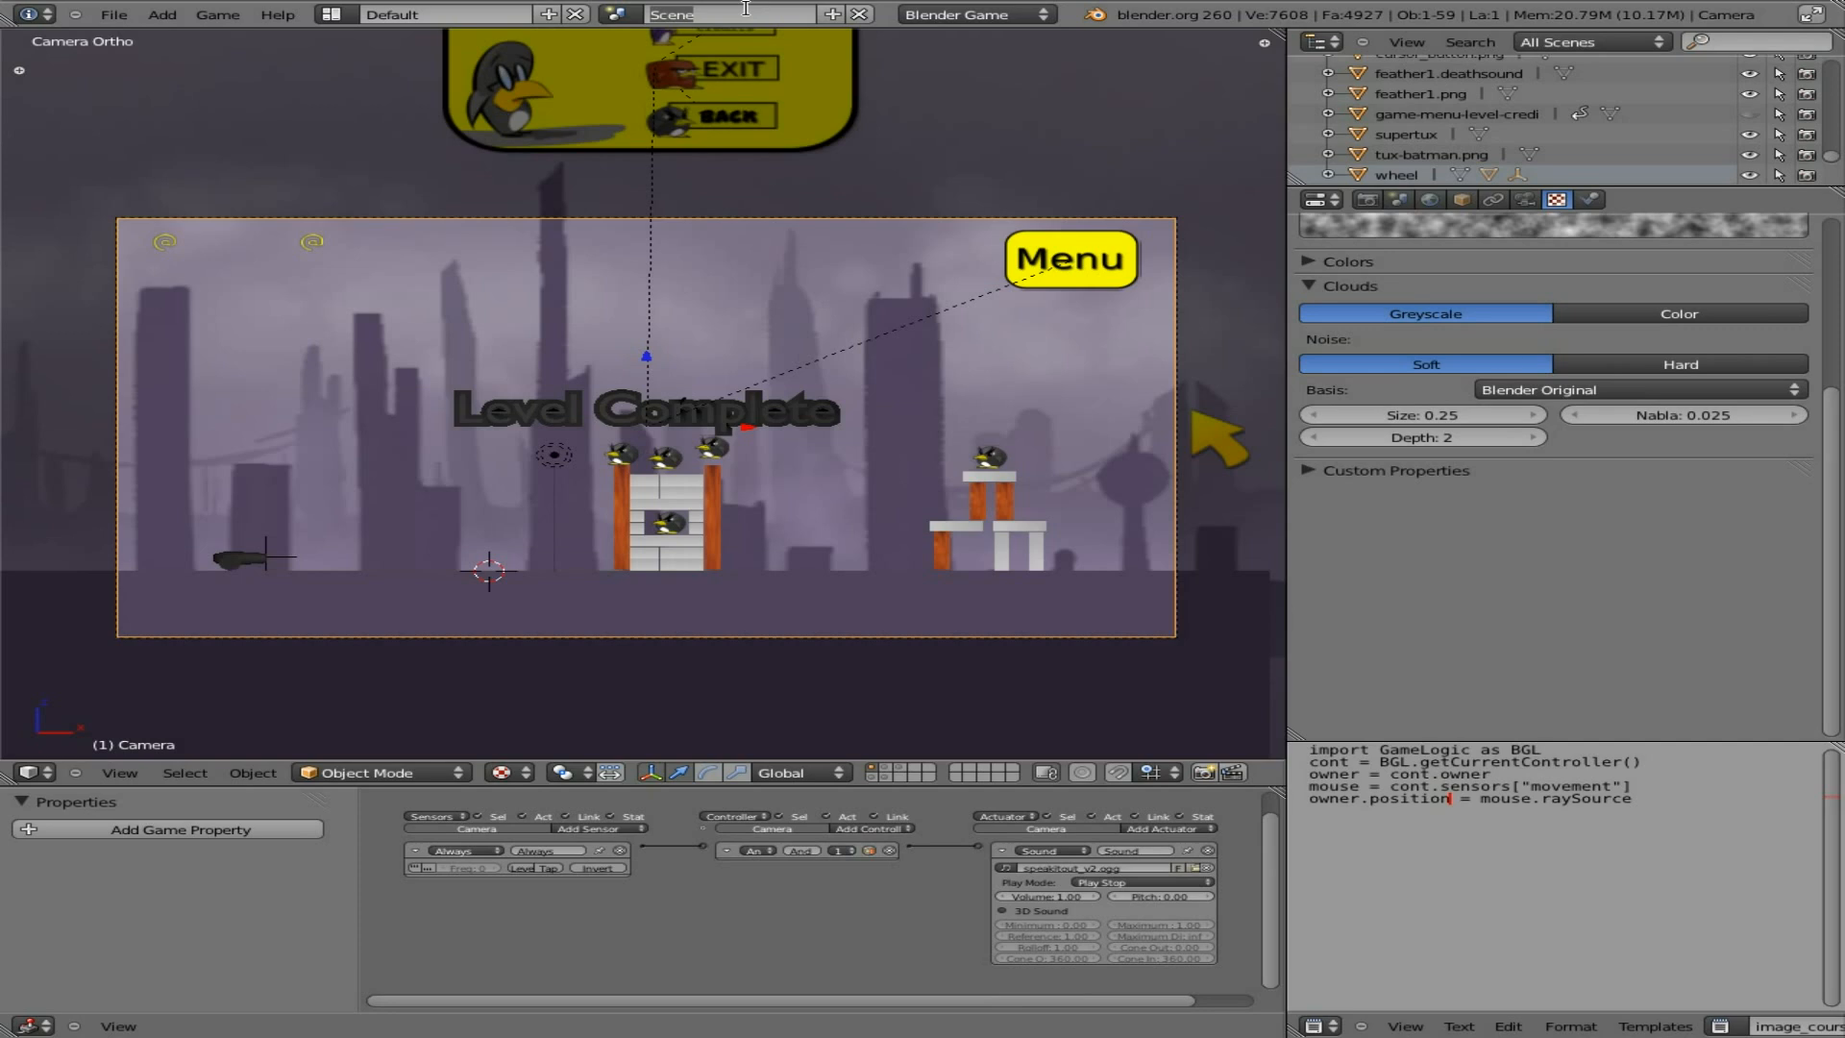
Step: Rename the existing game scene to Level1
type("Level1")
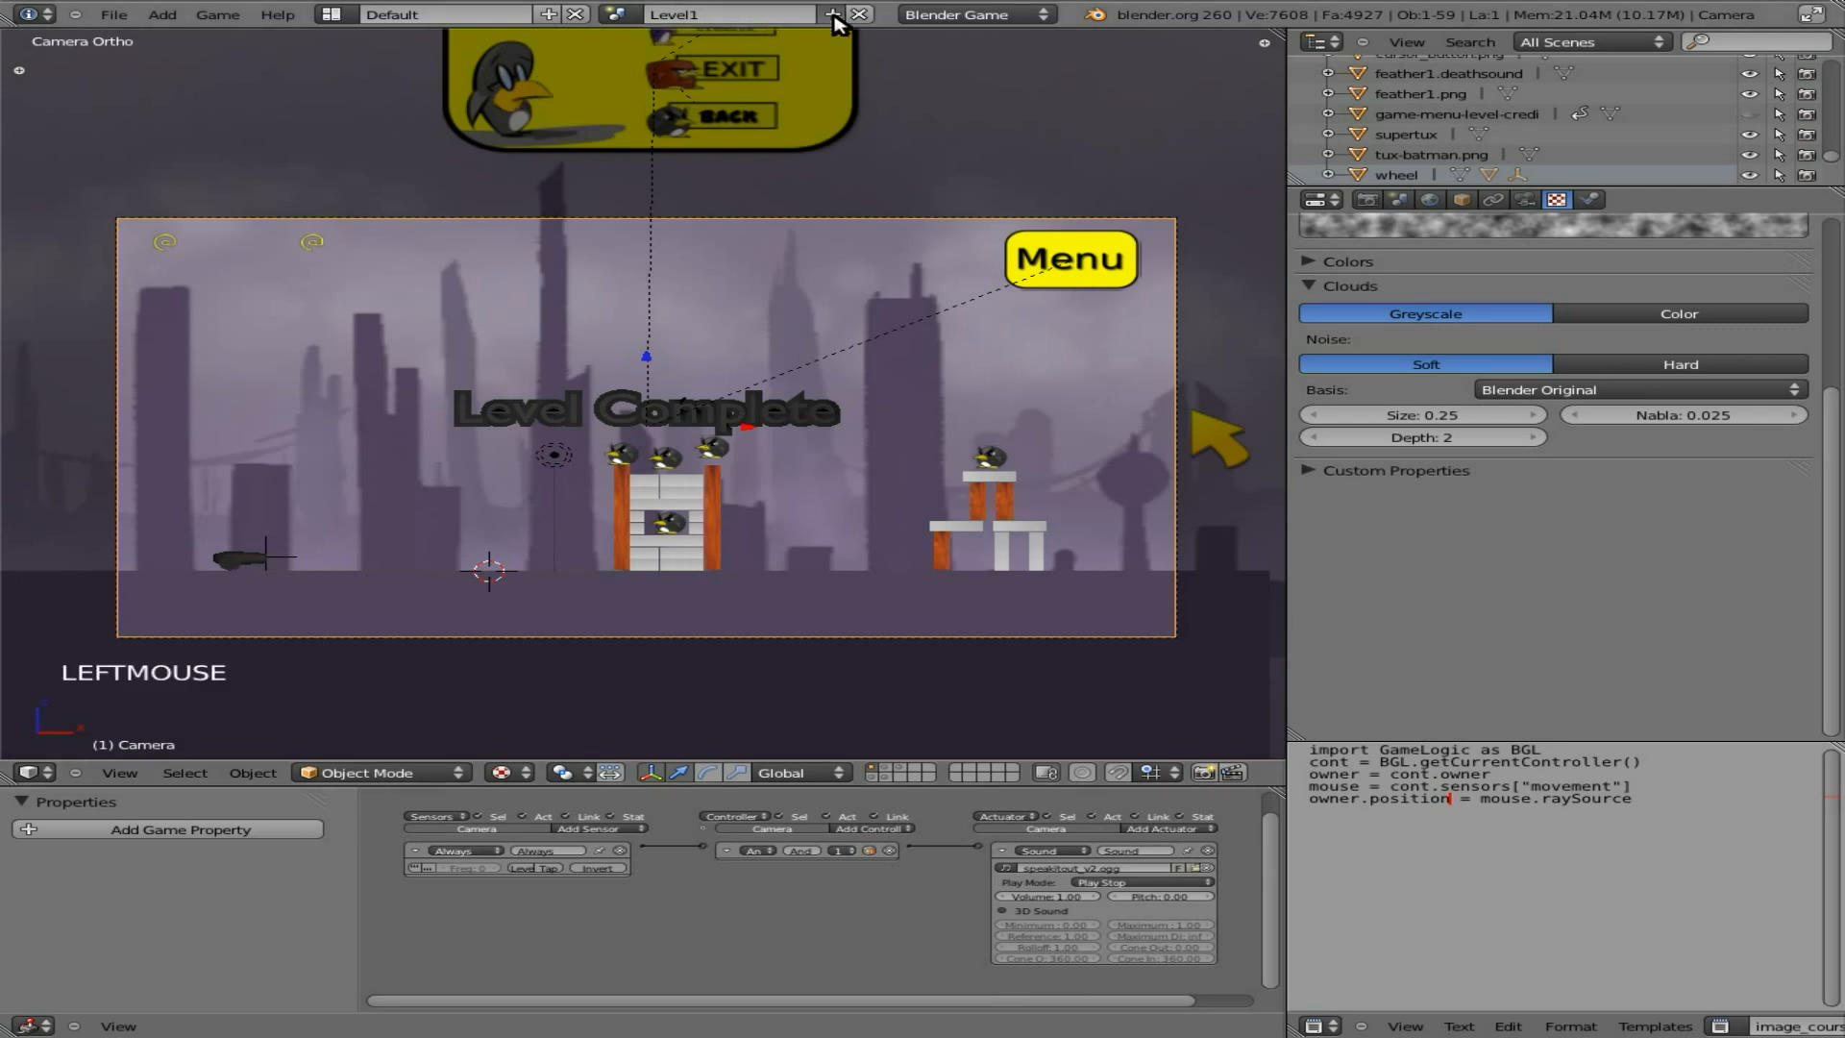
Step: Create a new scene and add a camera and an area lamp to it
left_click(830, 14)
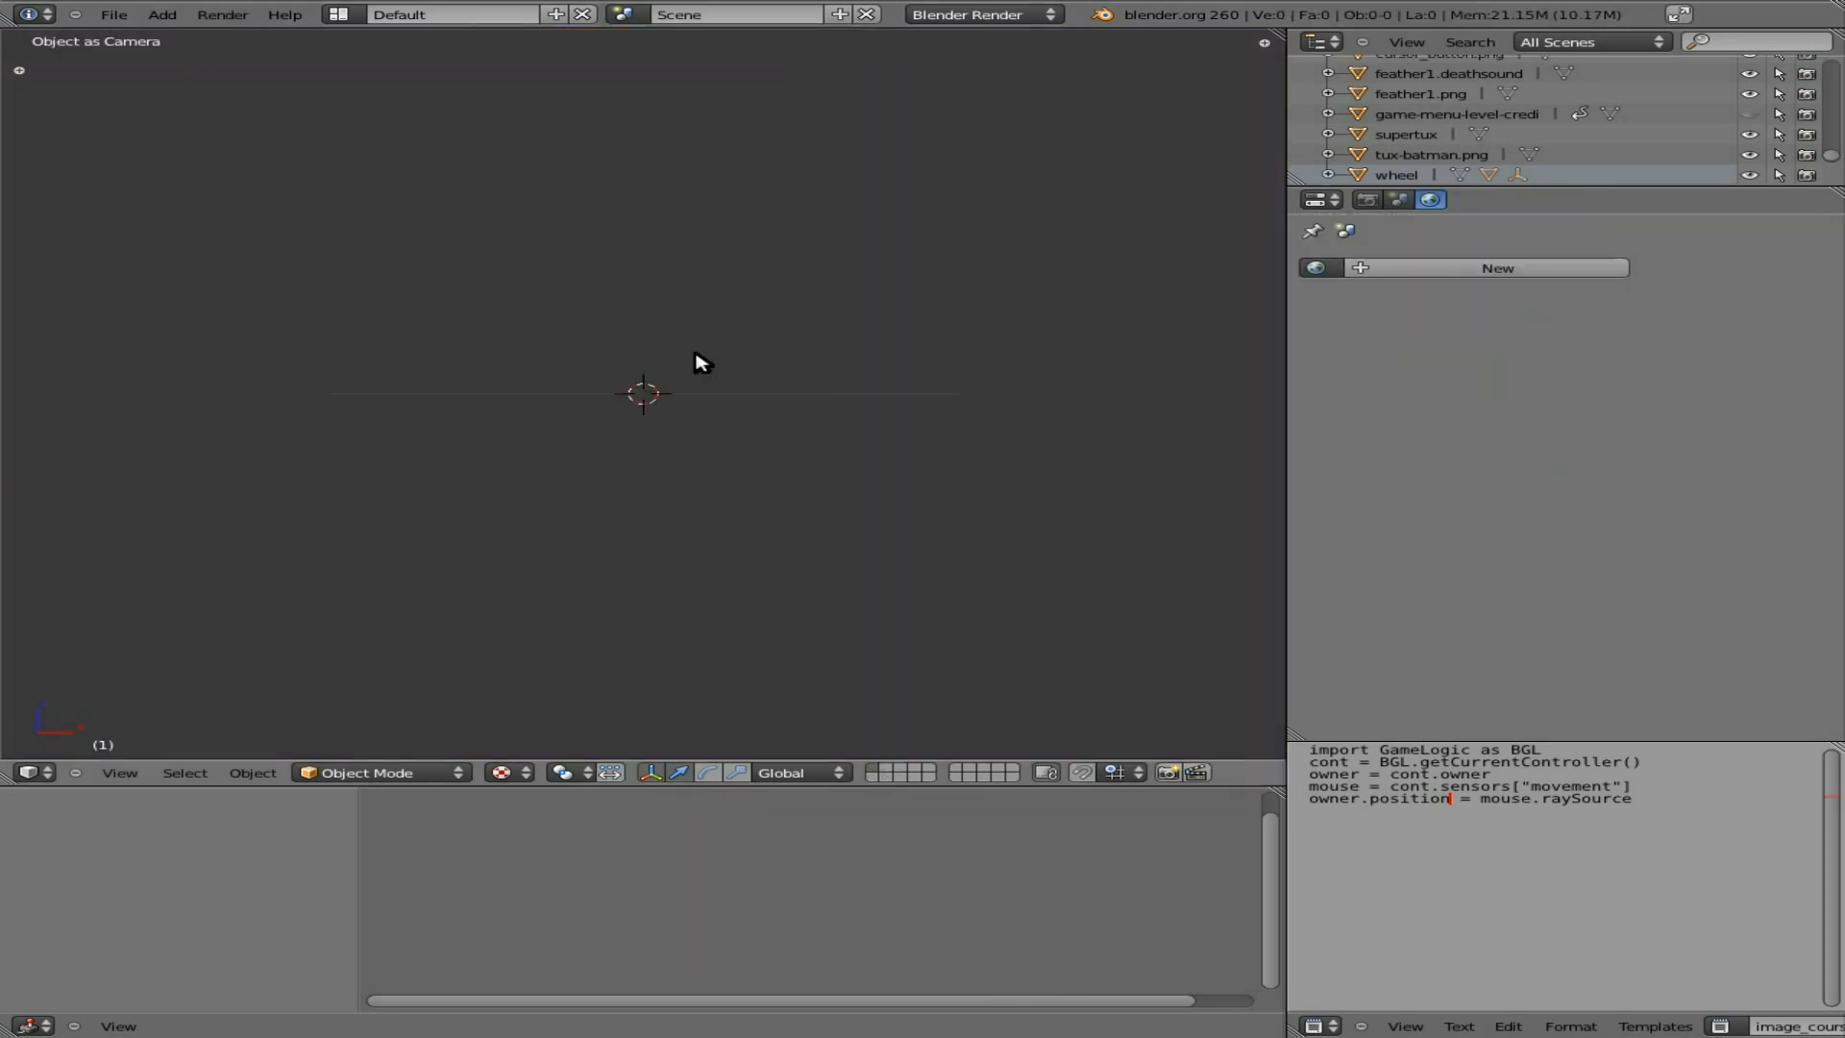
type("cam")
type("lam")
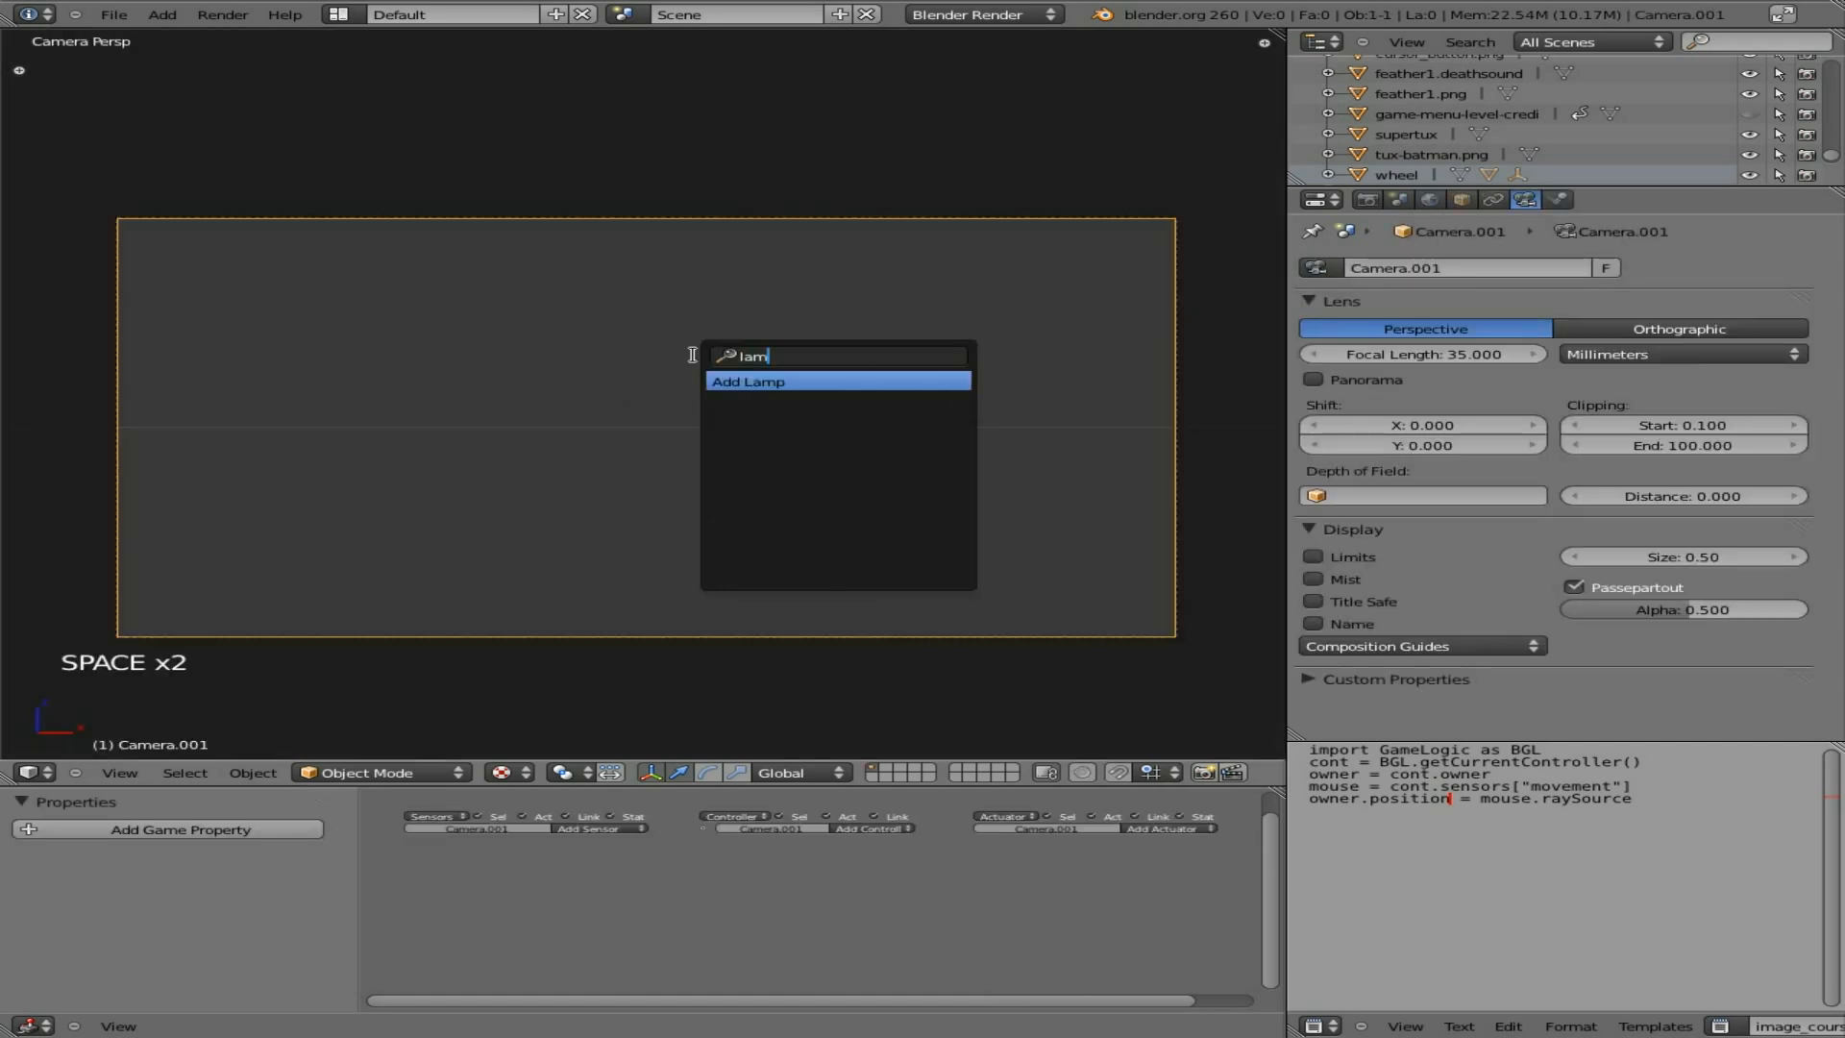
left_click(746, 380)
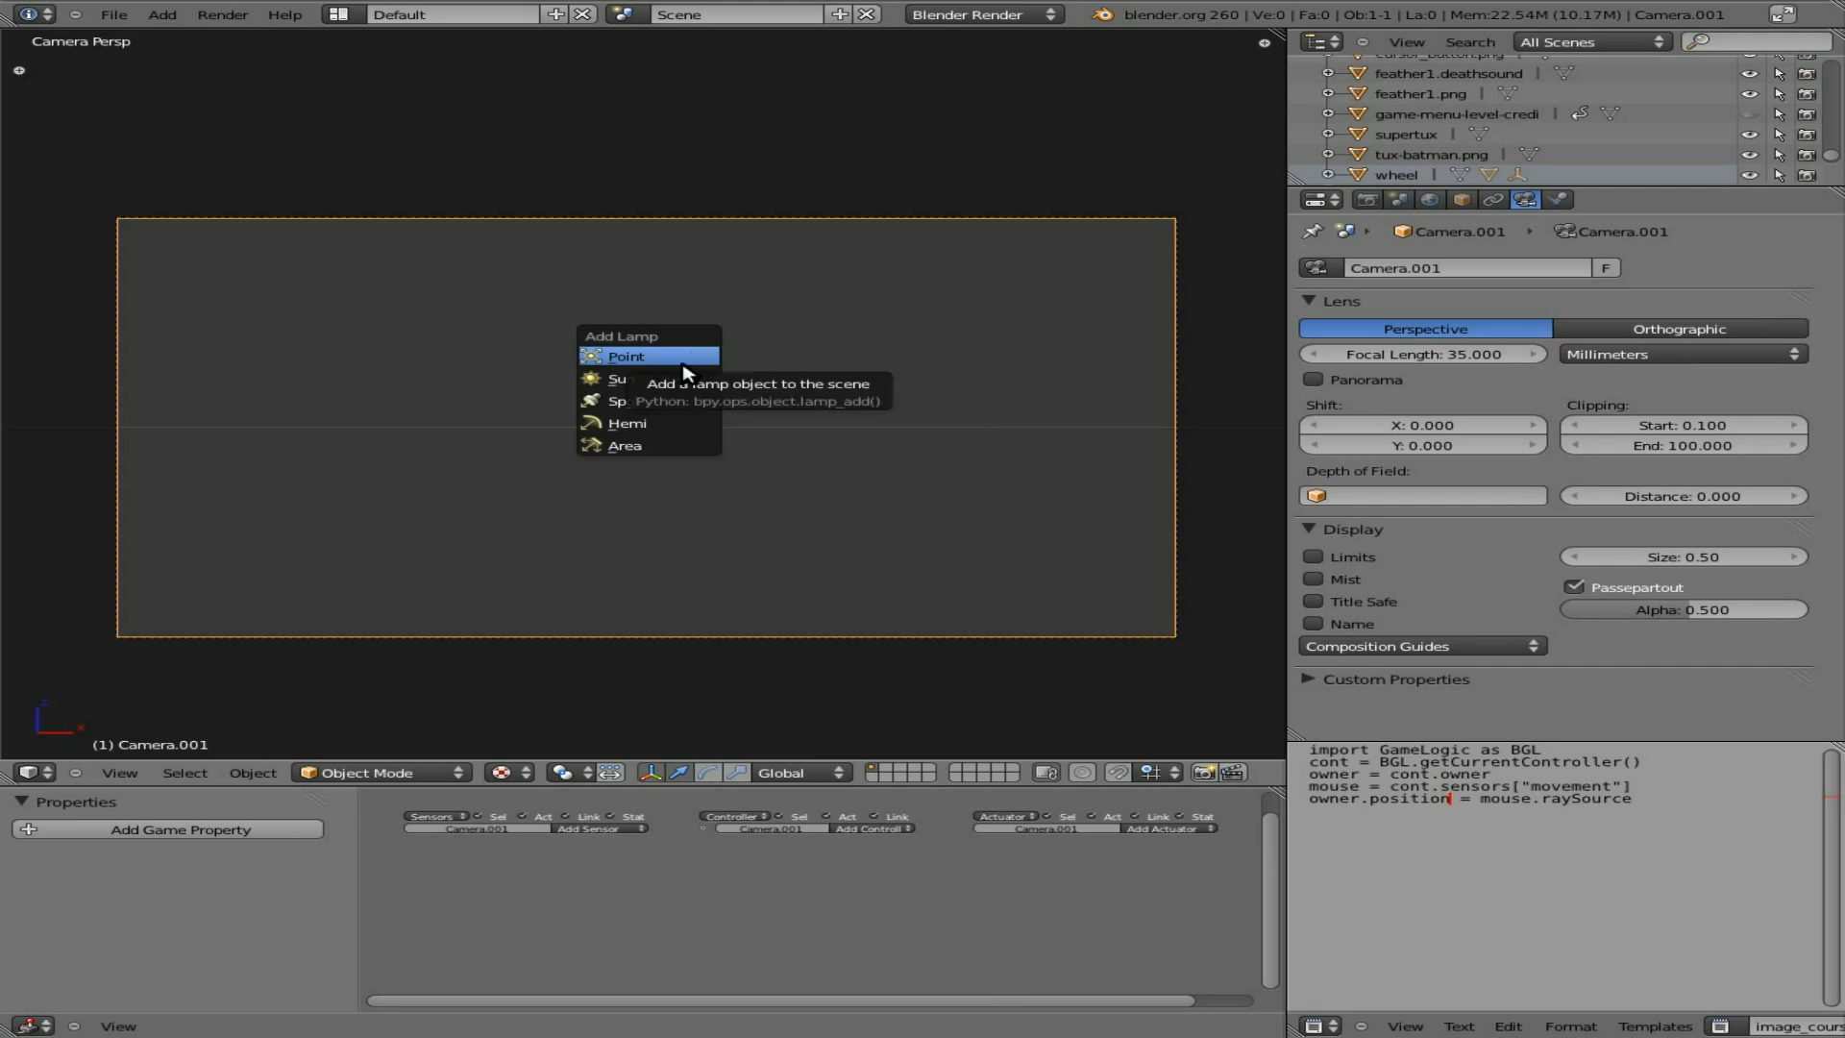
left_click(625, 444)
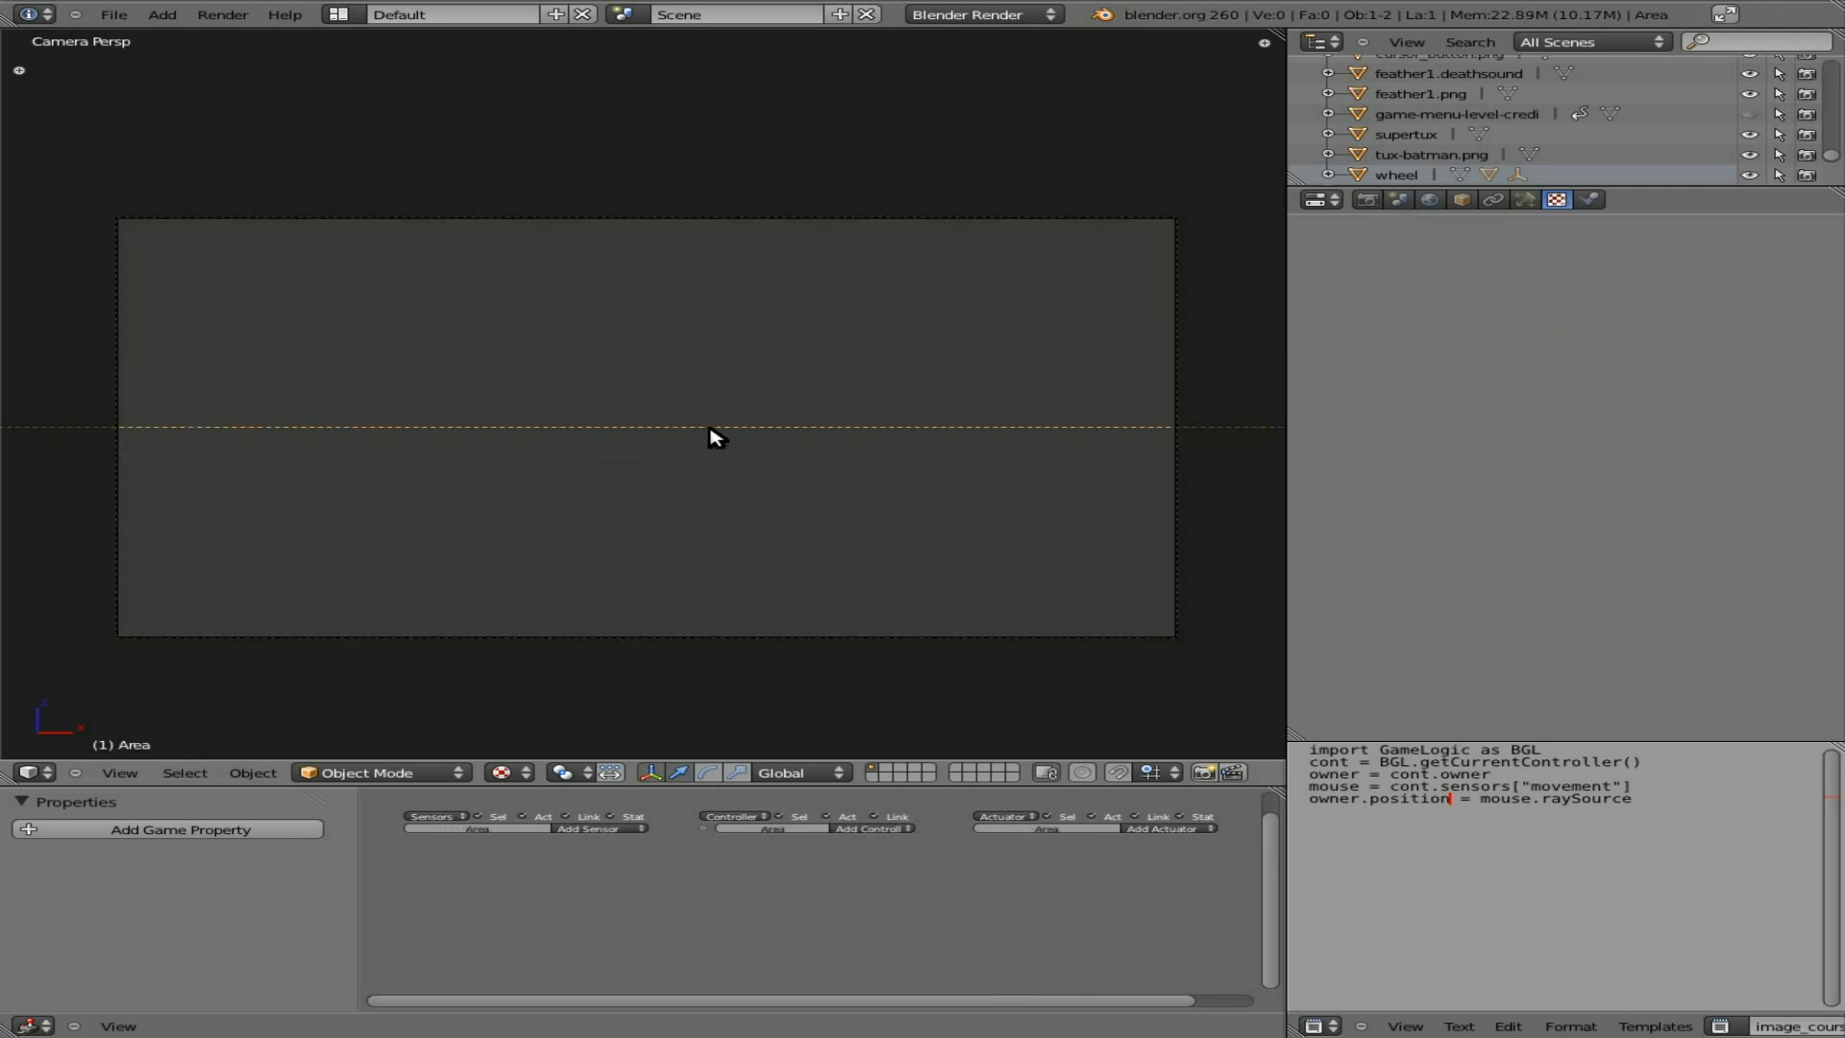
Step: In top view, move the area lamp to sit below and right of the camera
key("KP_7")
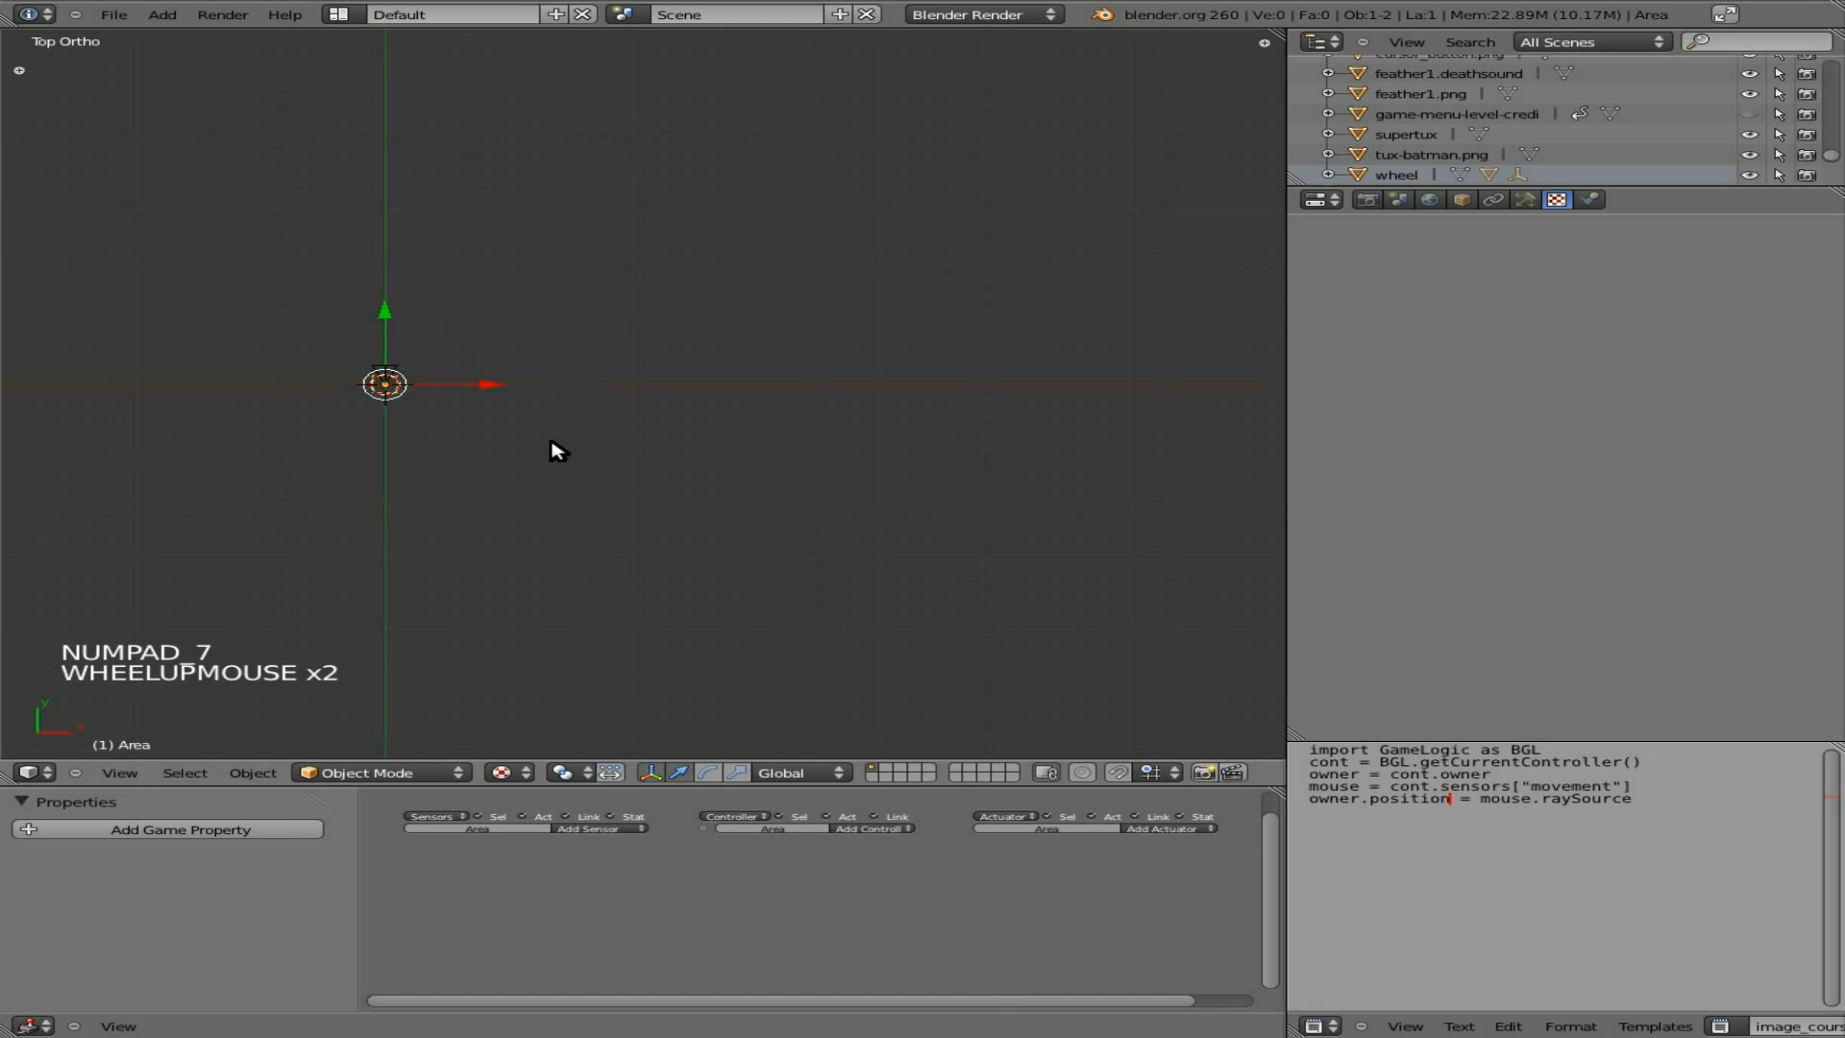
left_click_drag(554, 450, 759, 449)
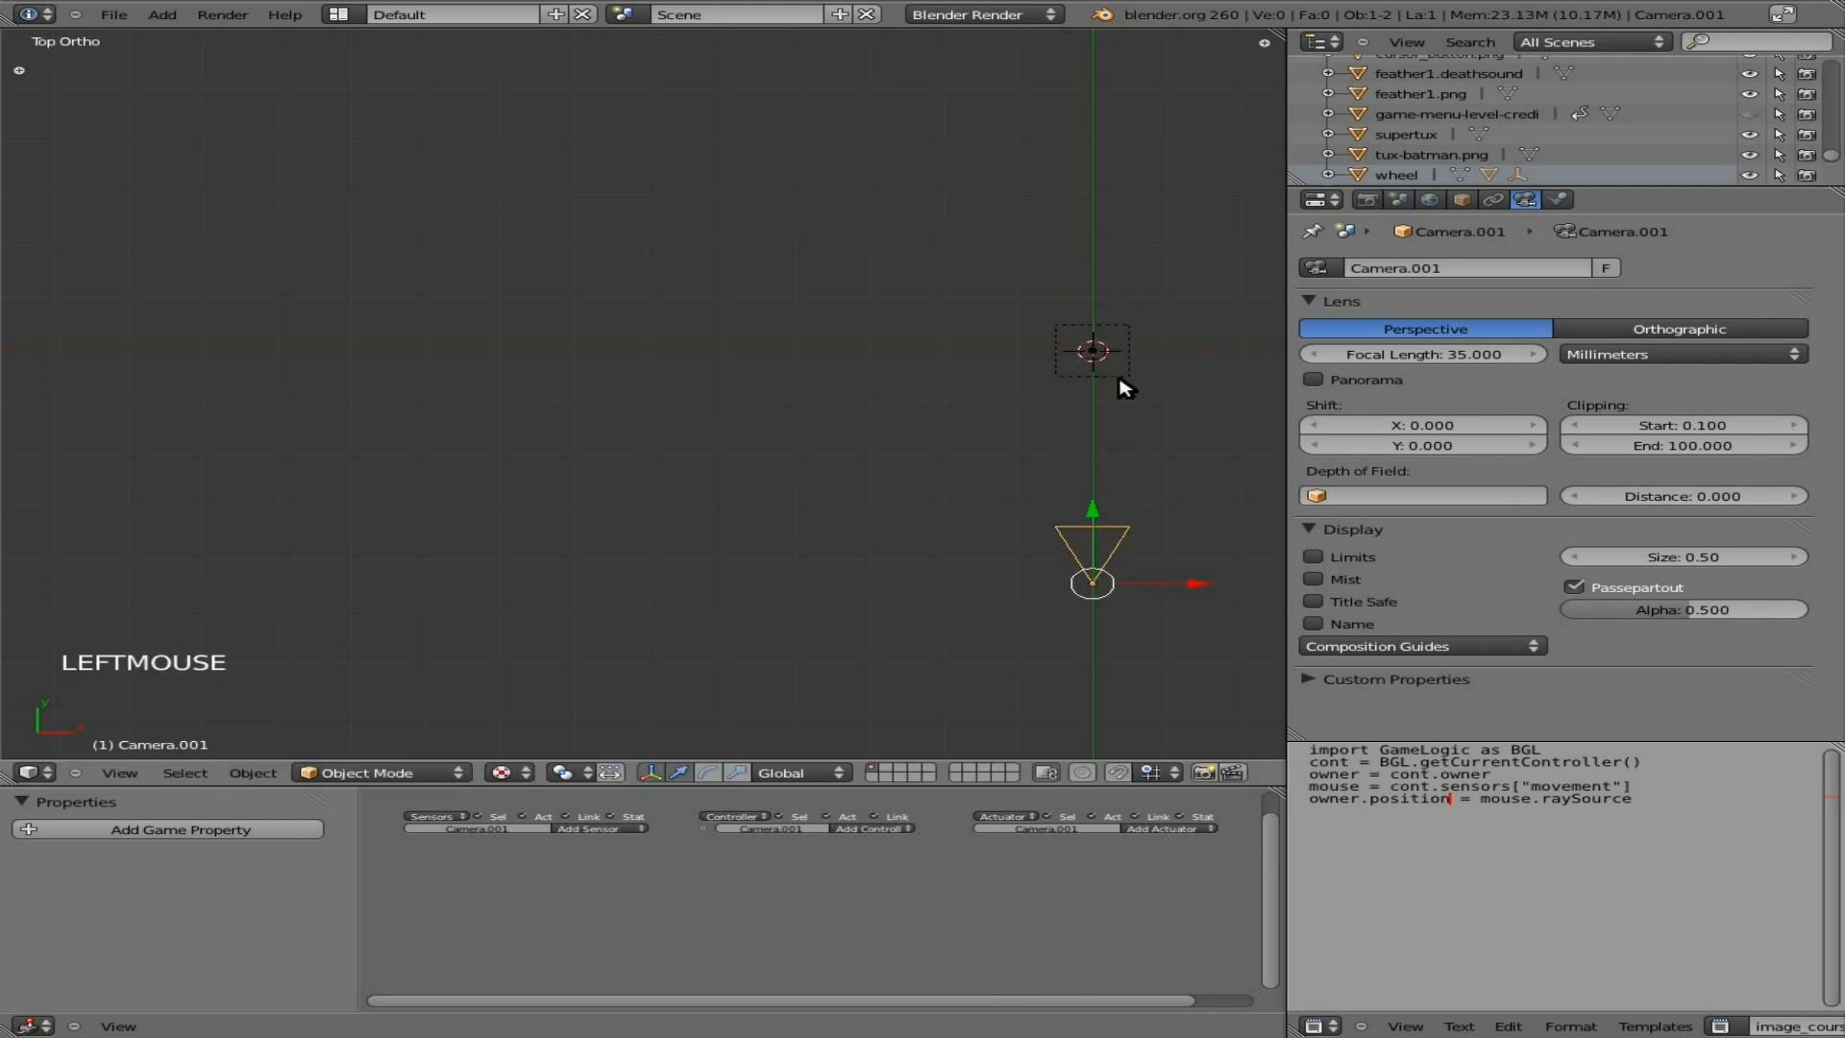
right_click(1093, 350)
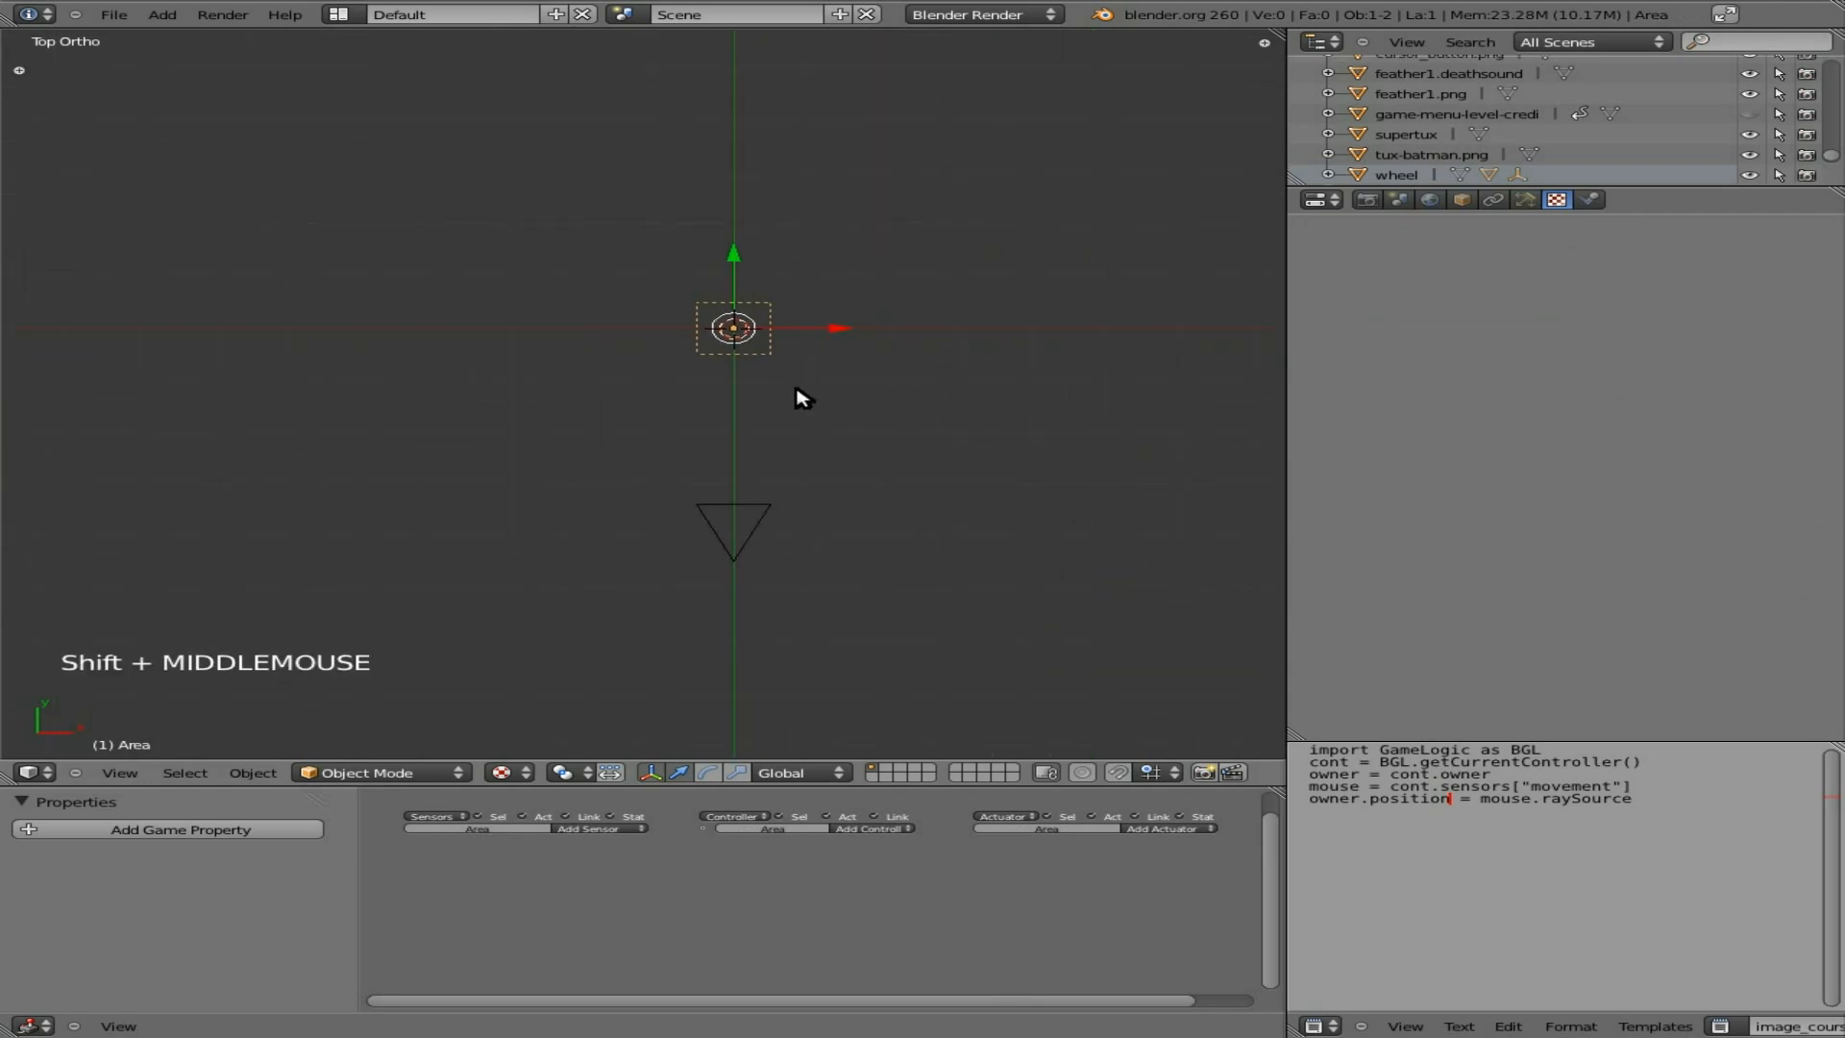
left_click_drag(734, 327, 878, 565)
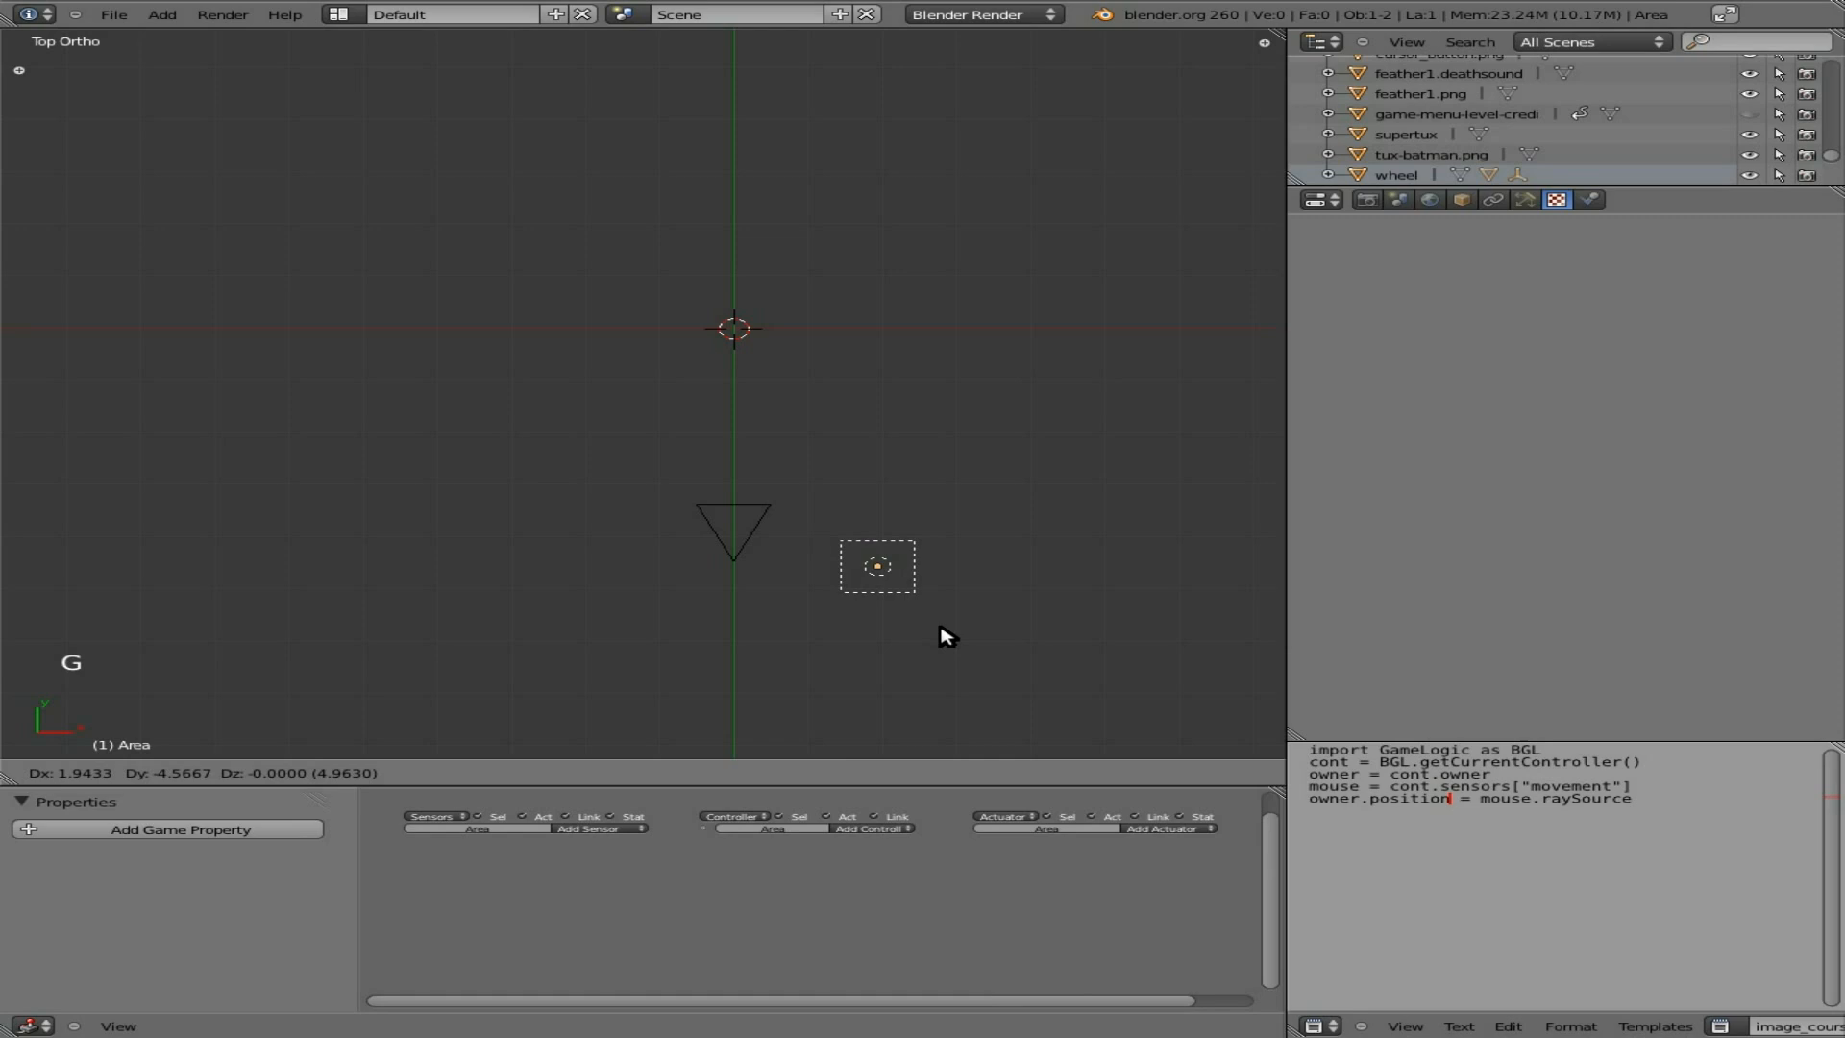
left_click(876, 565)
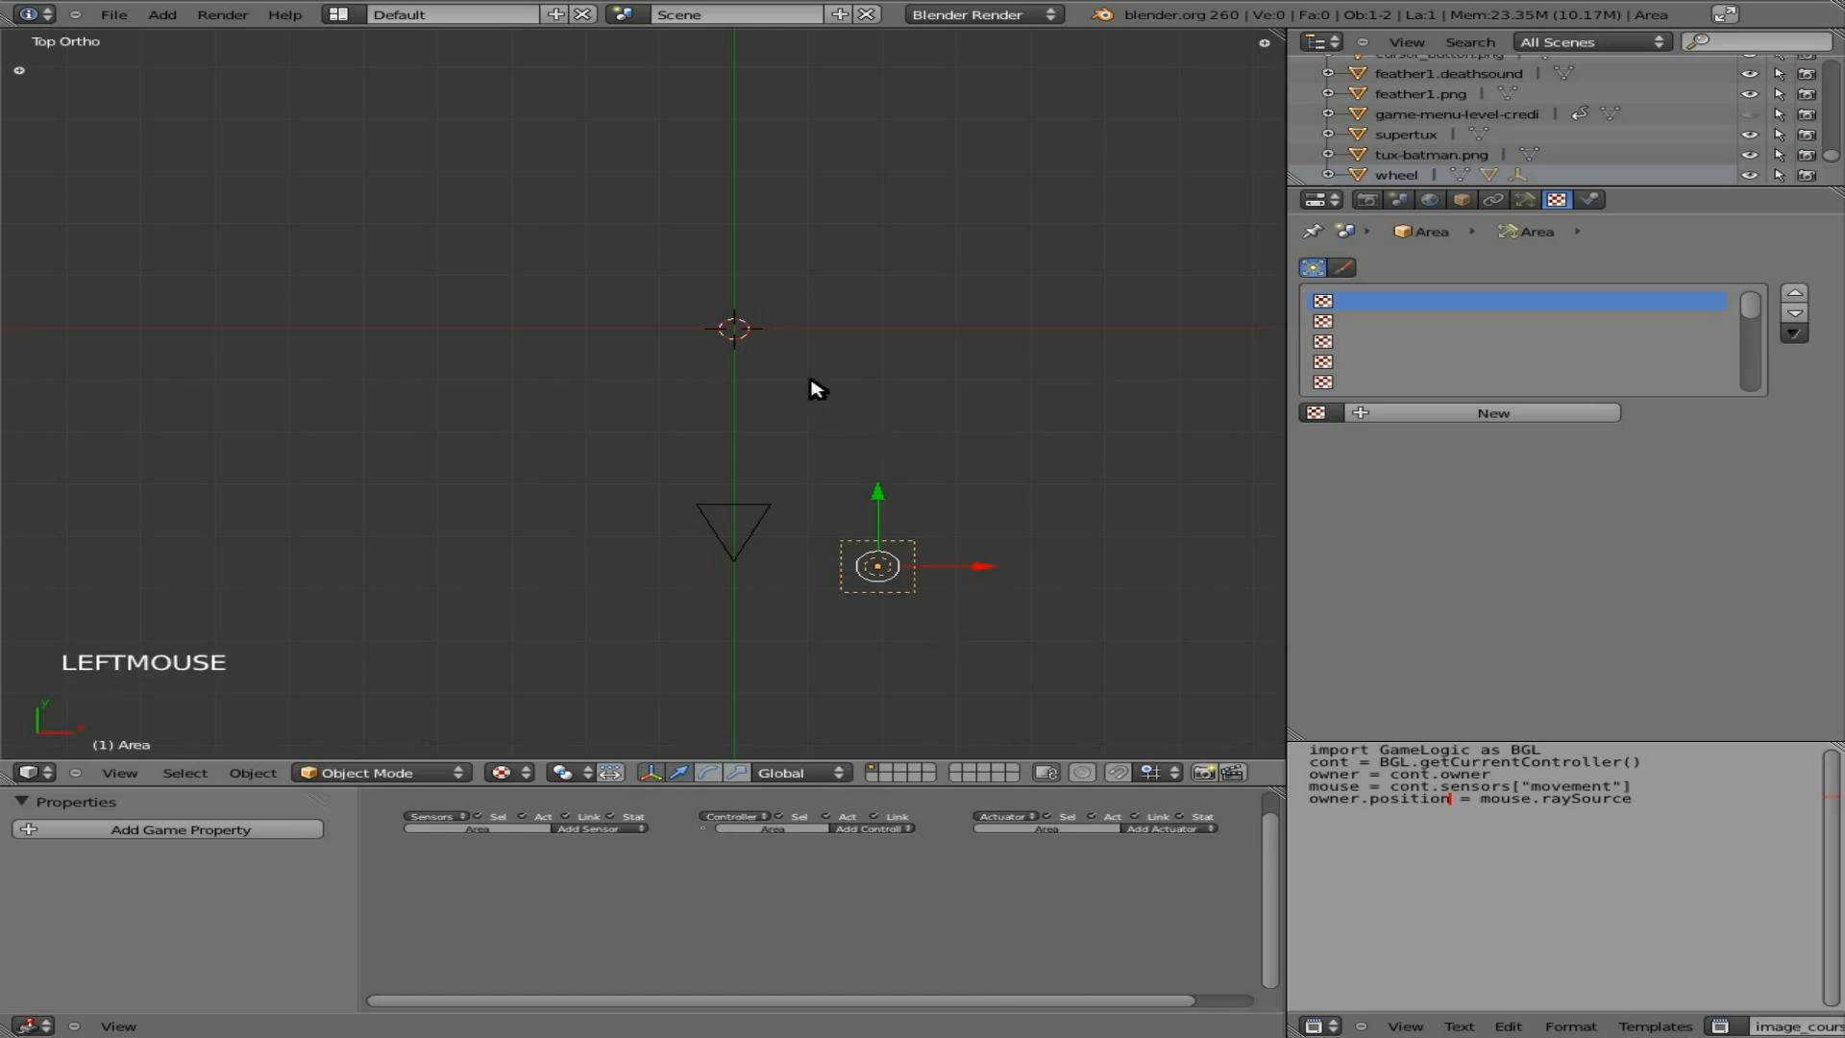
Step: Add a text object in front of the camera and change its text to Test
key("space")
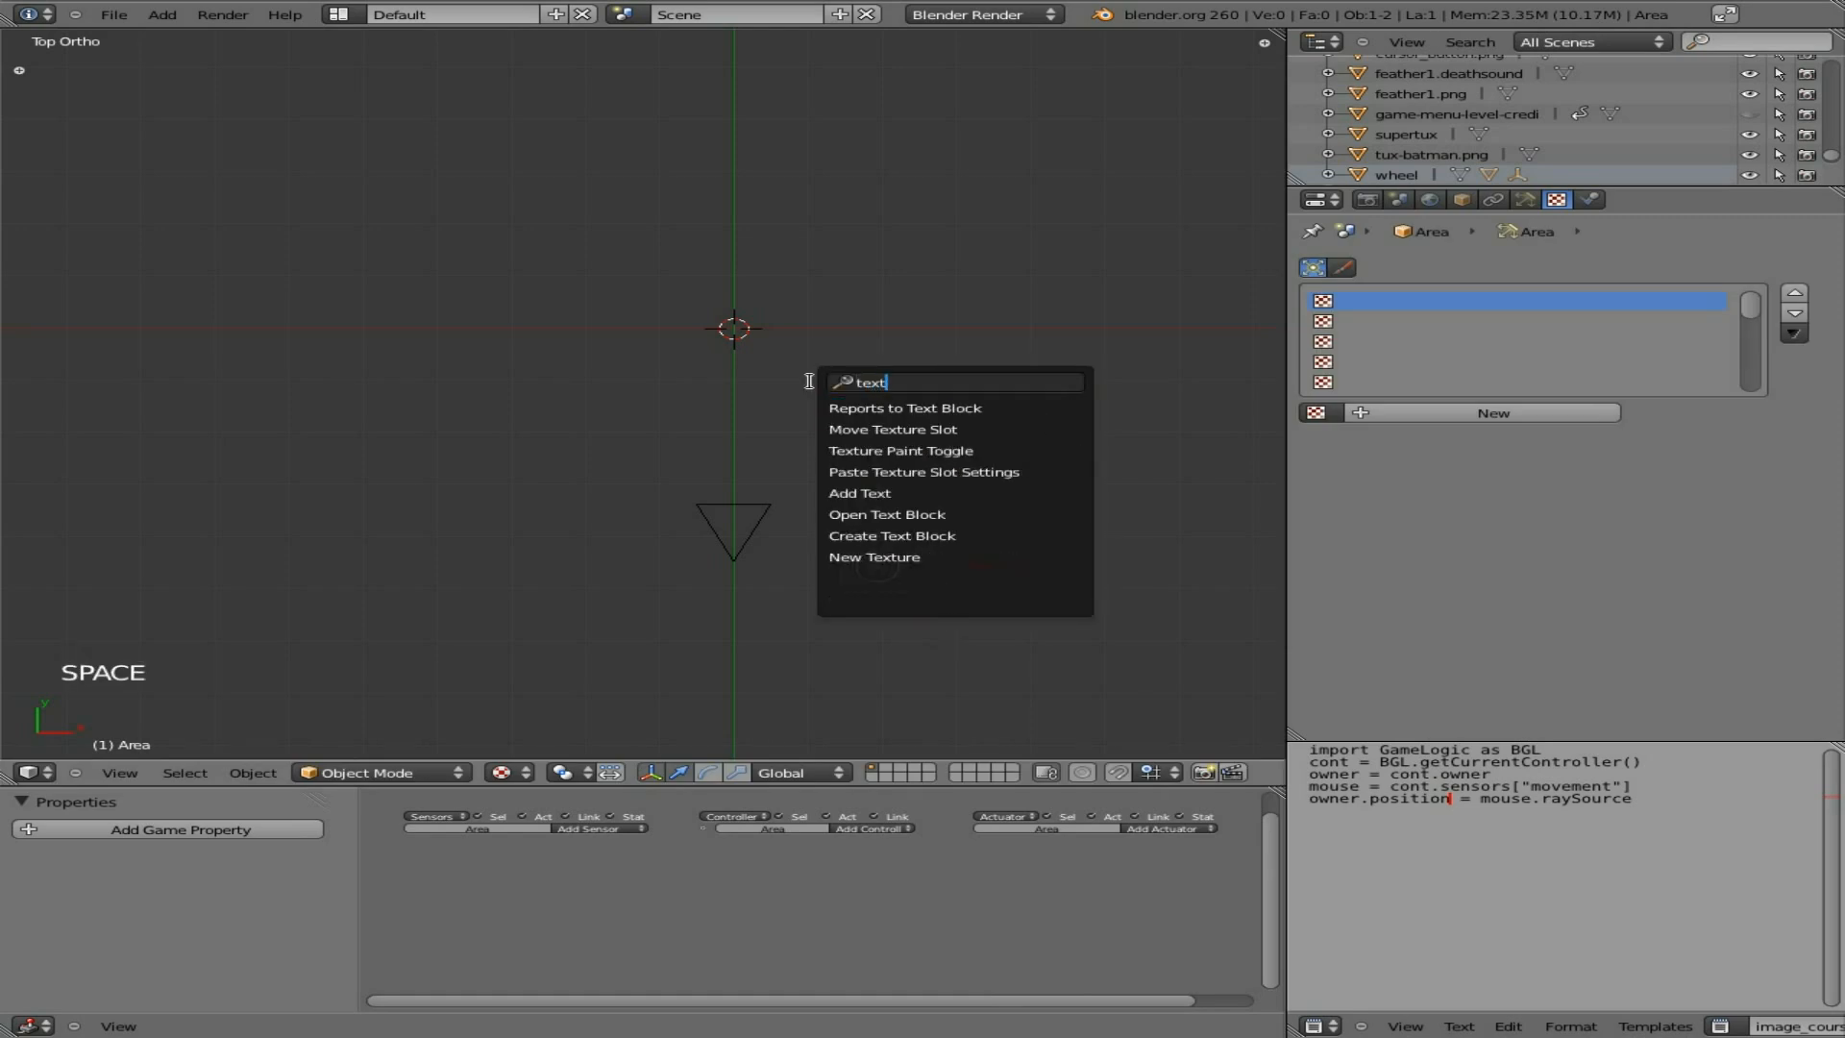
mouse_move(872, 557)
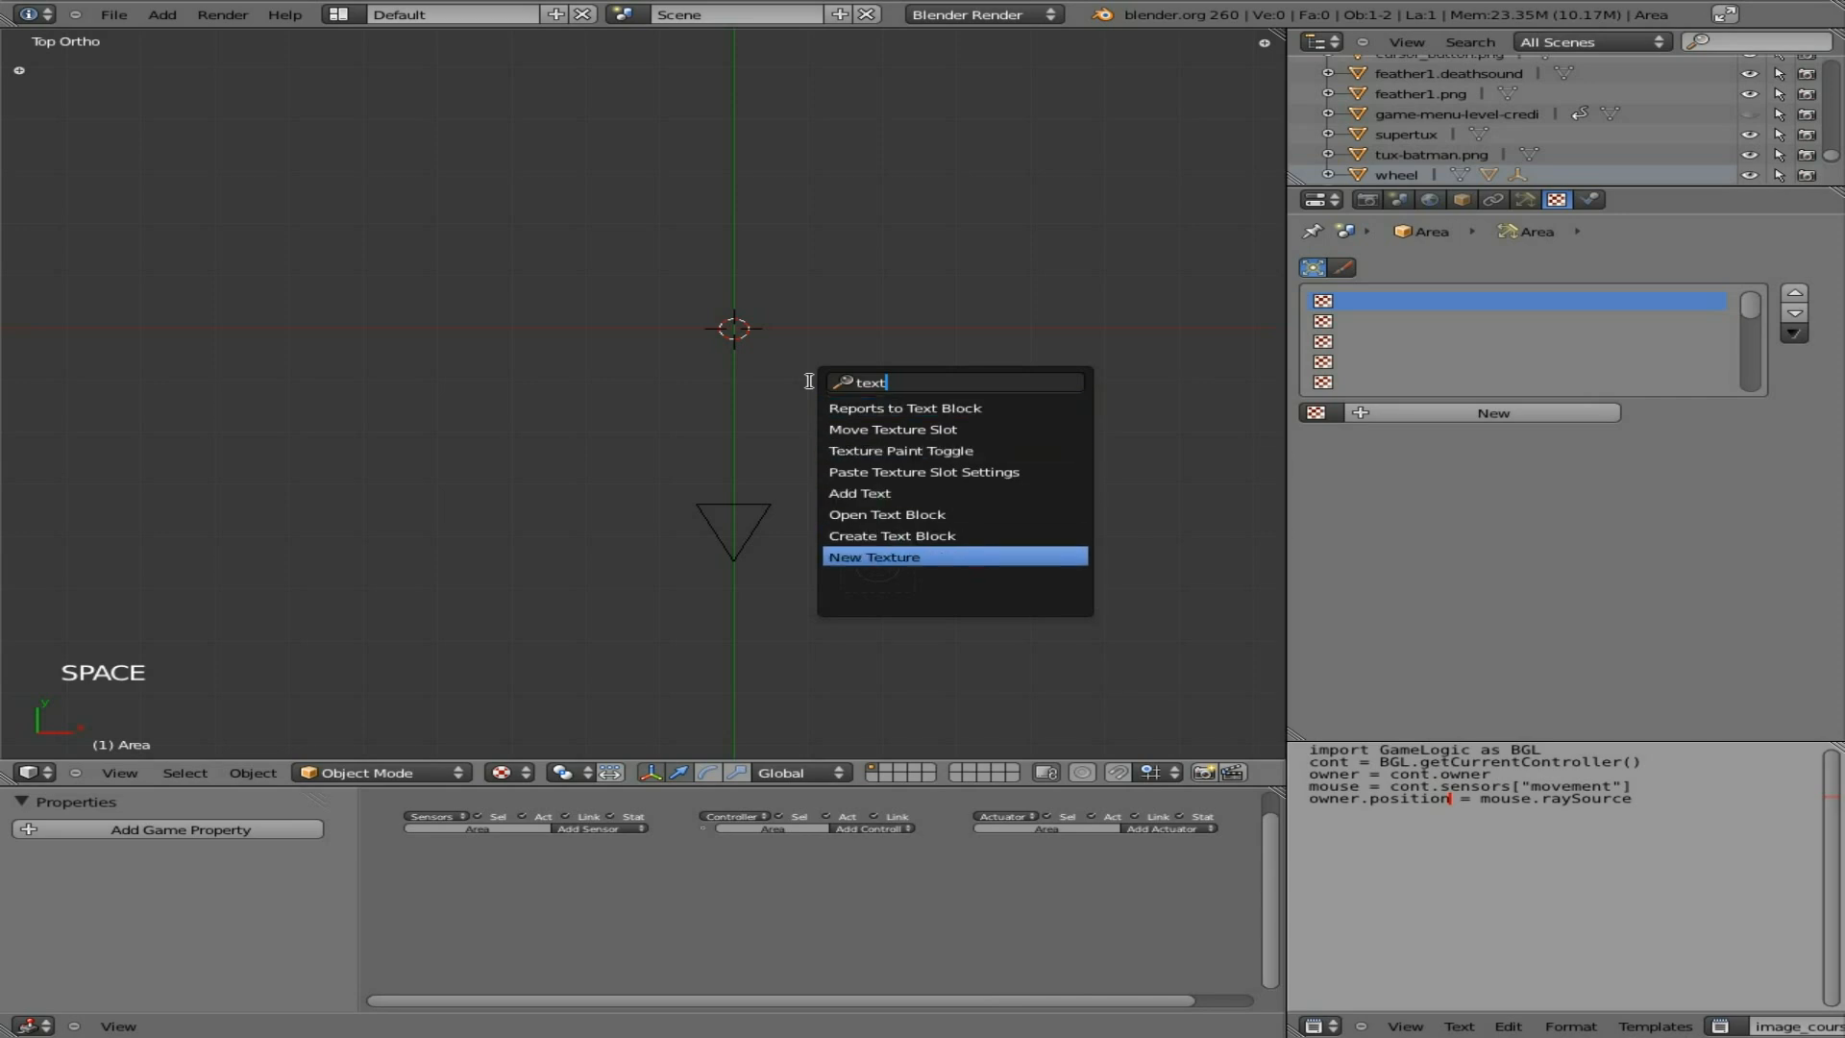
mouse_move(859, 492)
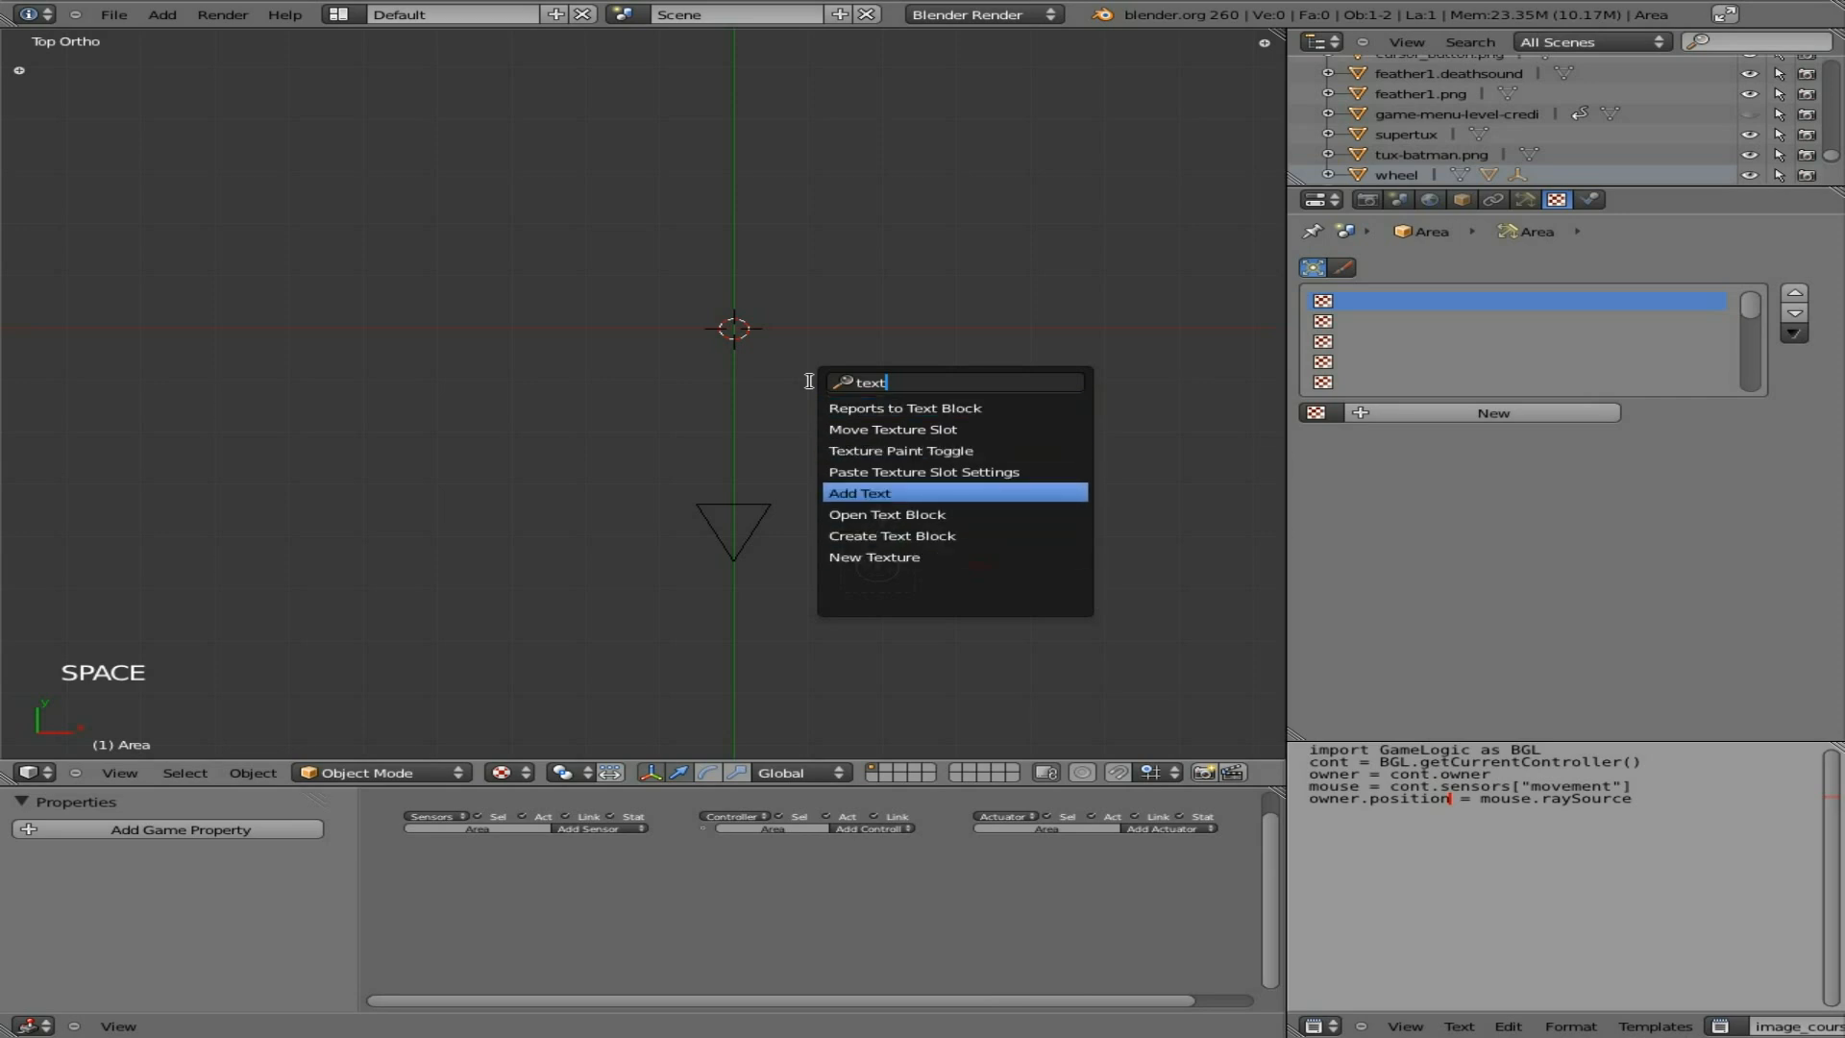
left_click(859, 493)
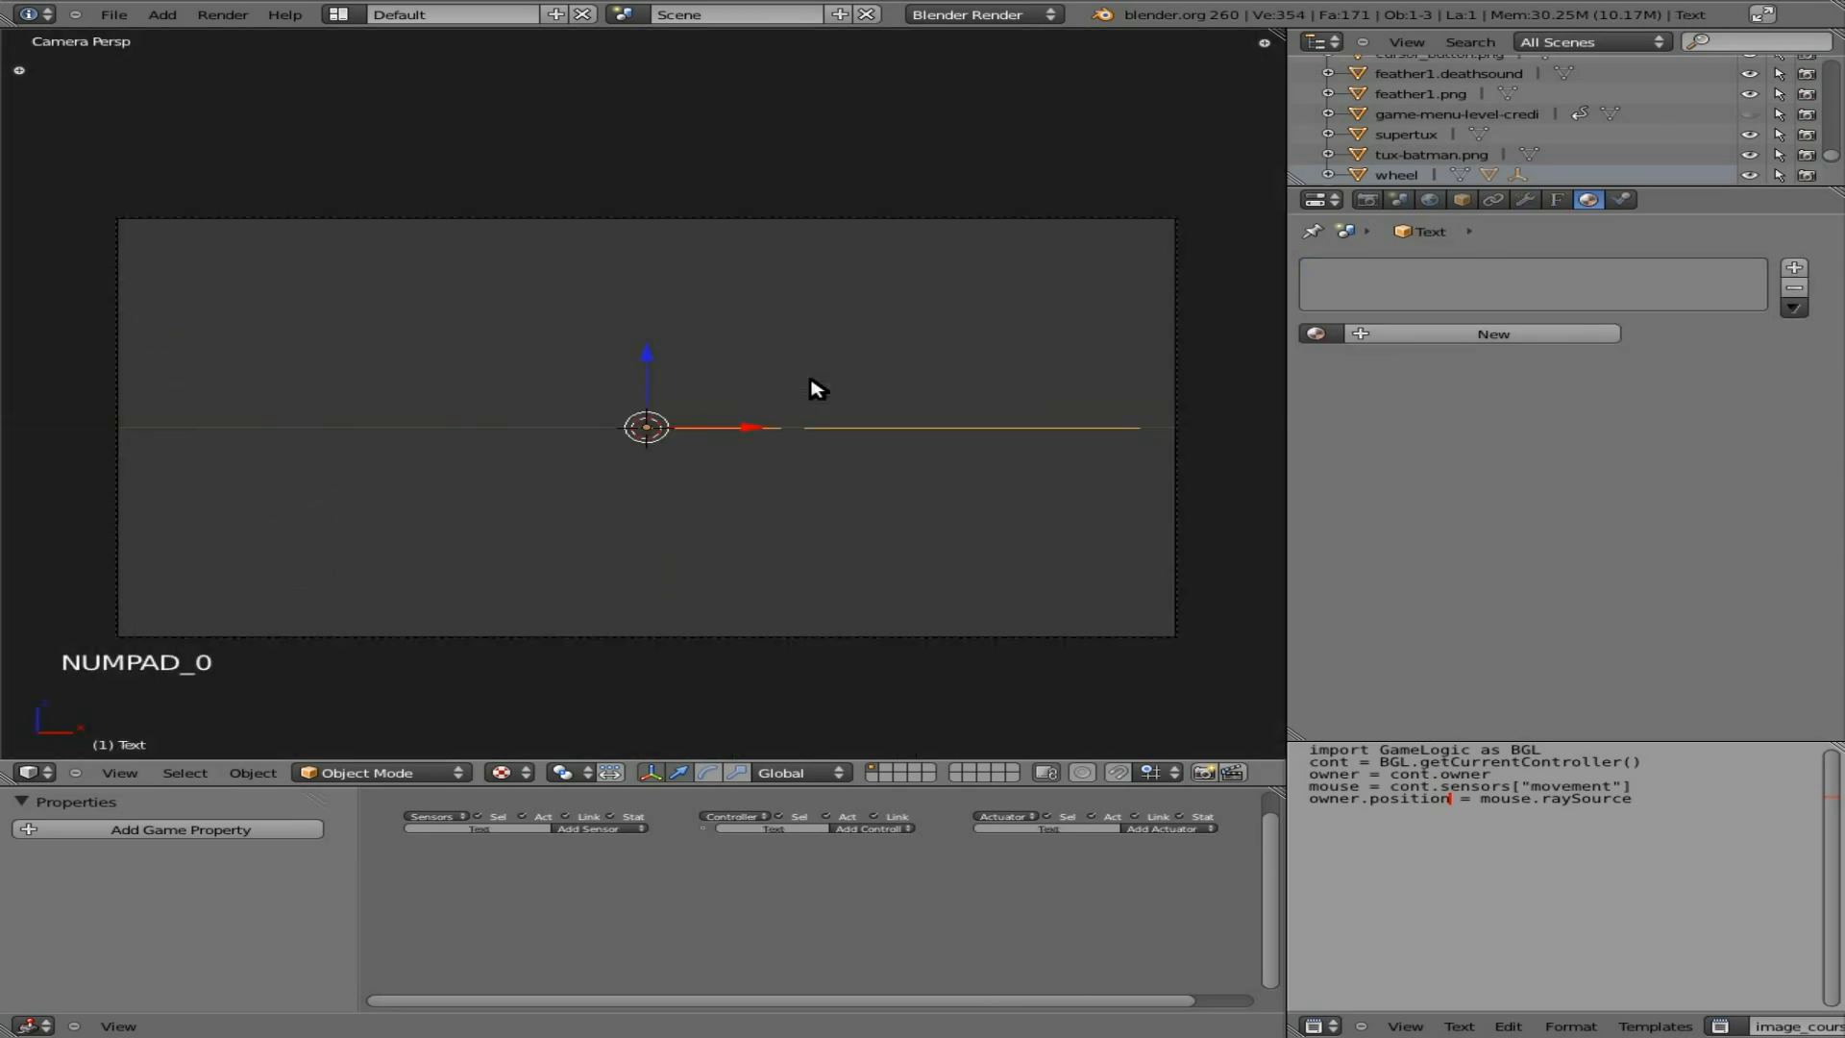
key("r")
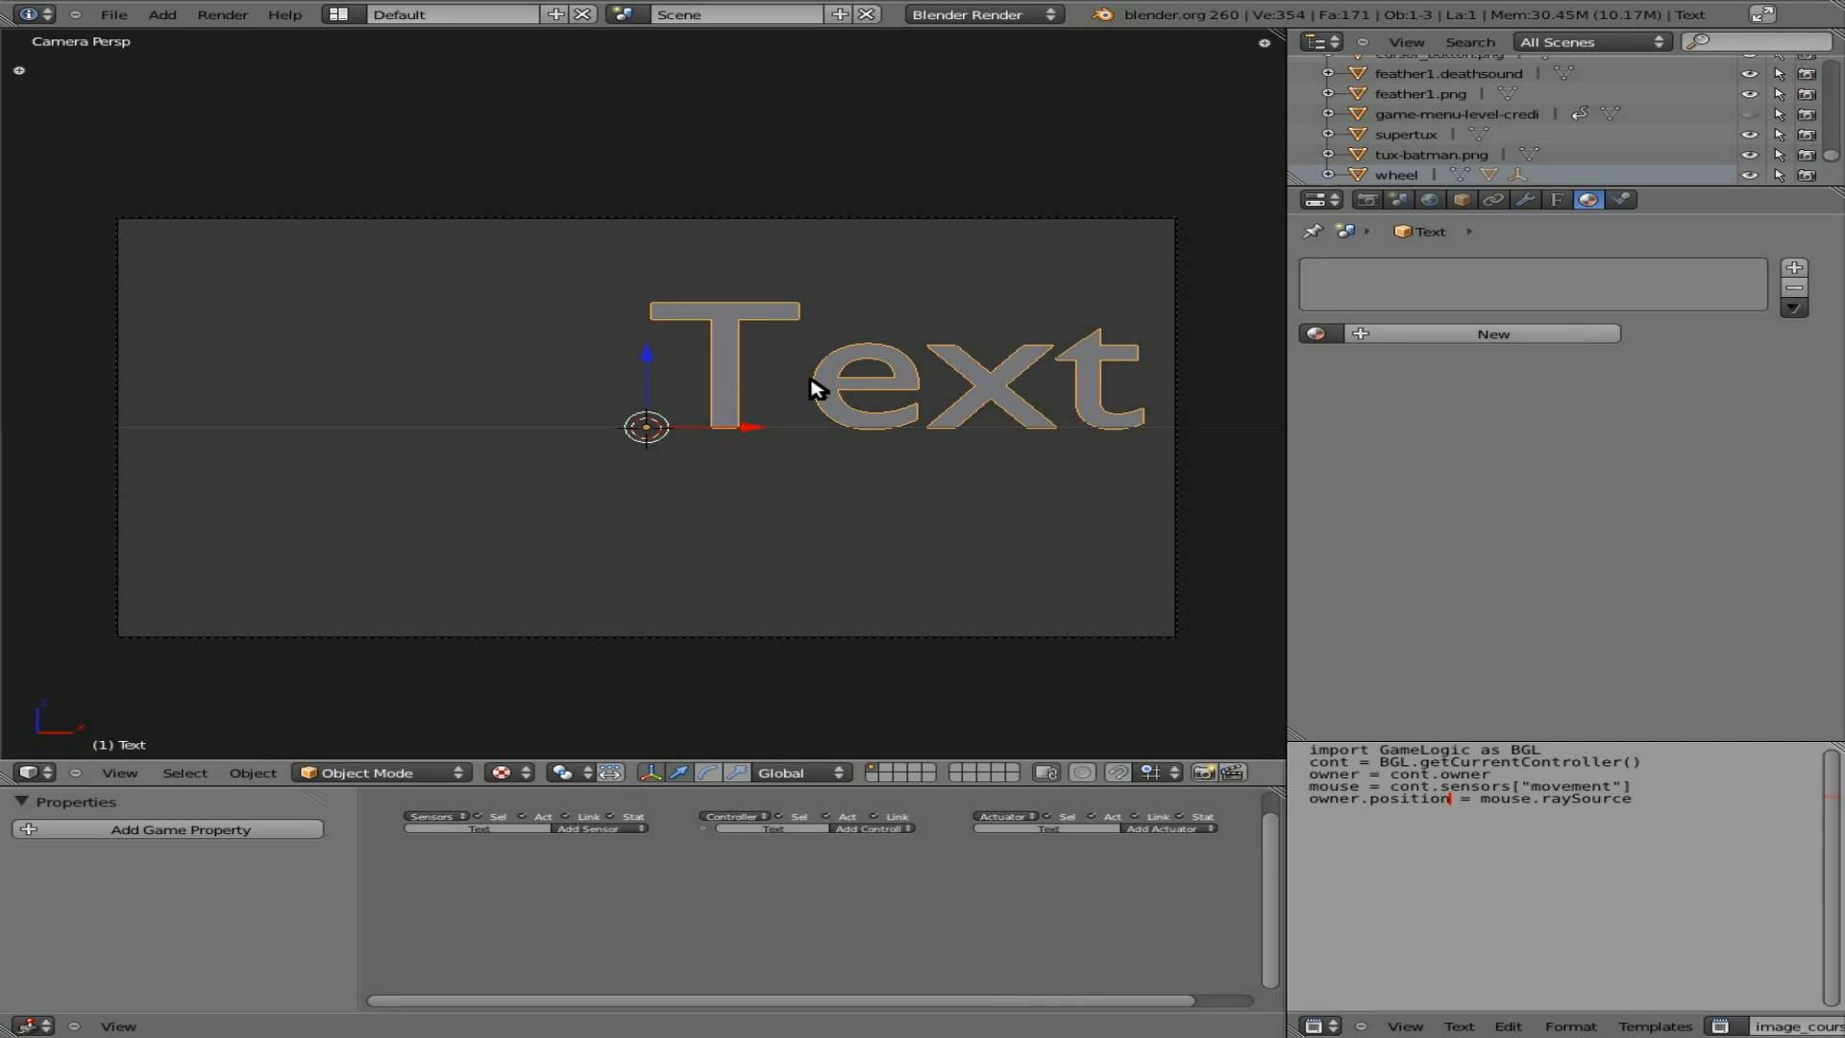
mouse_move(790, 523)
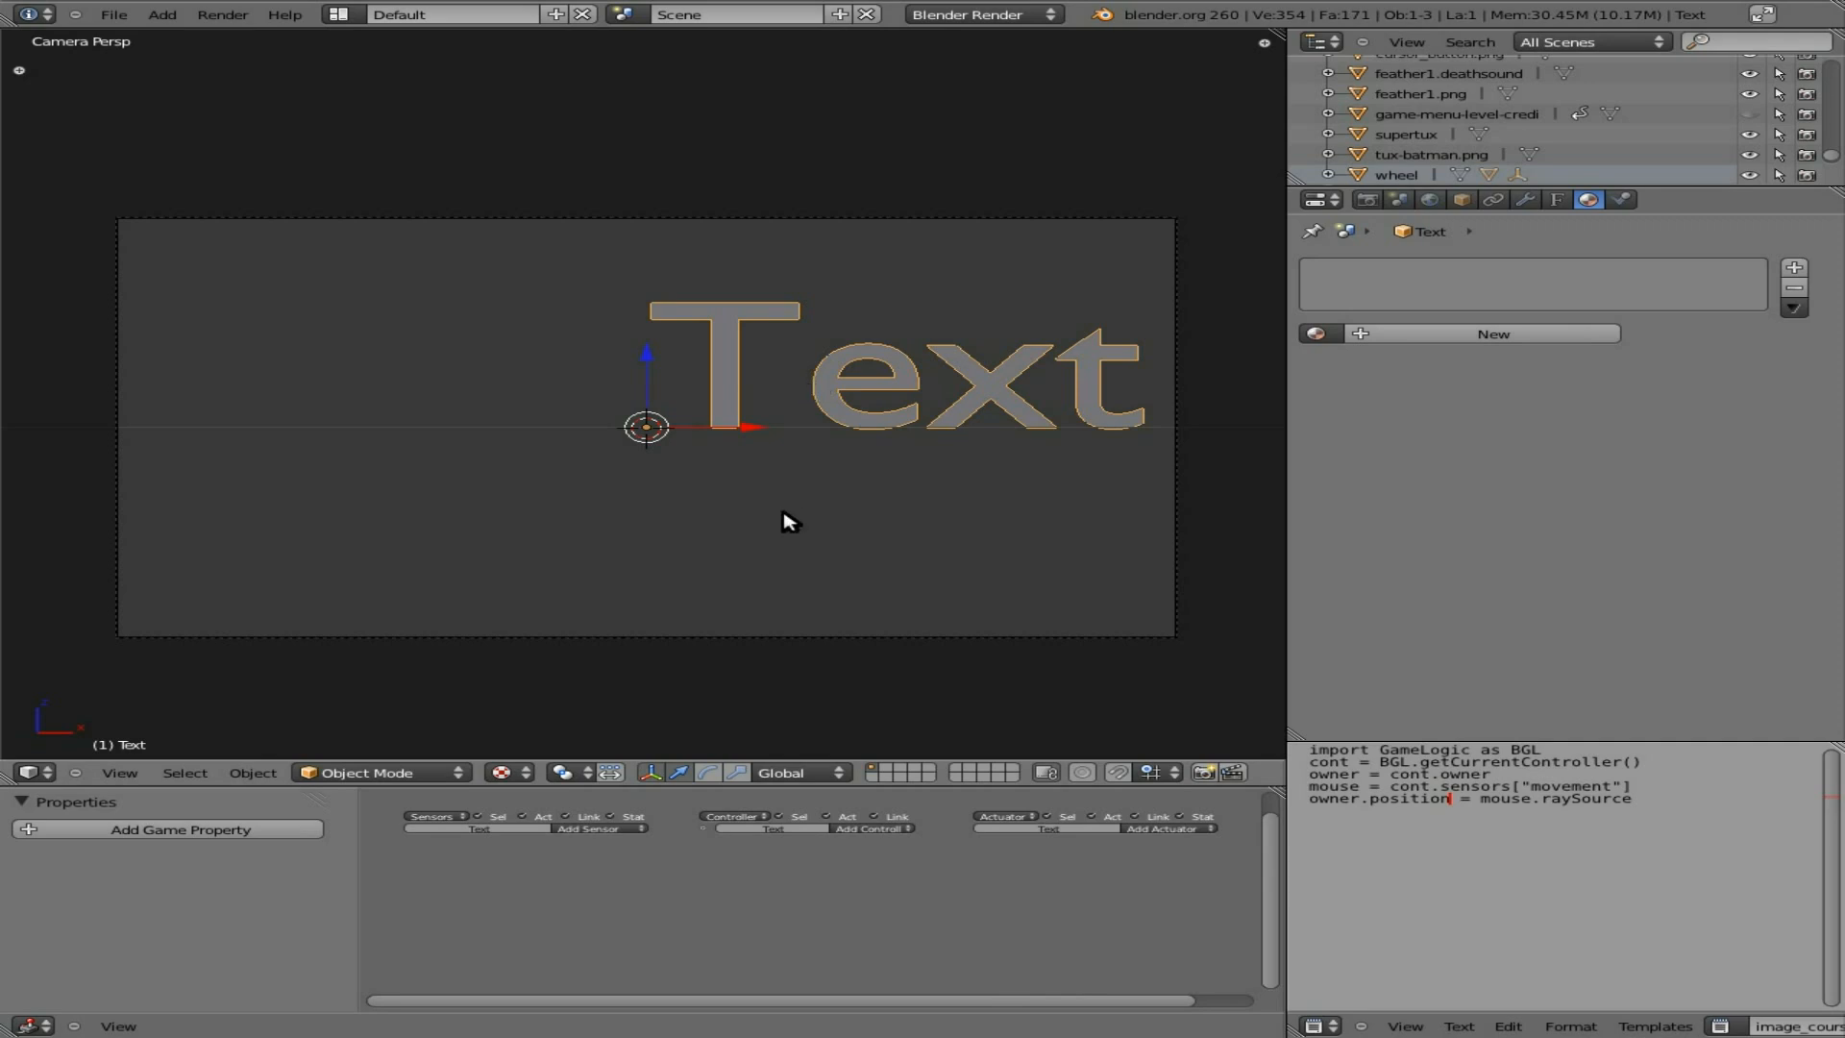
mouse_move(732, 417)
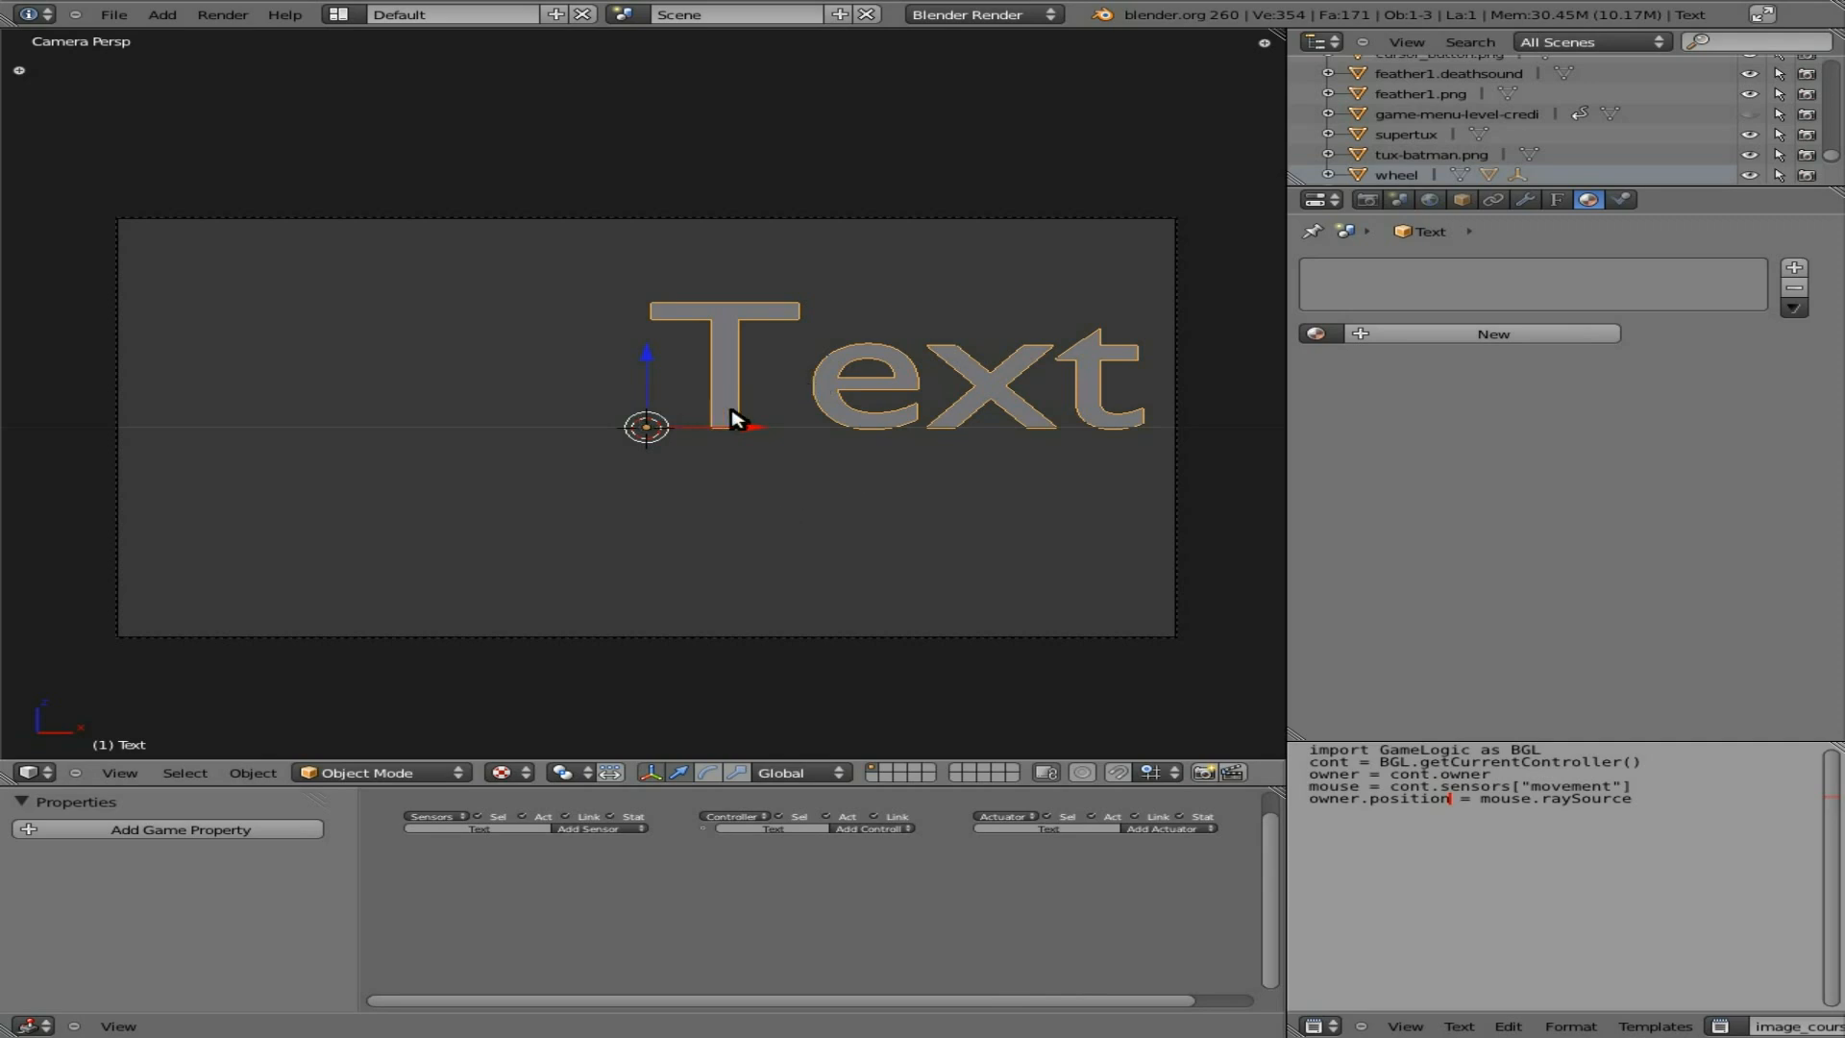
key("Tab")
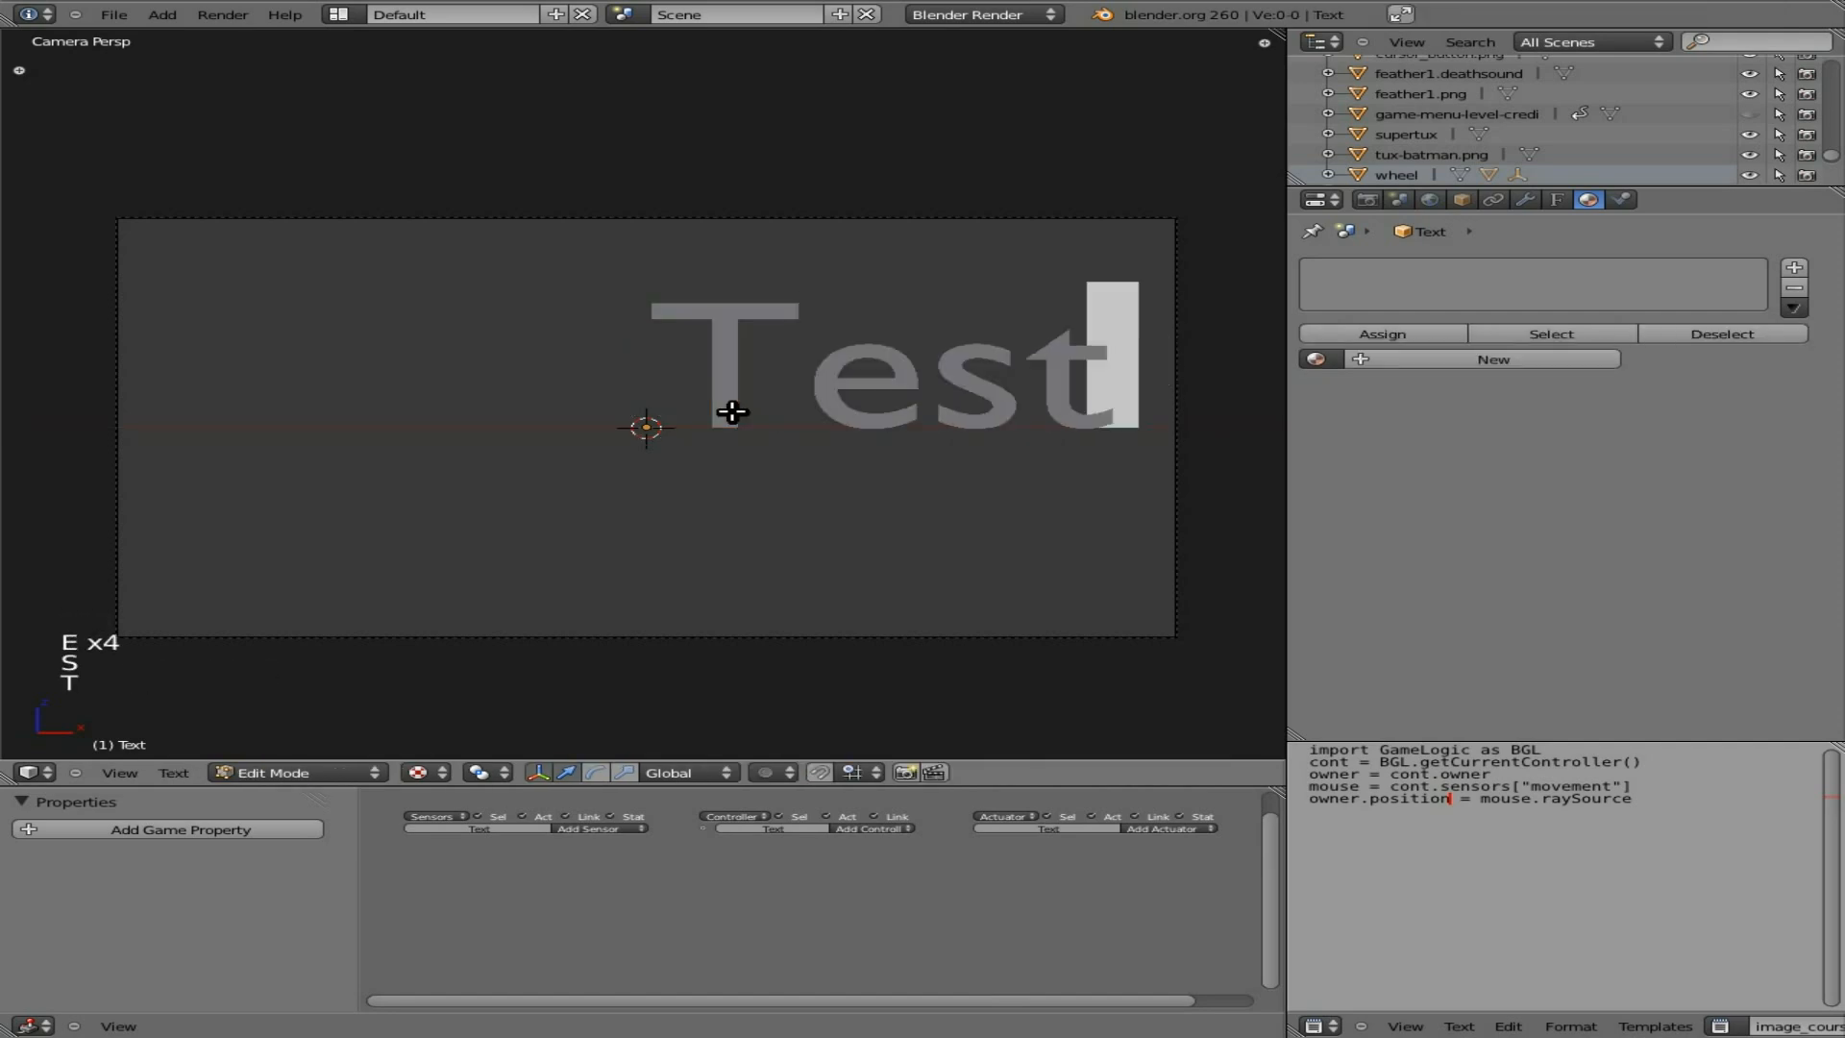
key("Tab")
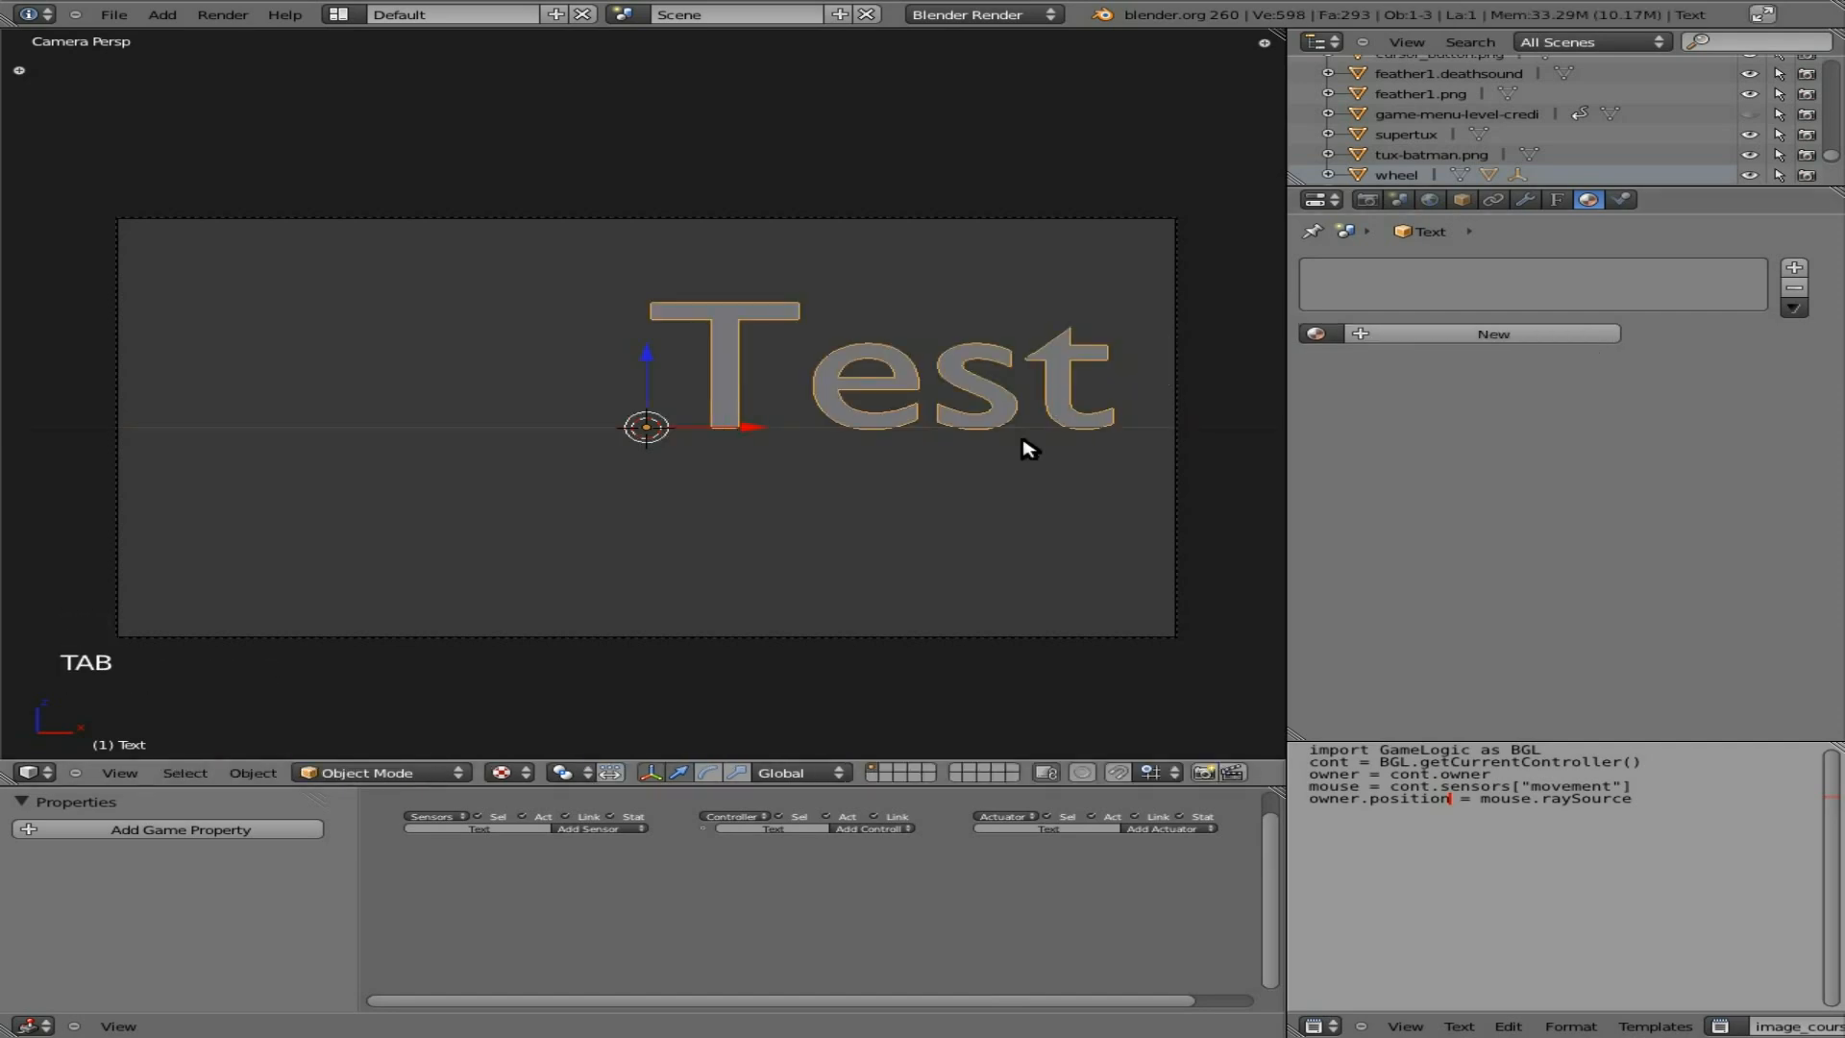
Step: Give the Test text extrusion depth and scale it down to about 0.42
left_click(1555, 198)
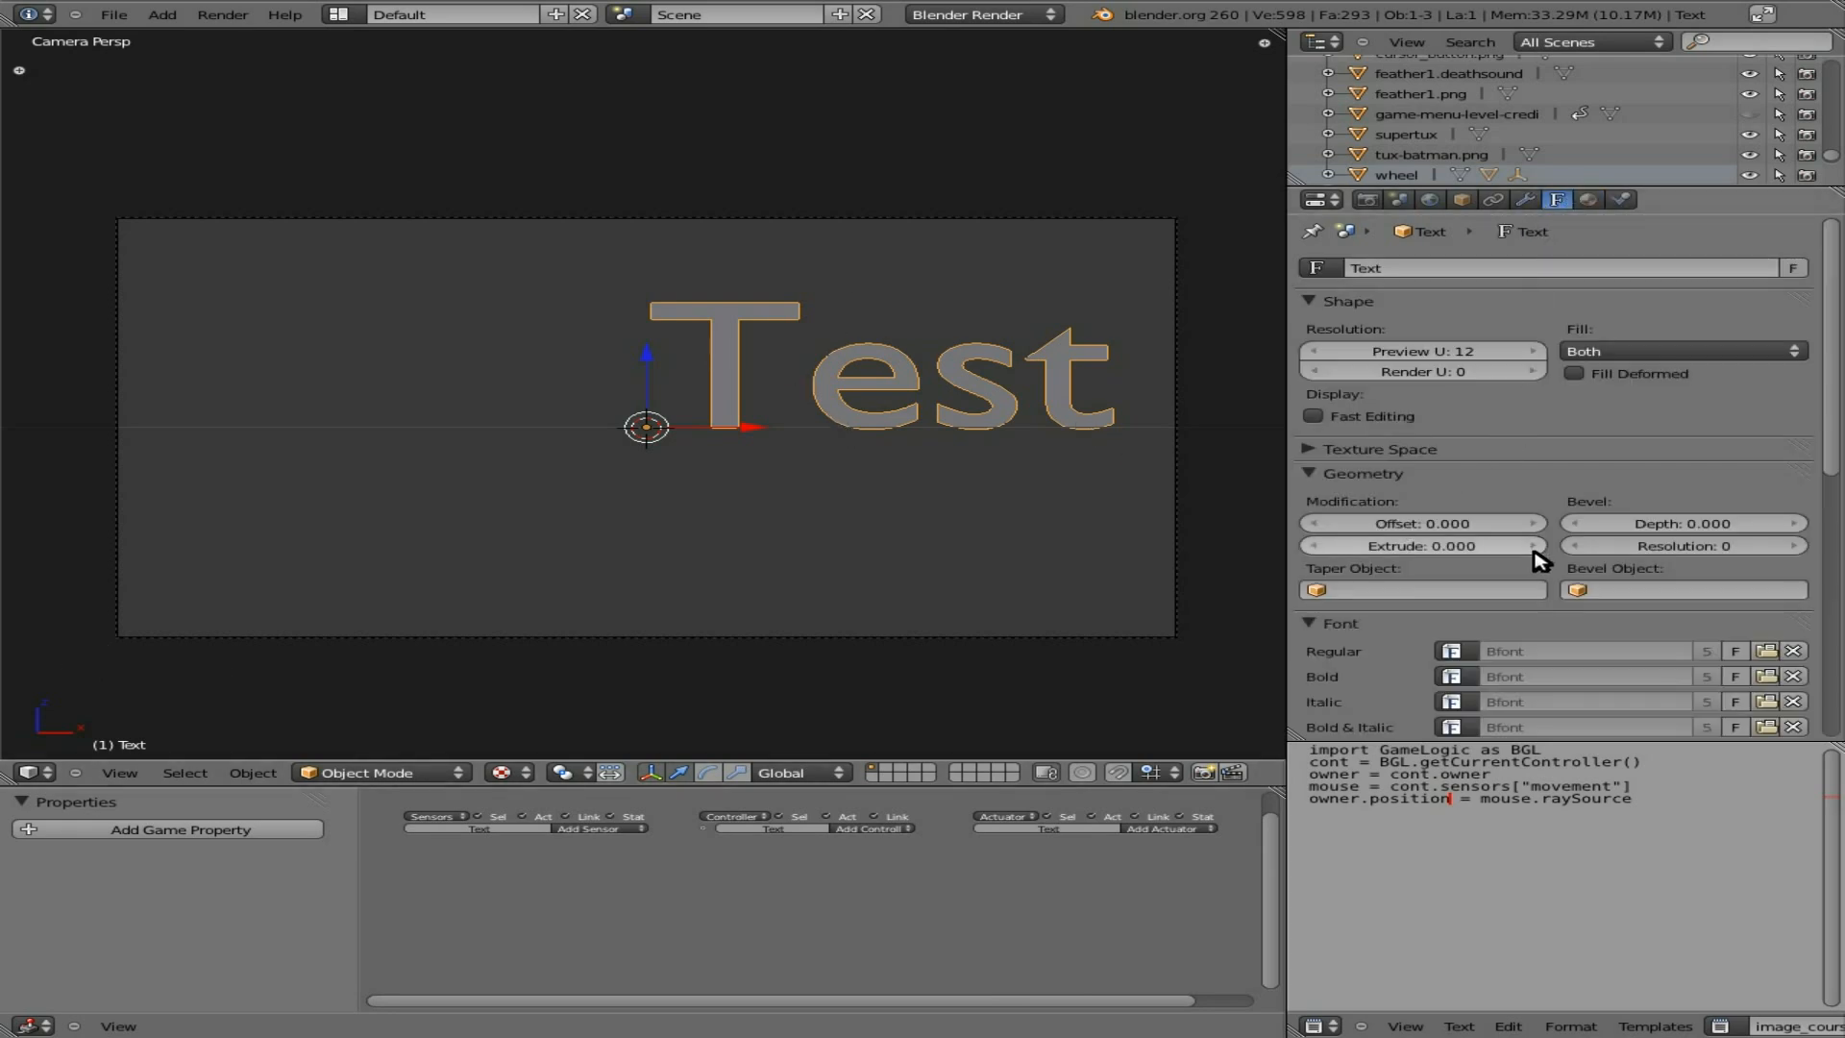
double_click(1420, 544)
type("2")
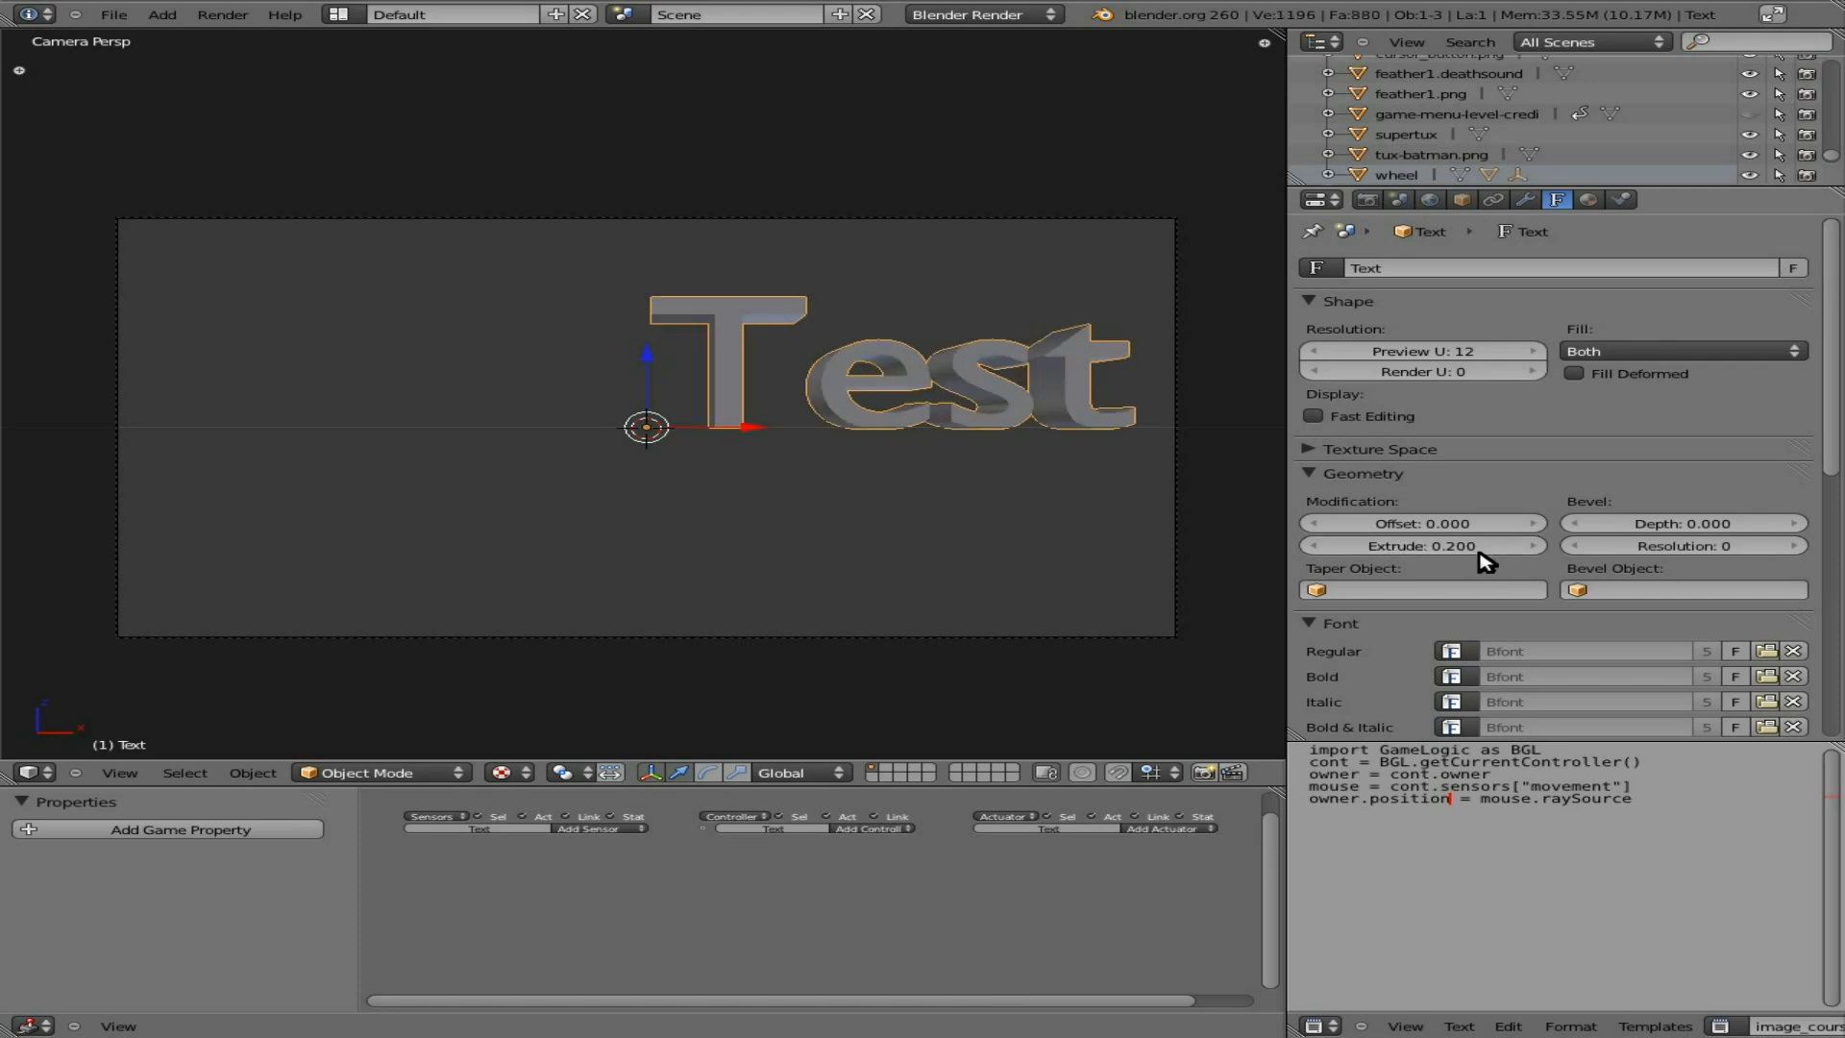
scroll("down", 3)
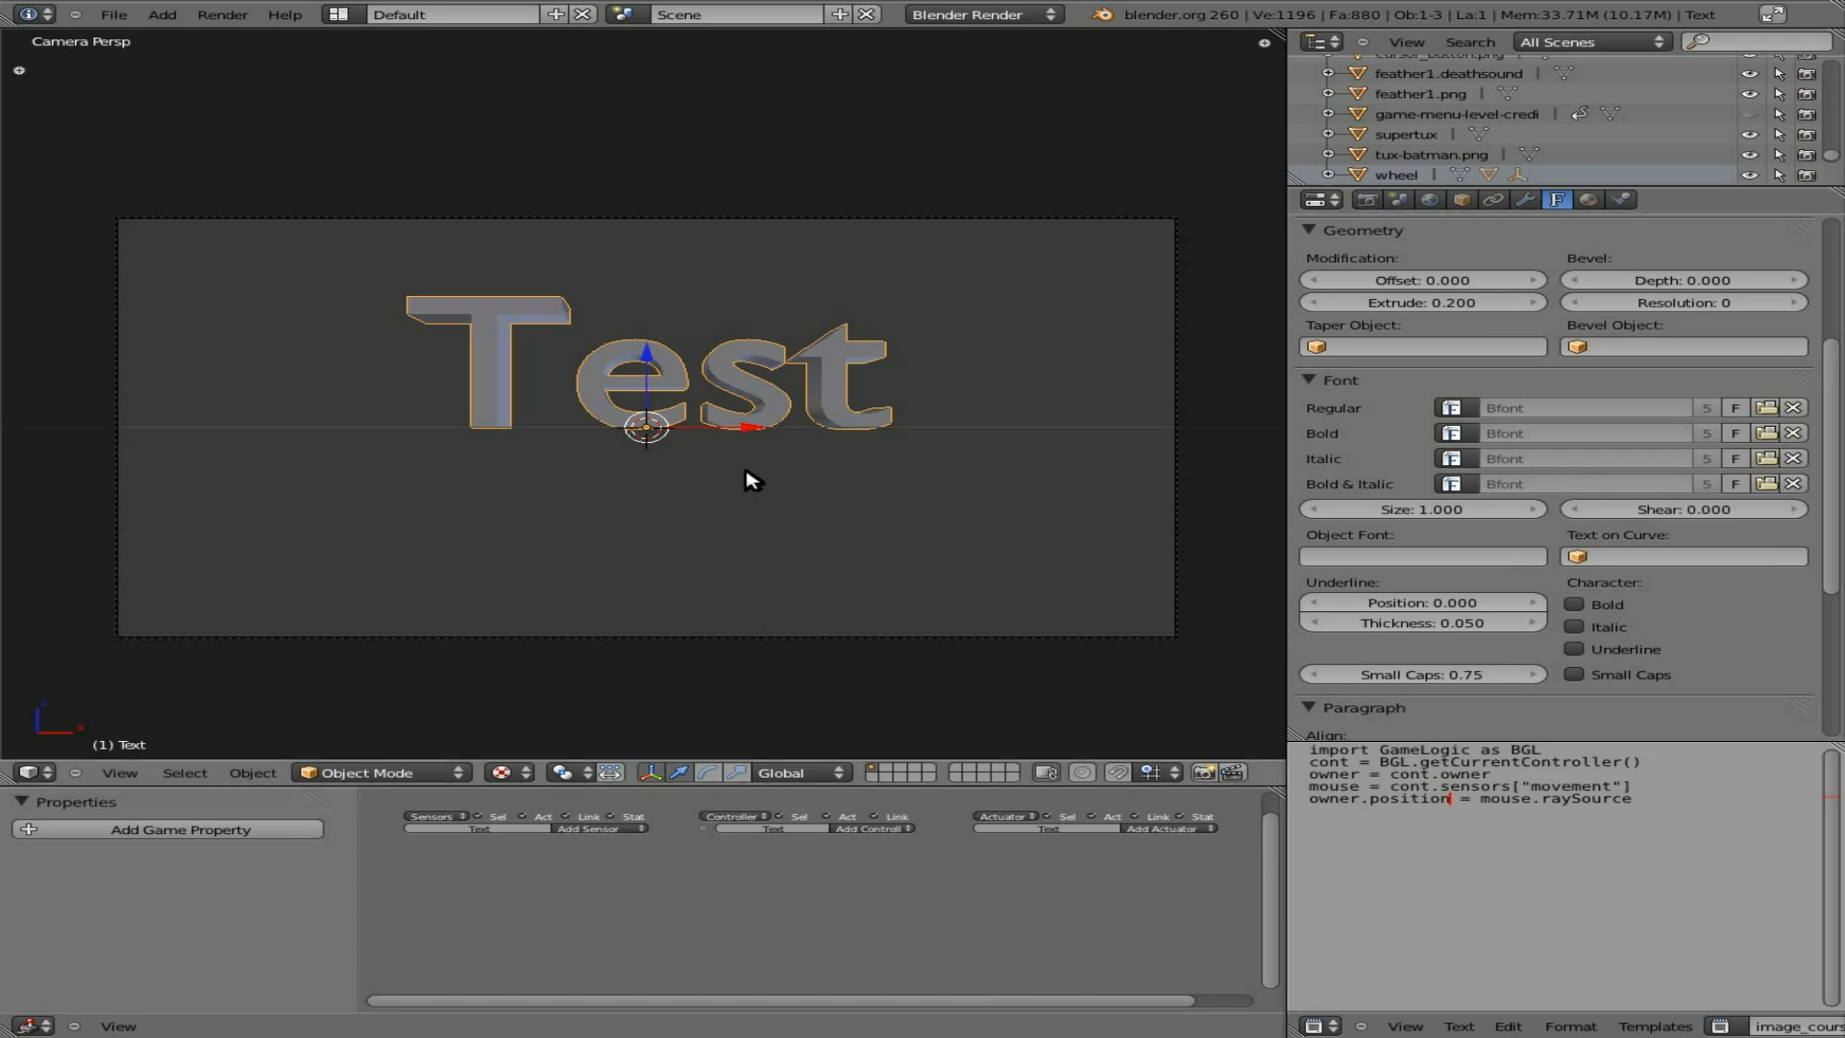
mouse_move(982, 553)
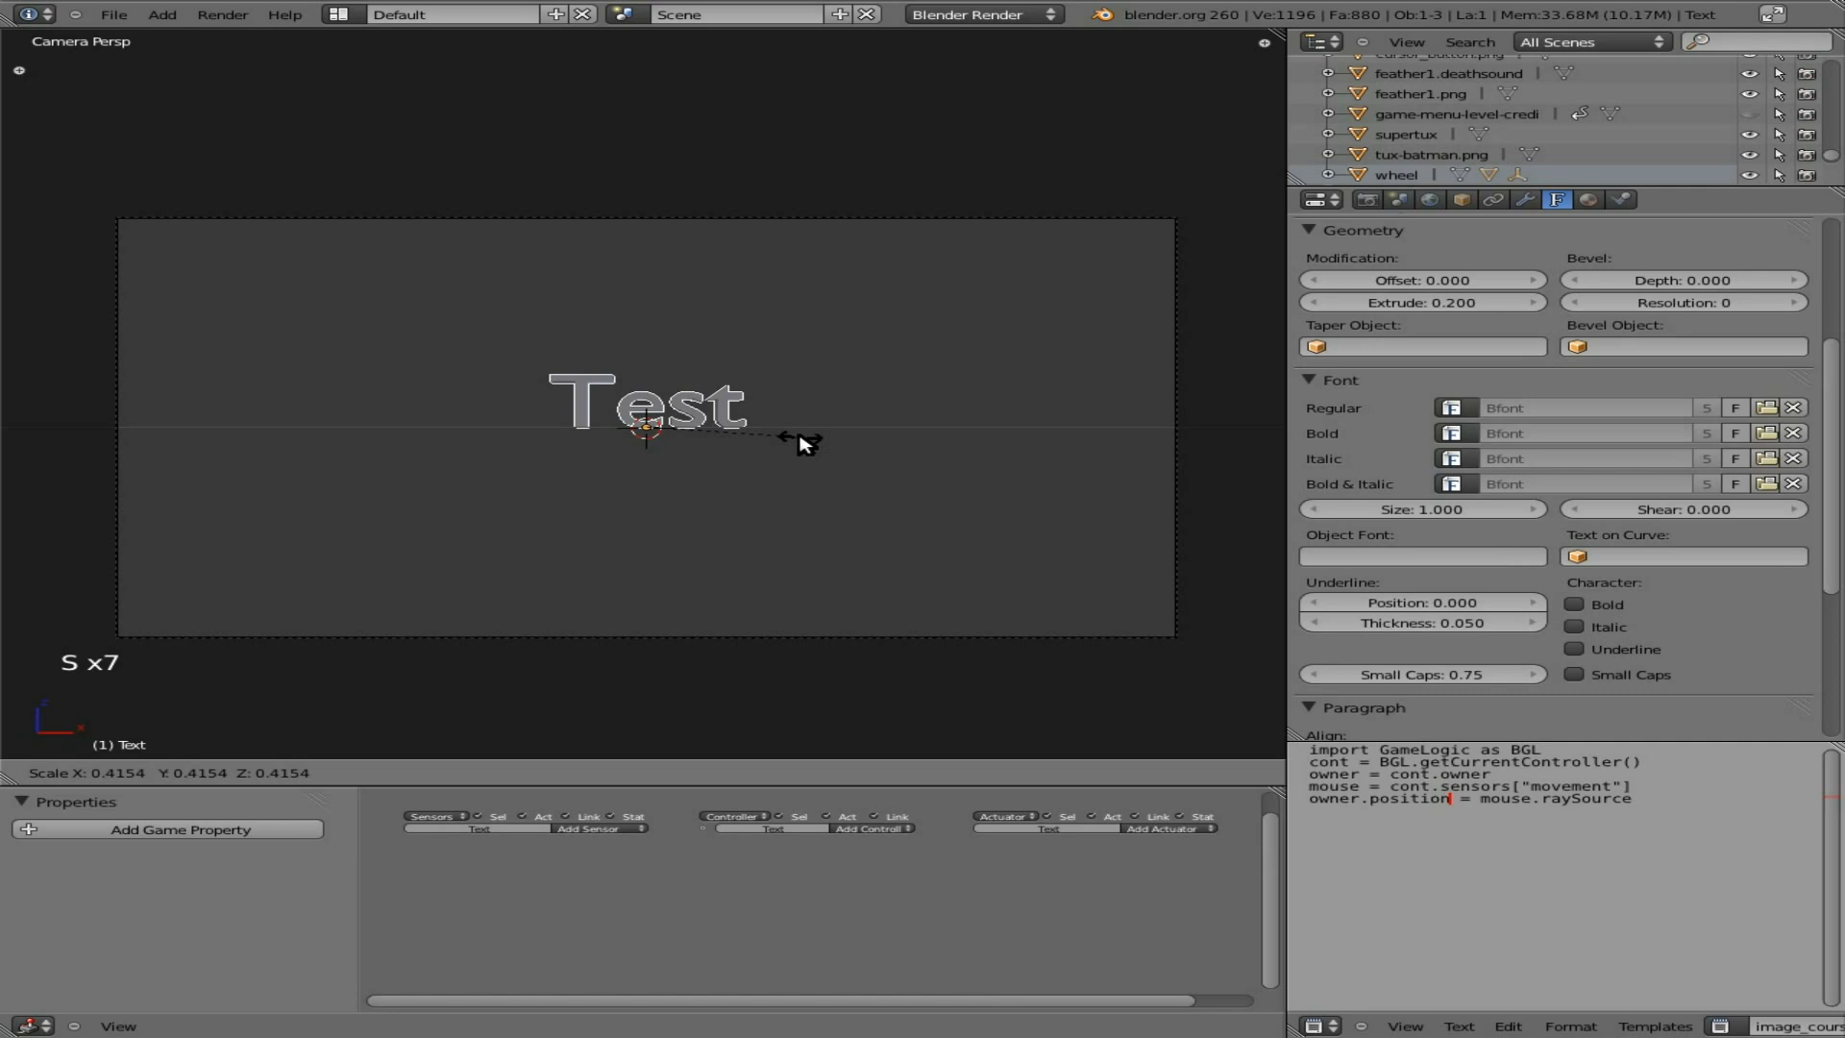
left_click(805, 457)
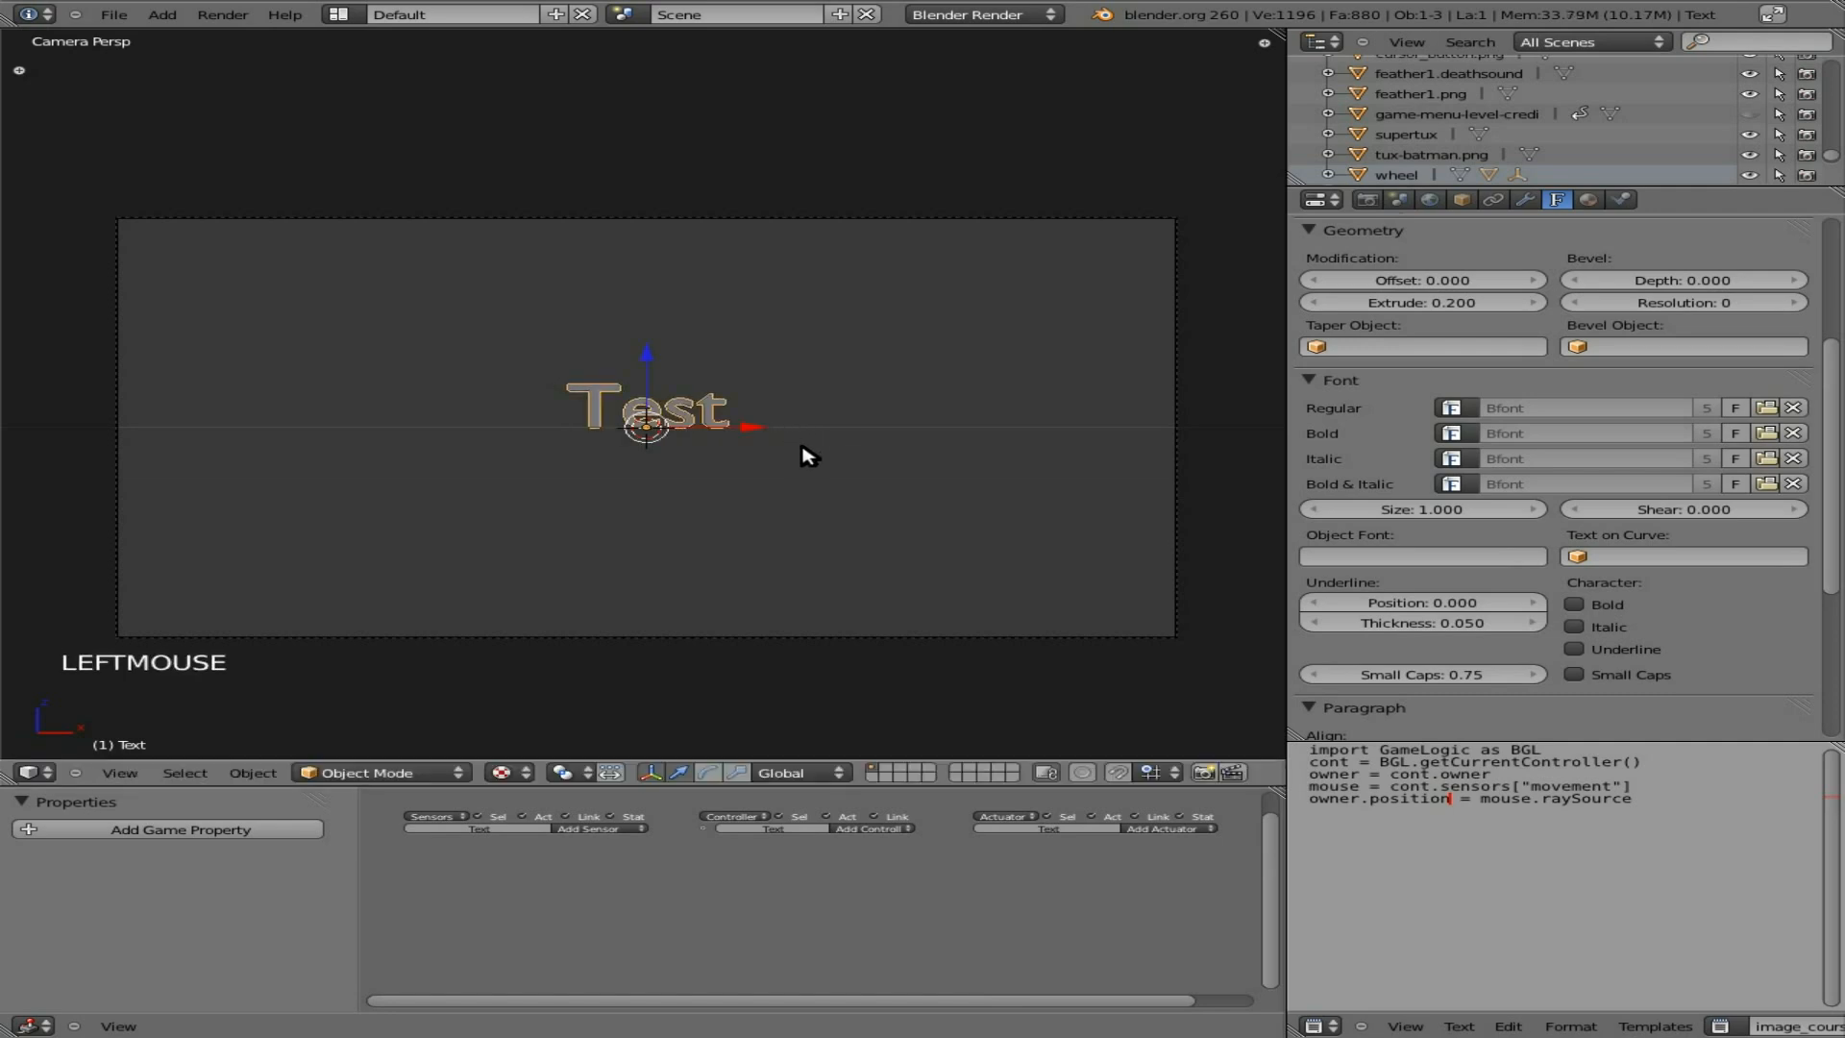
mouse_move(388, 641)
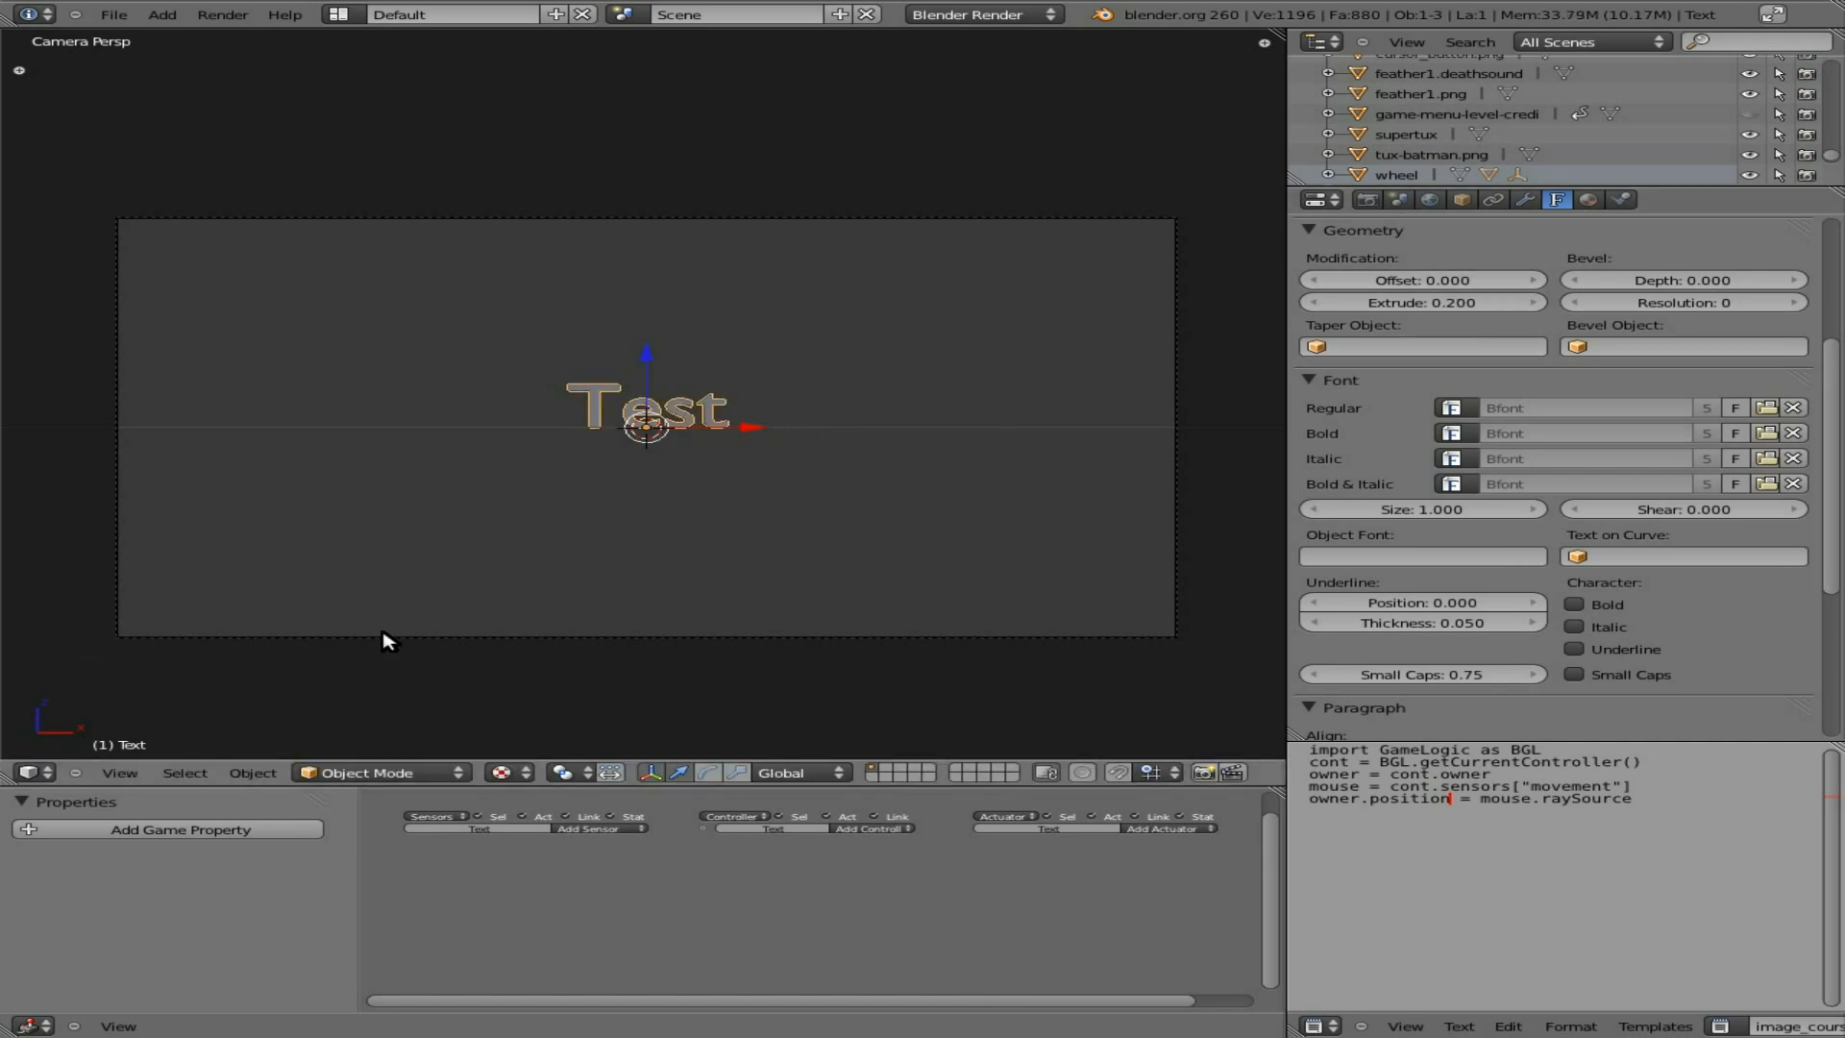
Step: Delete the Test letters and pick Credits_2.txt in the PissOffPenguins folder for Paste File
key("Tab")
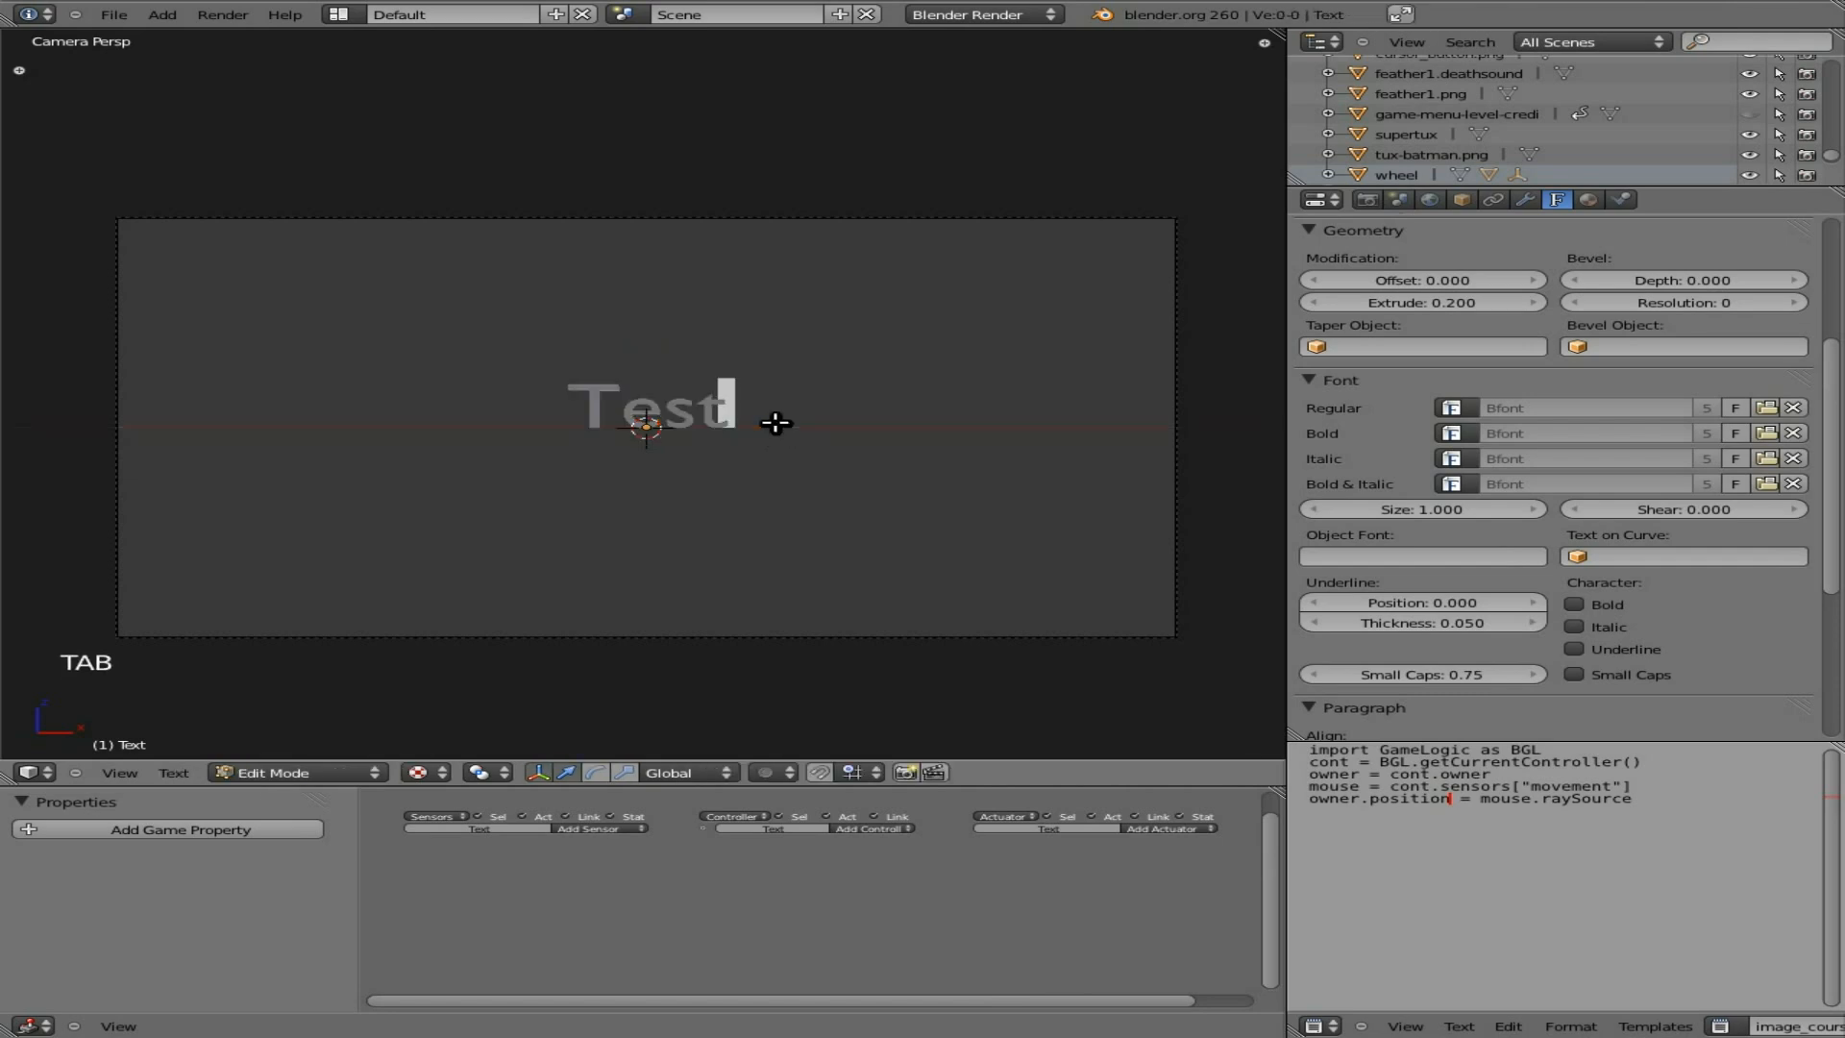
key("BackSpace")
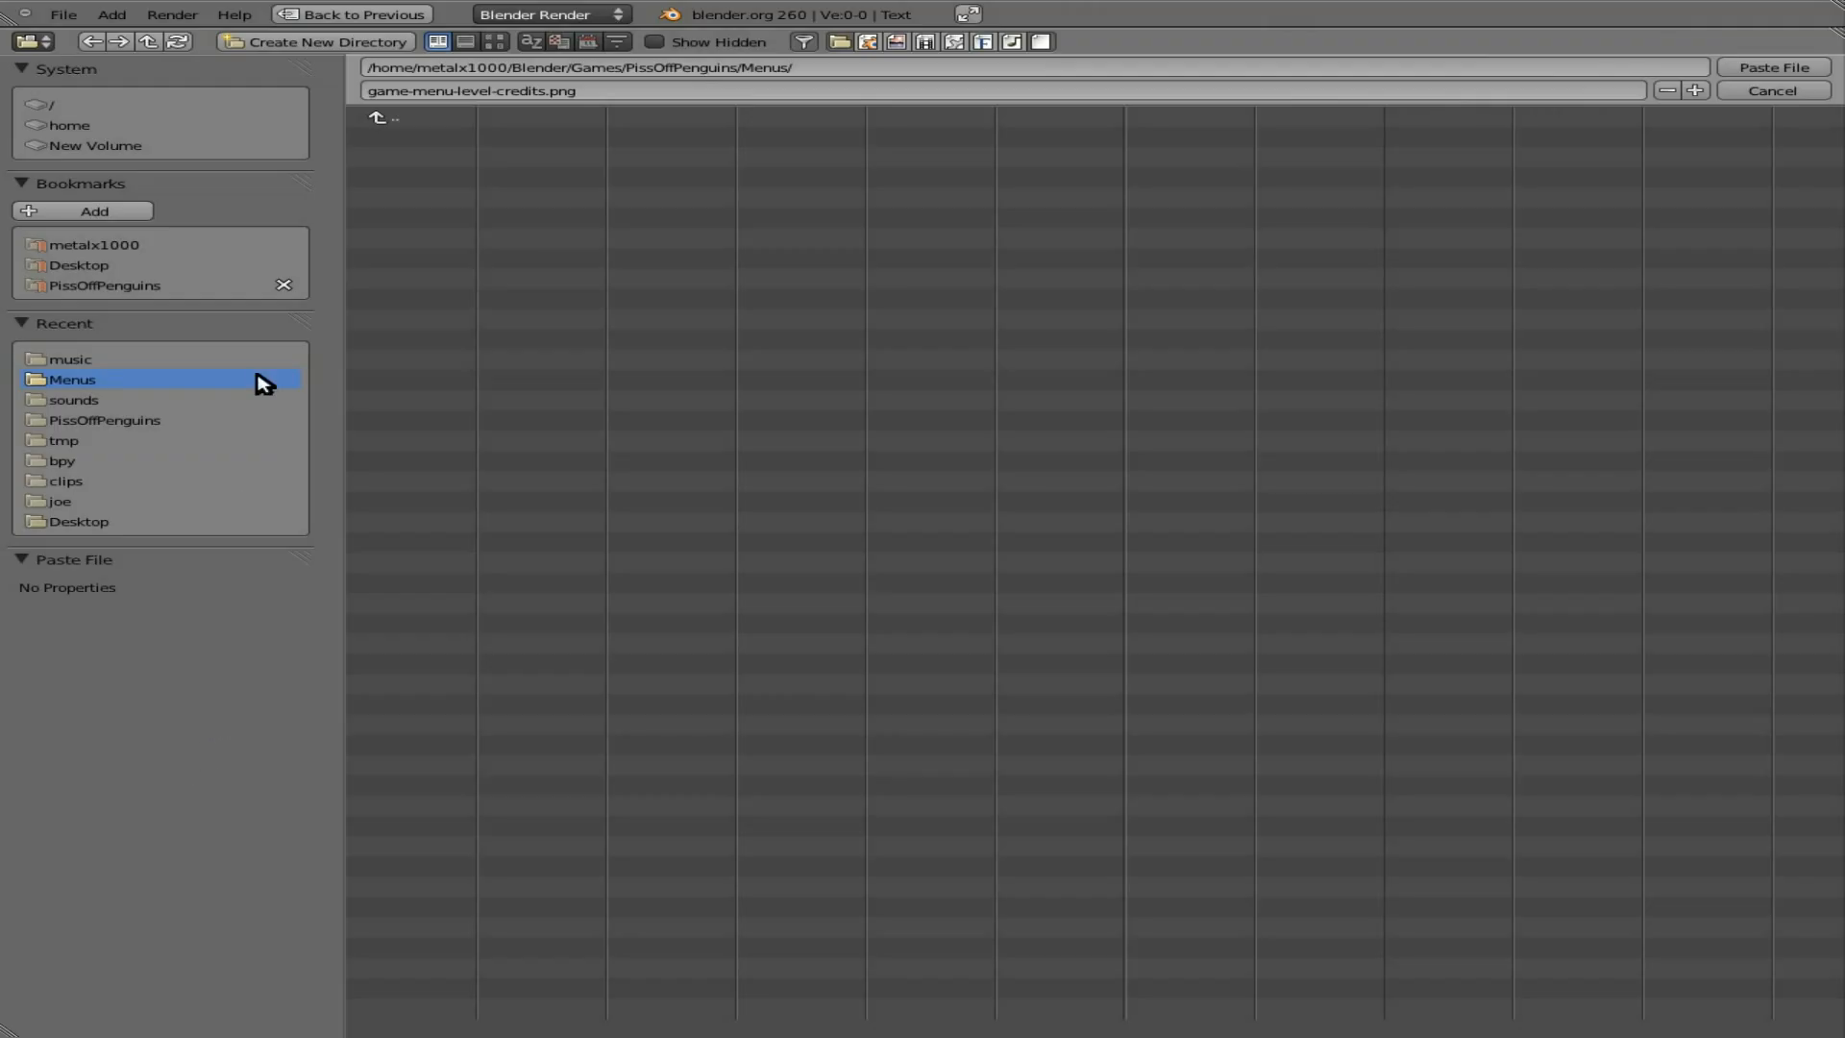
left_click(96, 244)
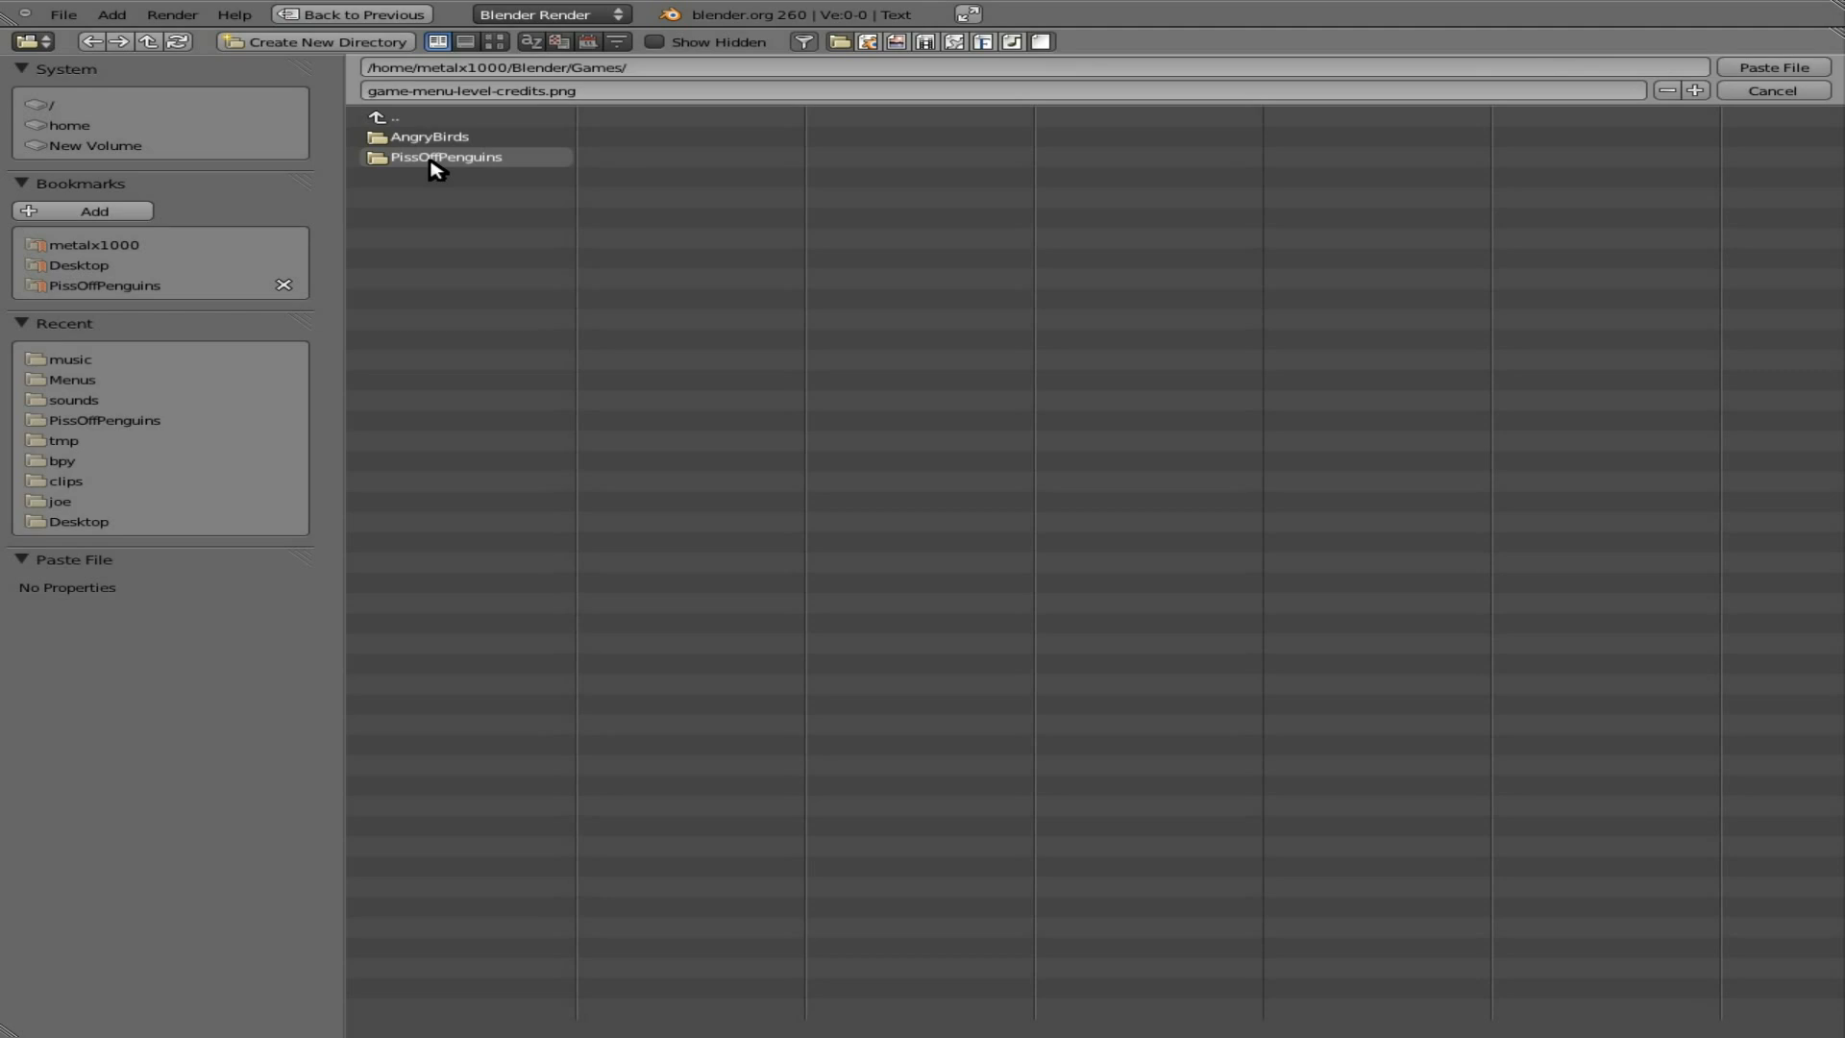
double_click(443, 156)
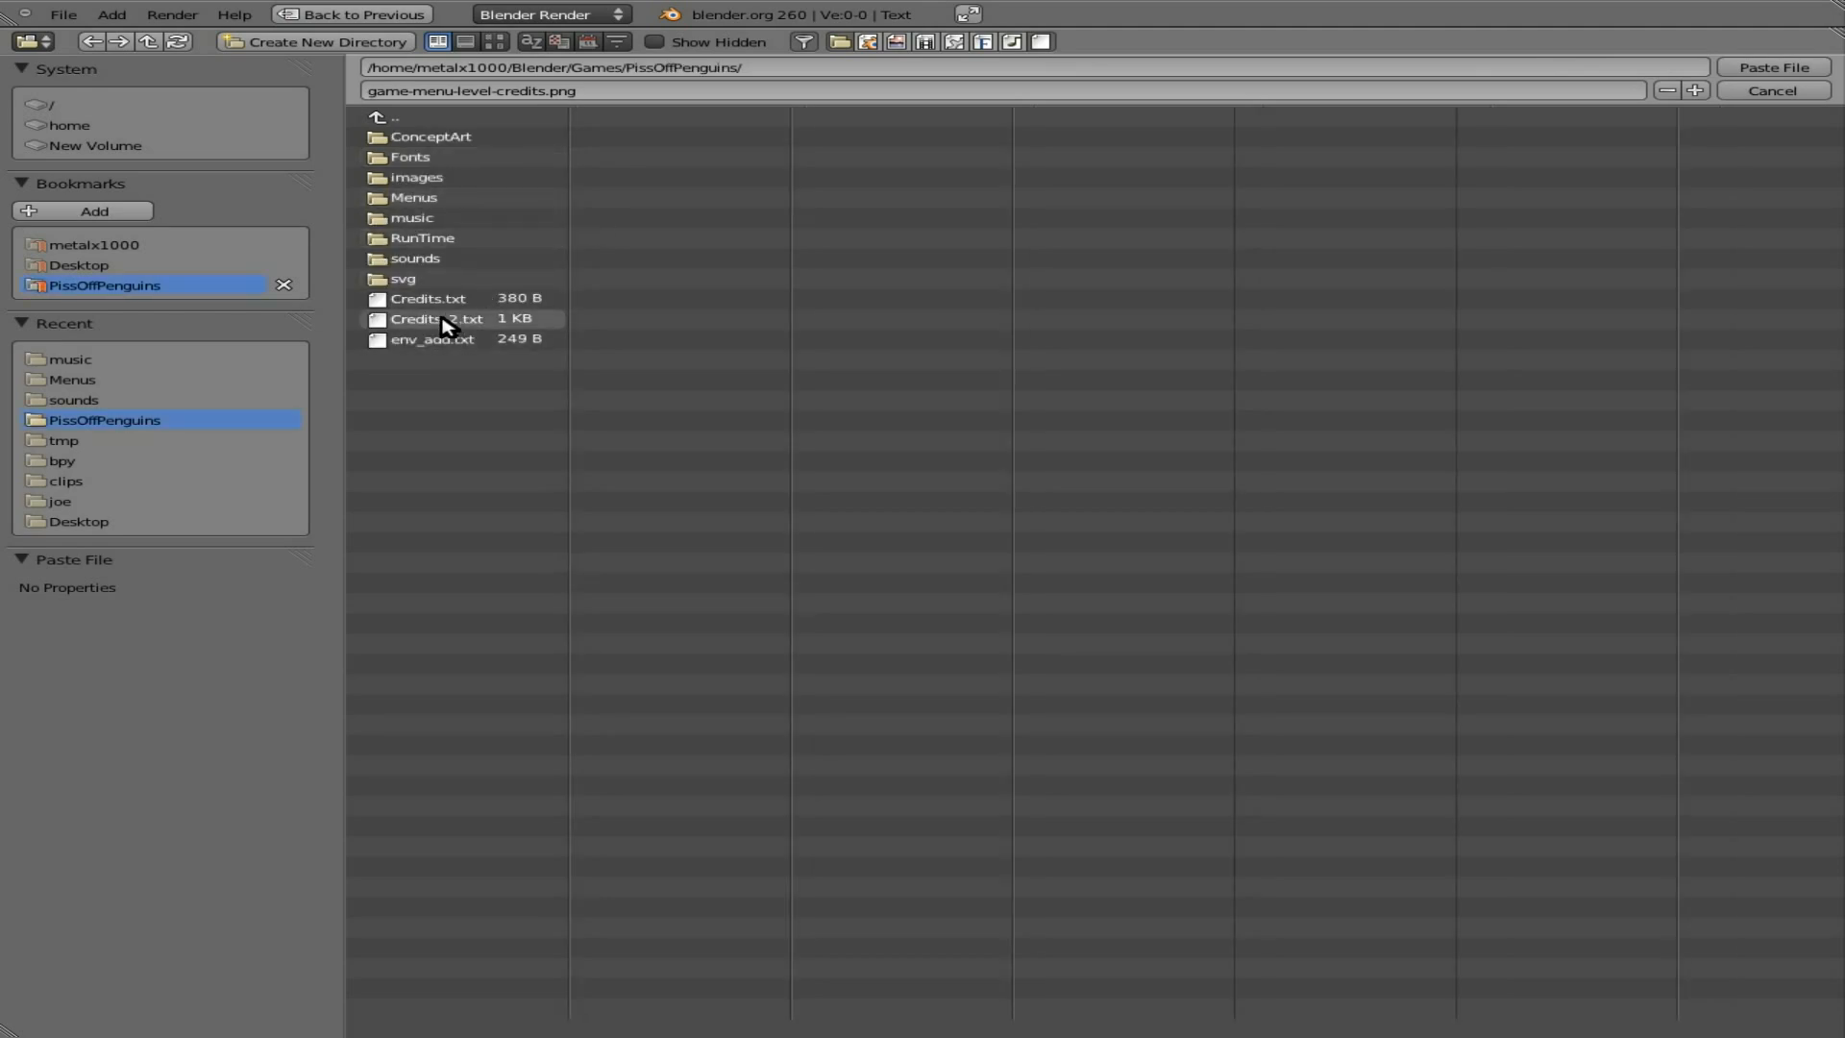
left_click(438, 319)
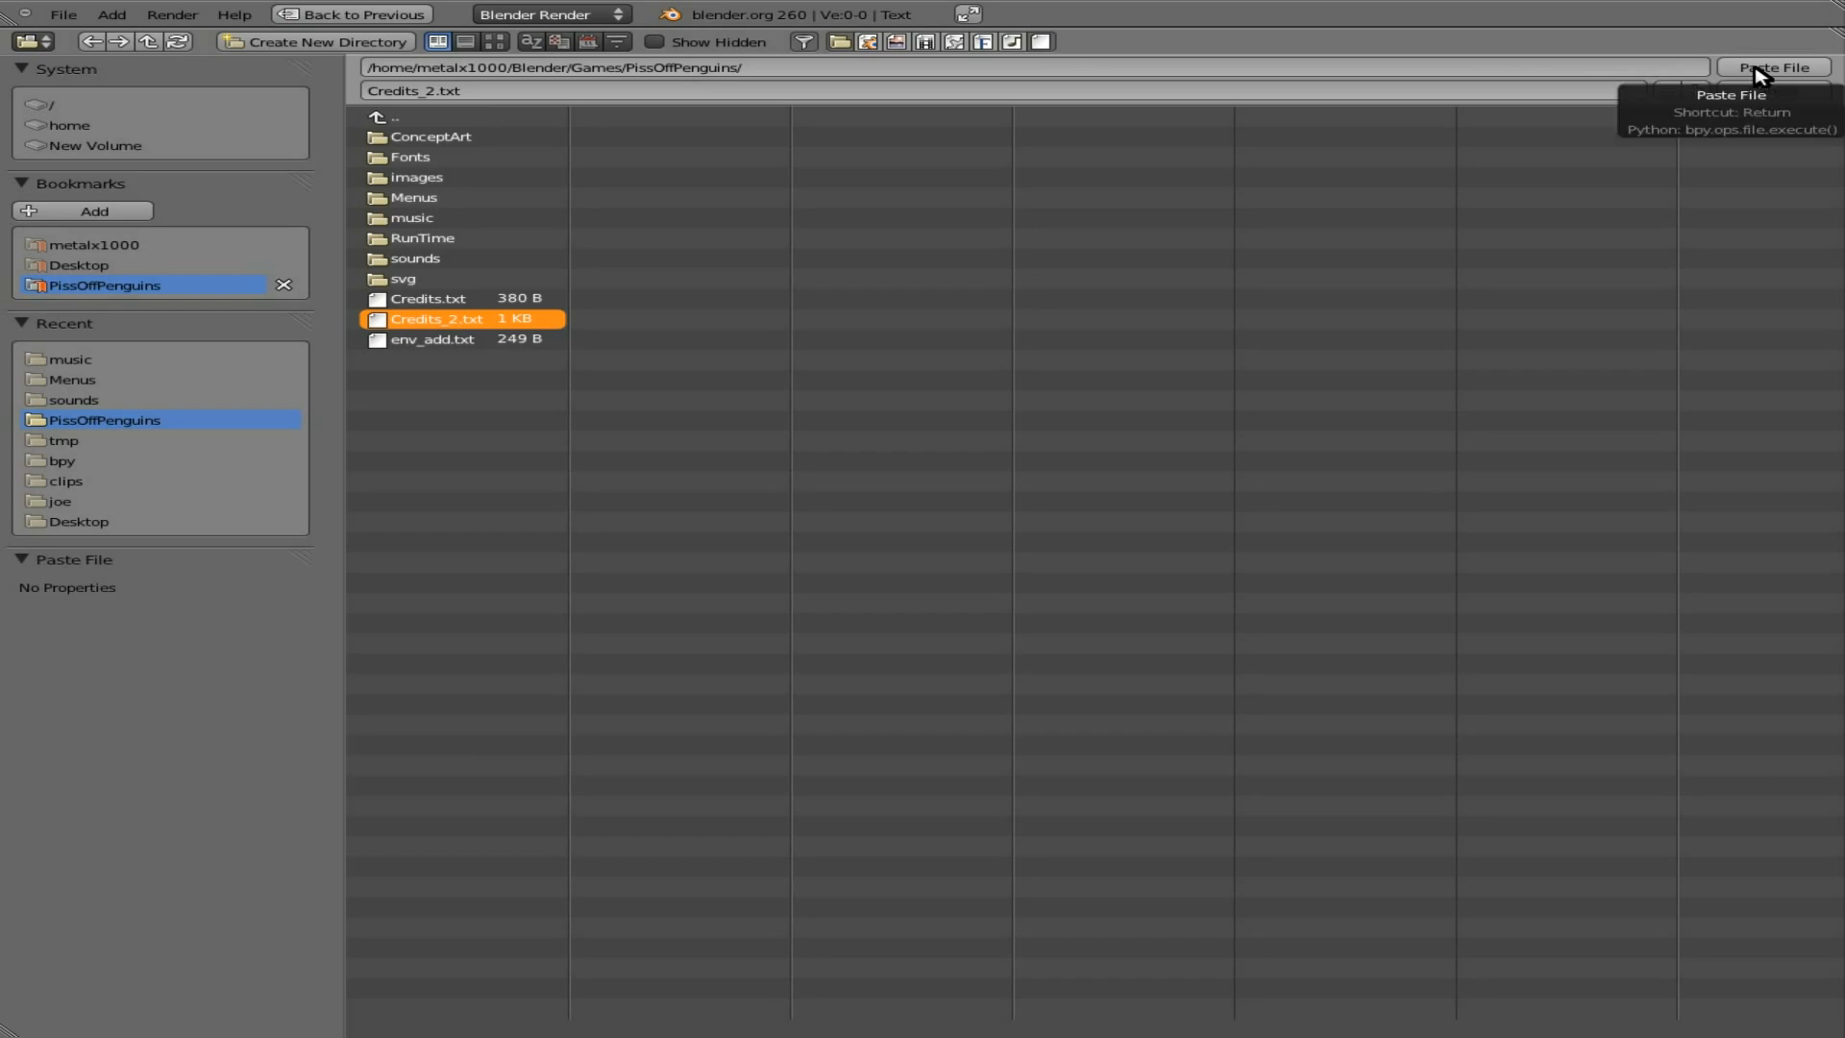
Step: Paste Credits_2.txt into the text object and leave edit mode
left_click(1769, 68)
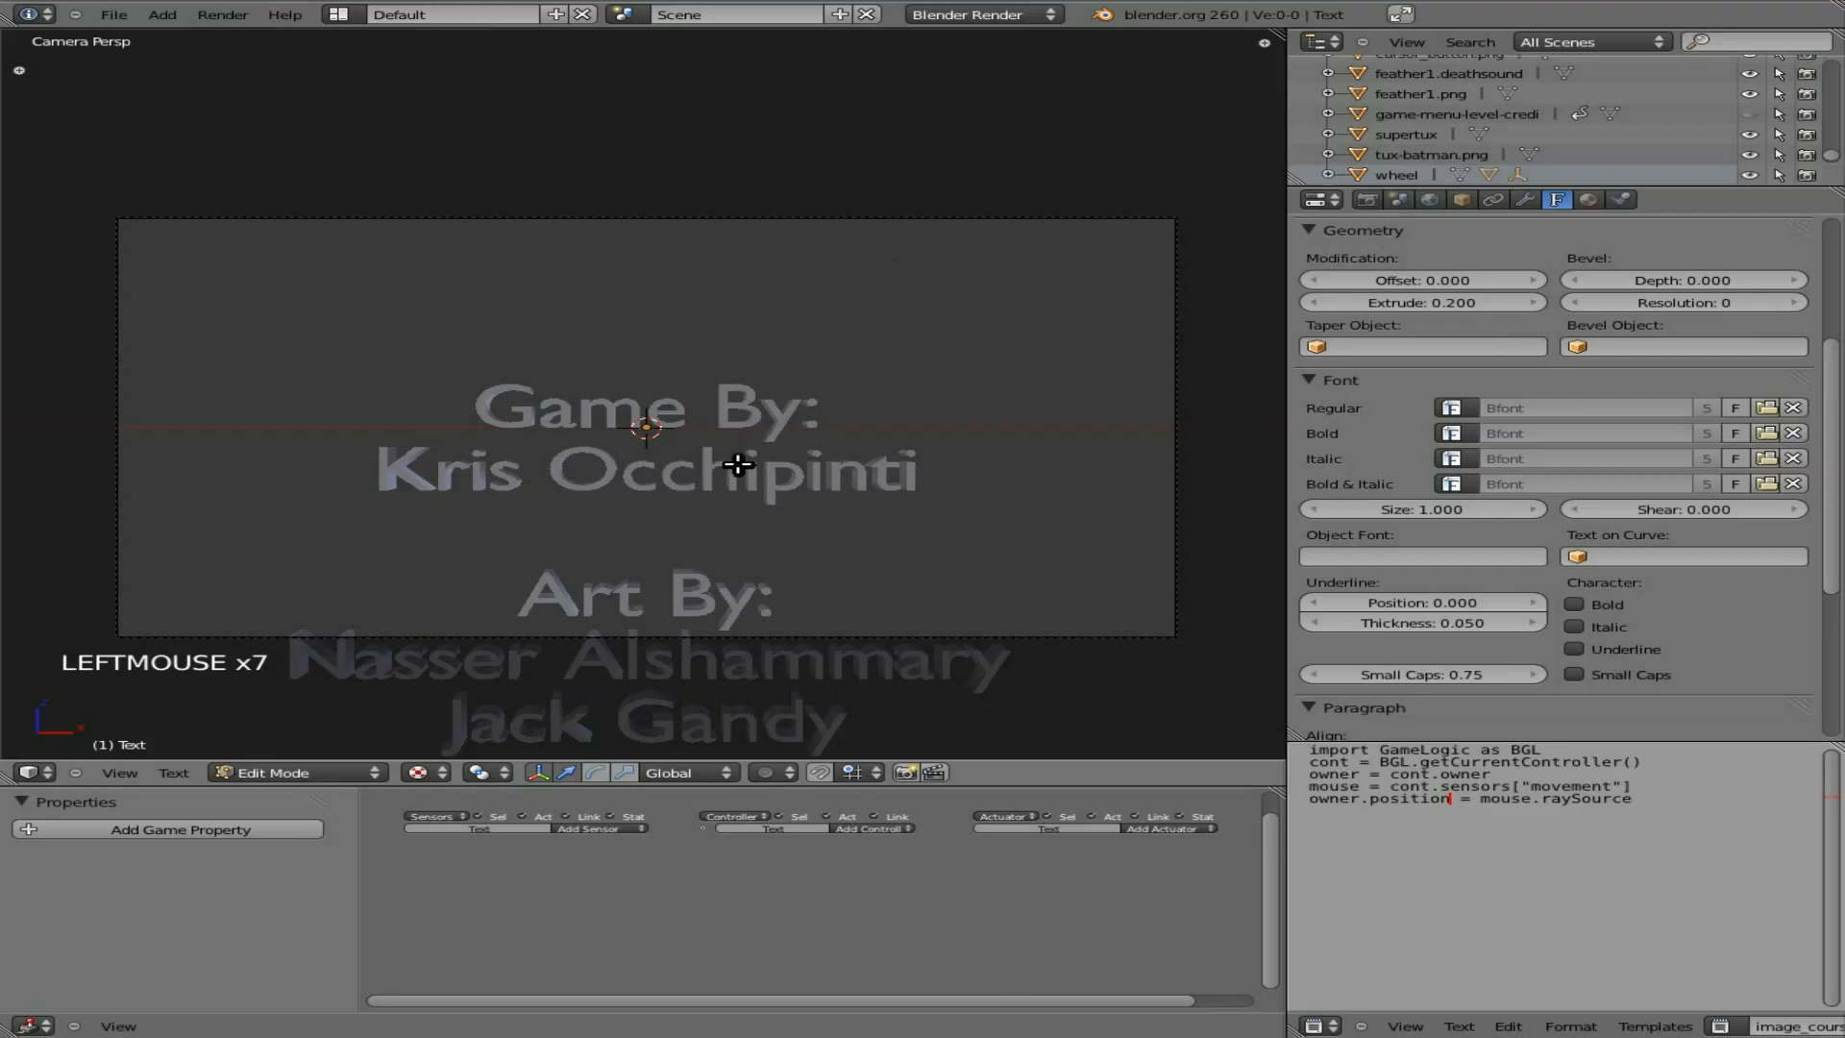
mouse_move(794, 492)
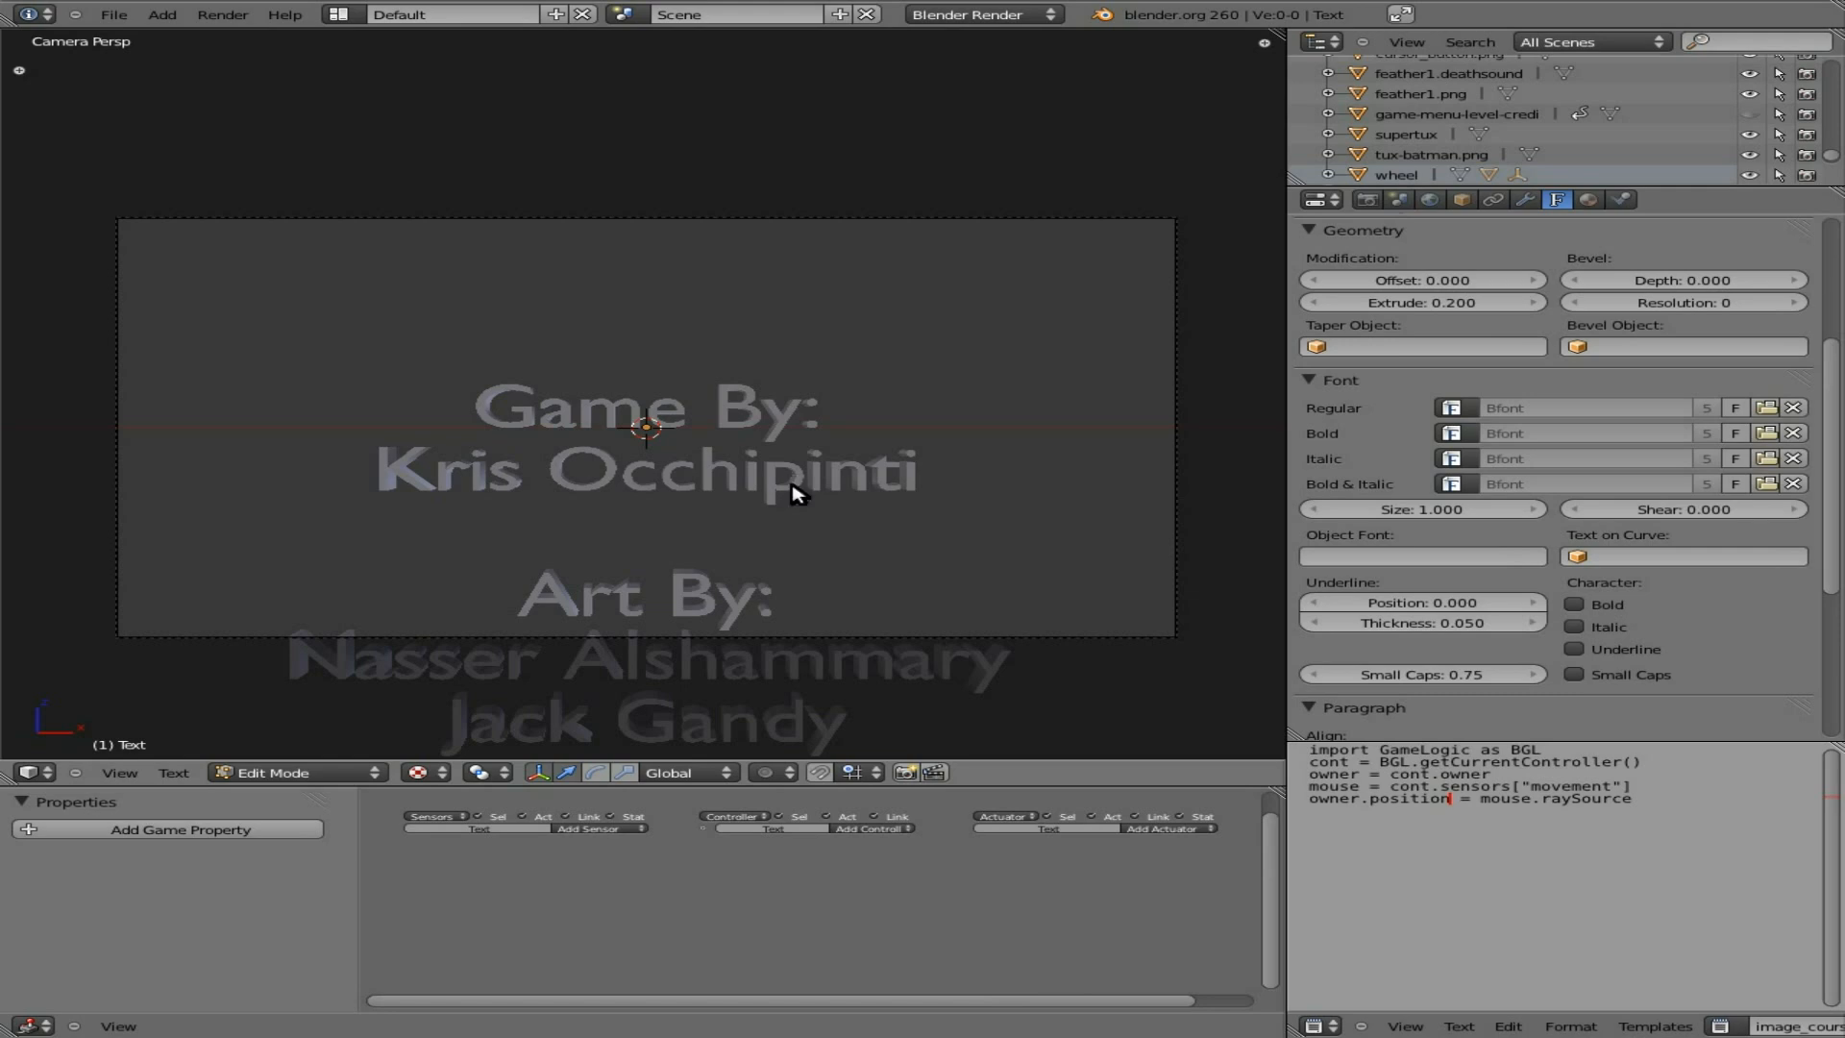
key("Tab")
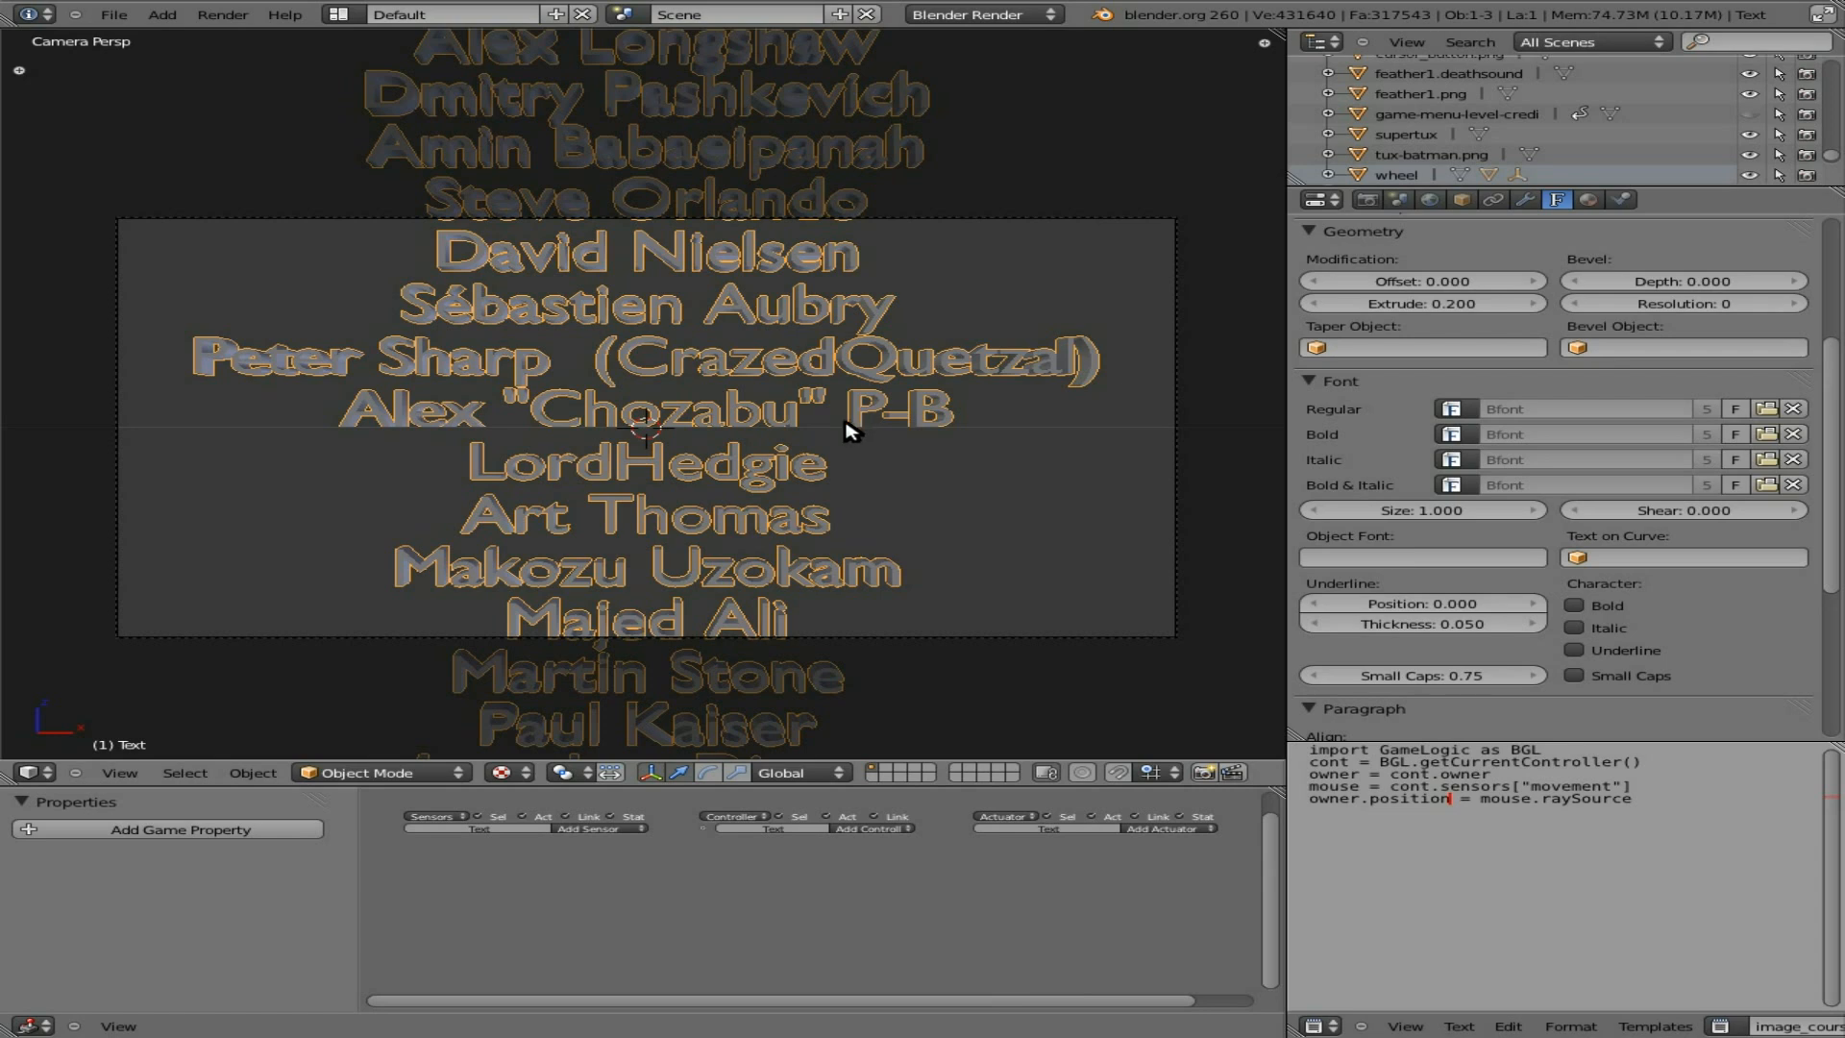
mouse_move(846, 438)
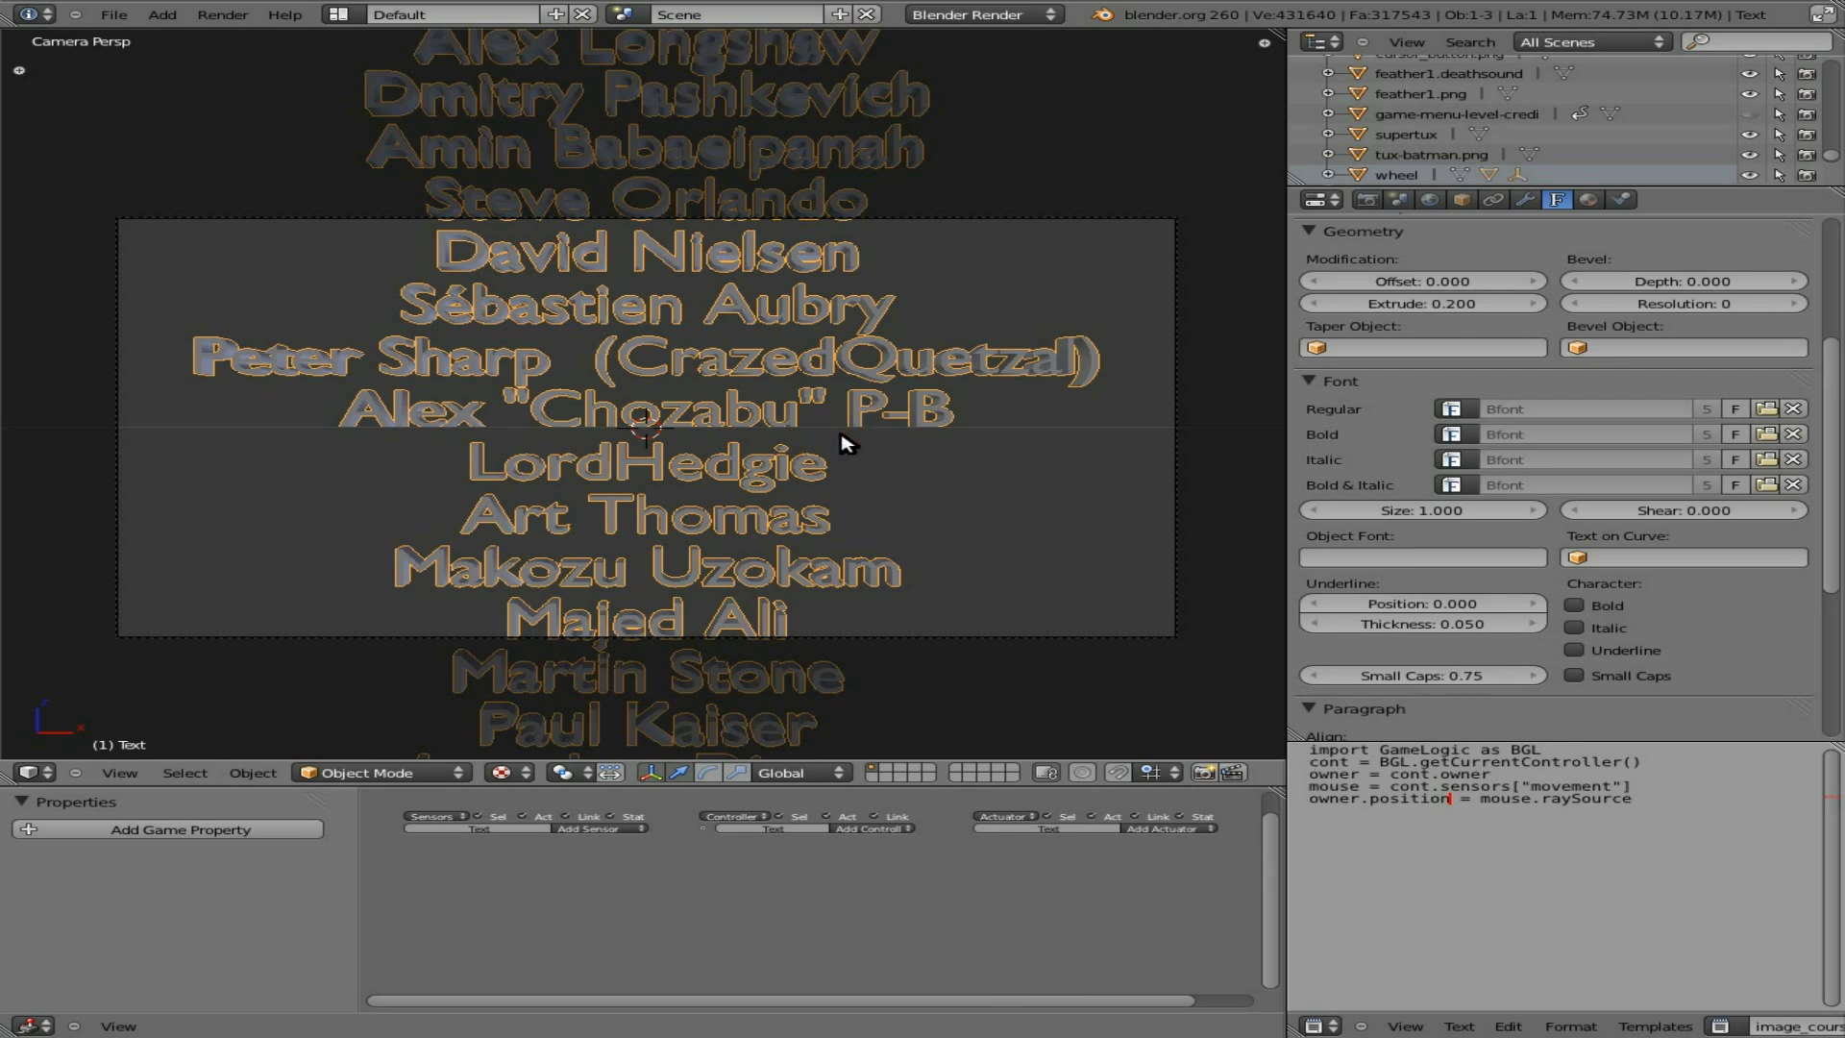
mouse_move(617, 417)
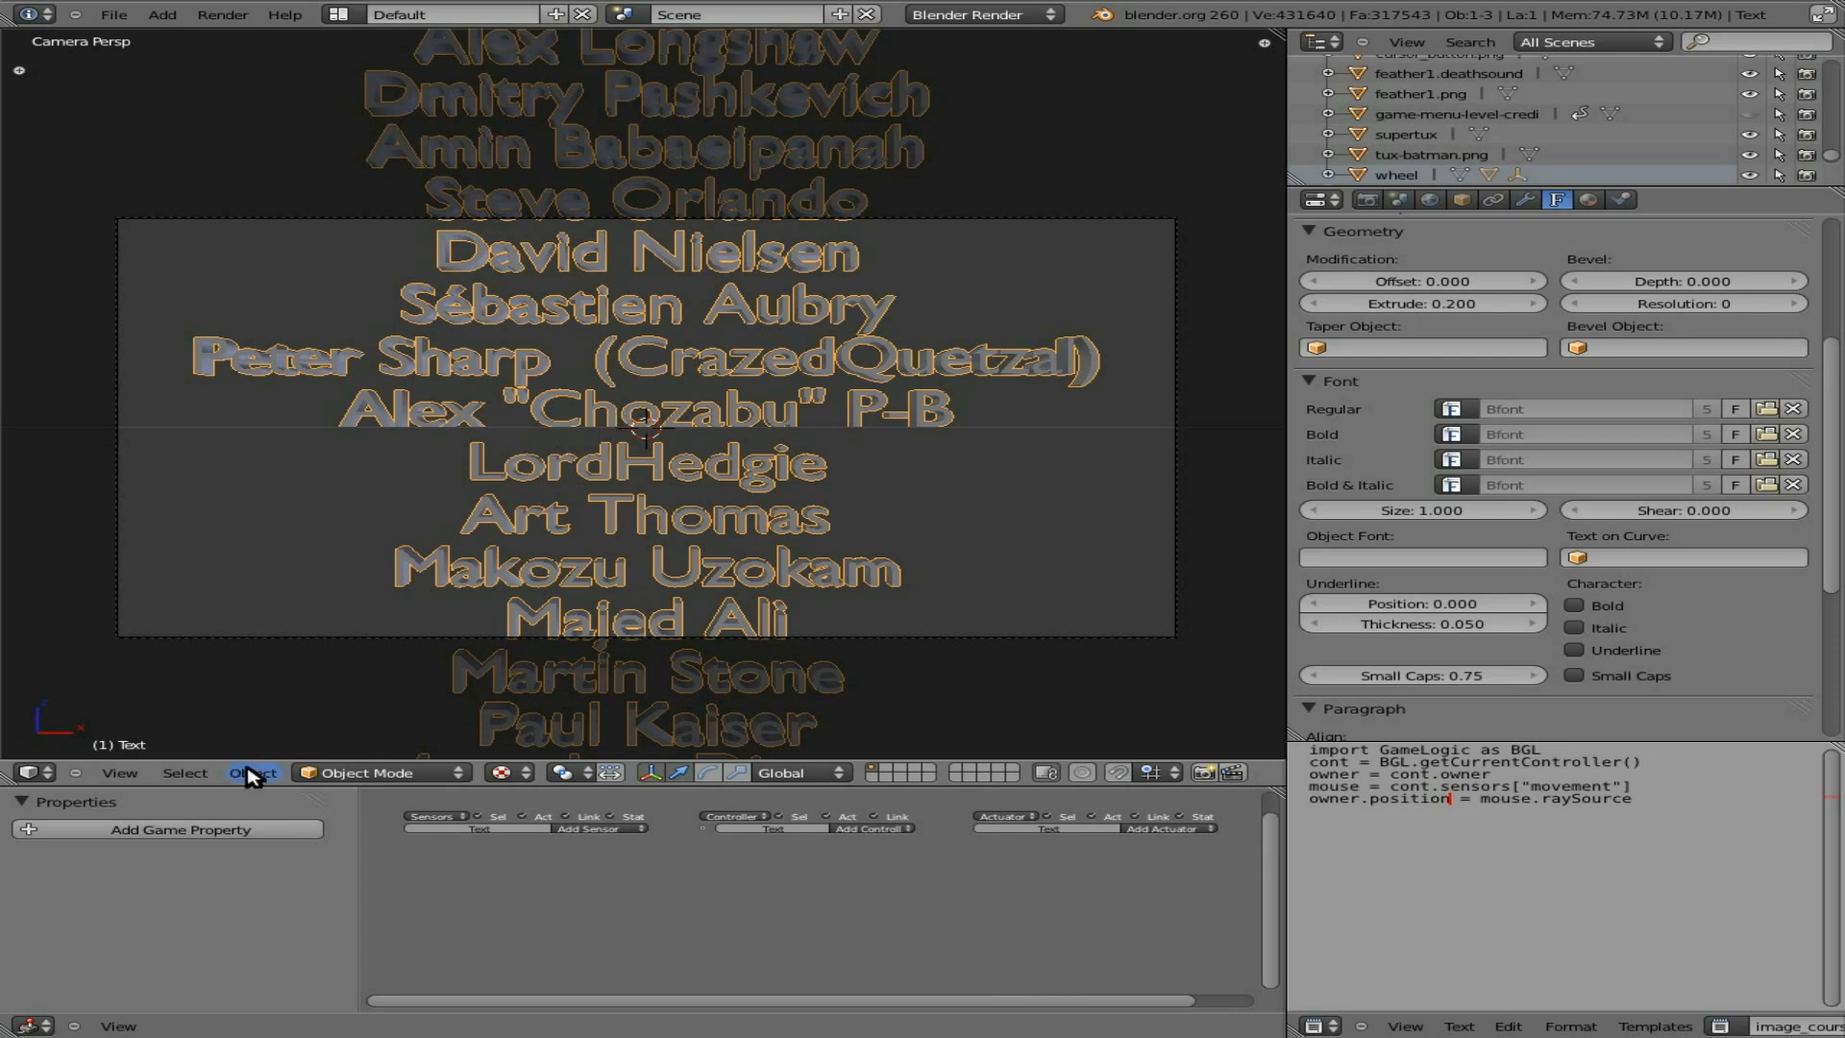
mouse_move(250, 773)
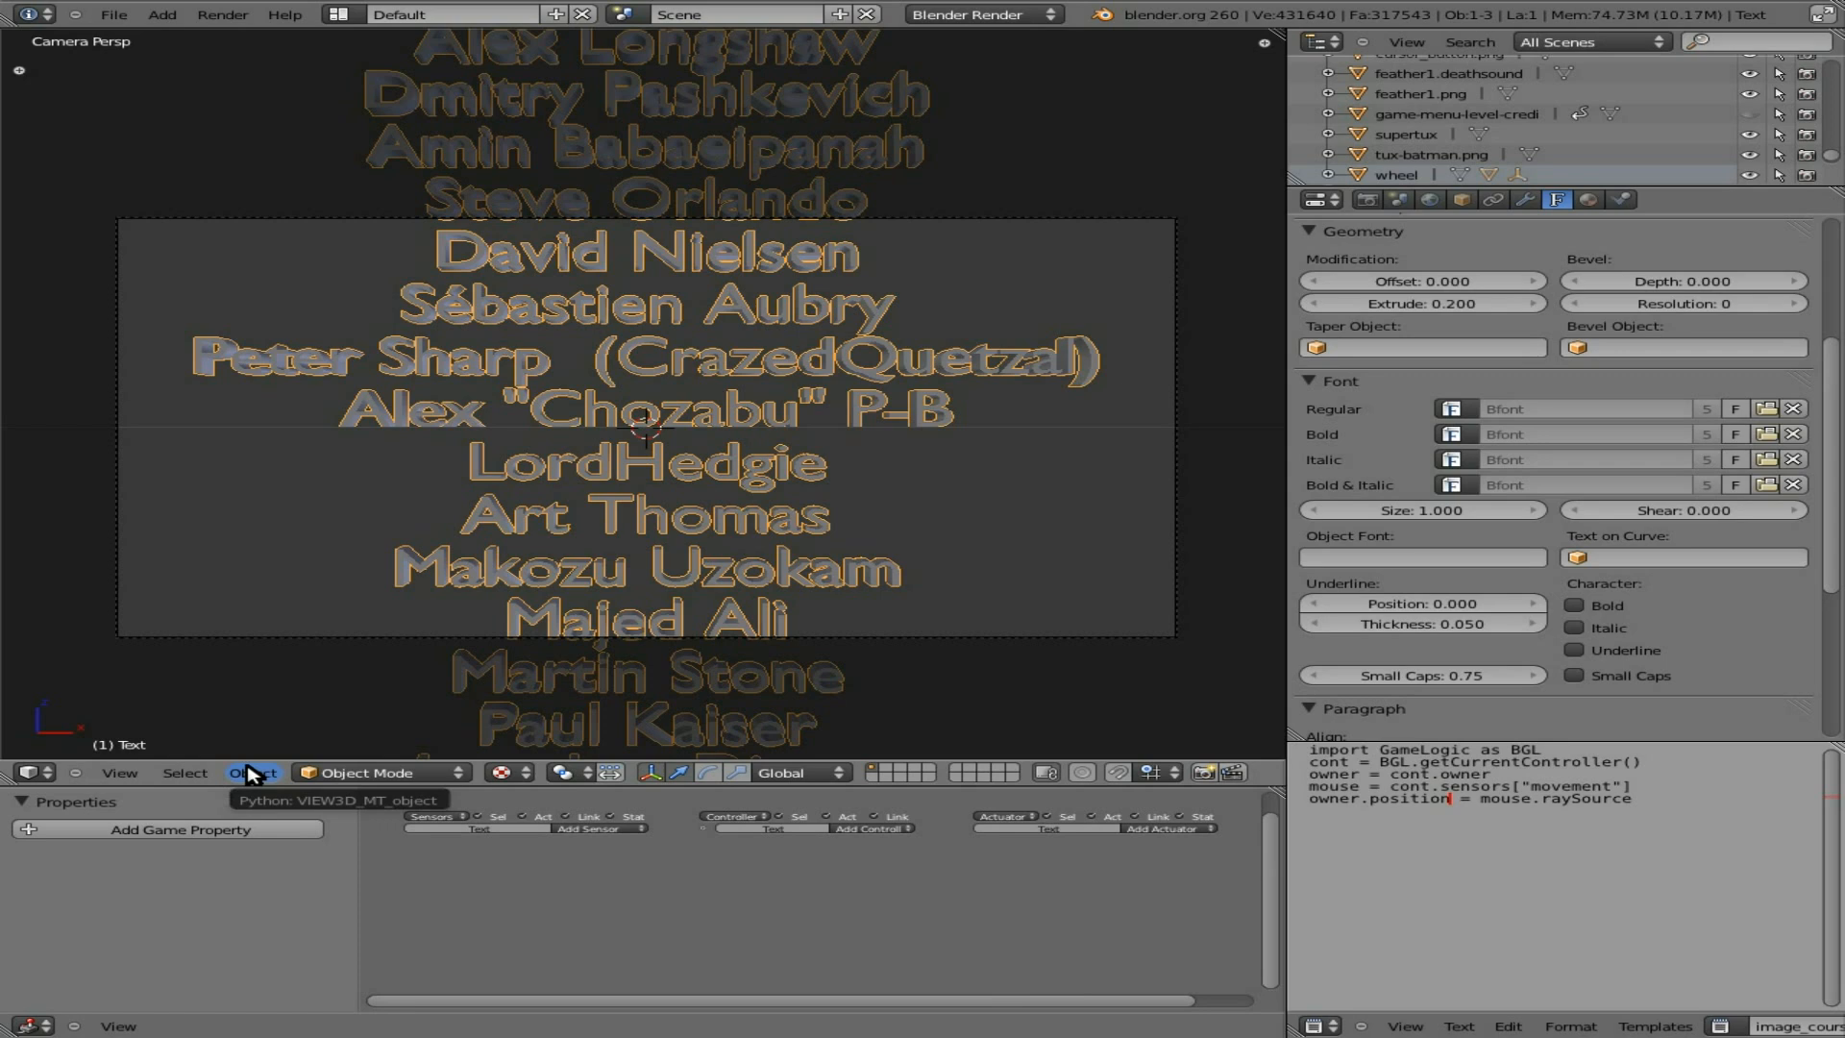
Step: Convert the credits text object into a mesh
left_click(253, 772)
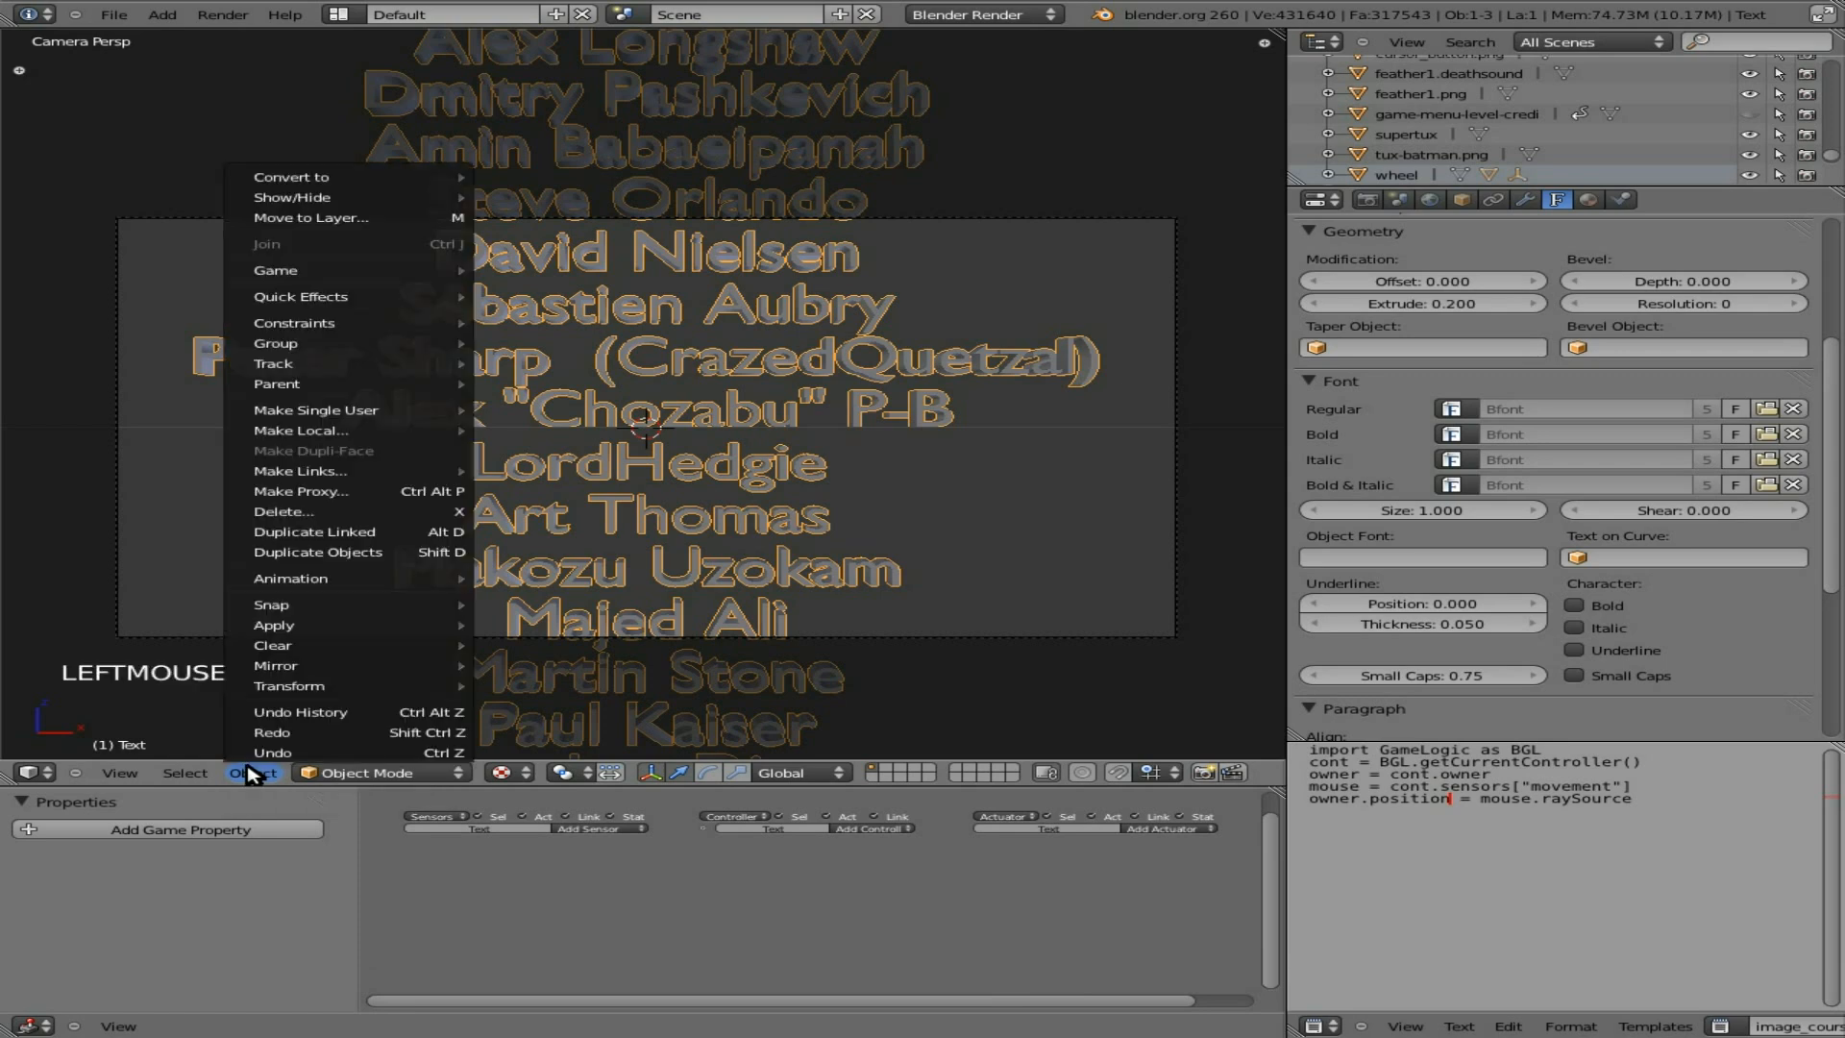
mouse_move(292, 177)
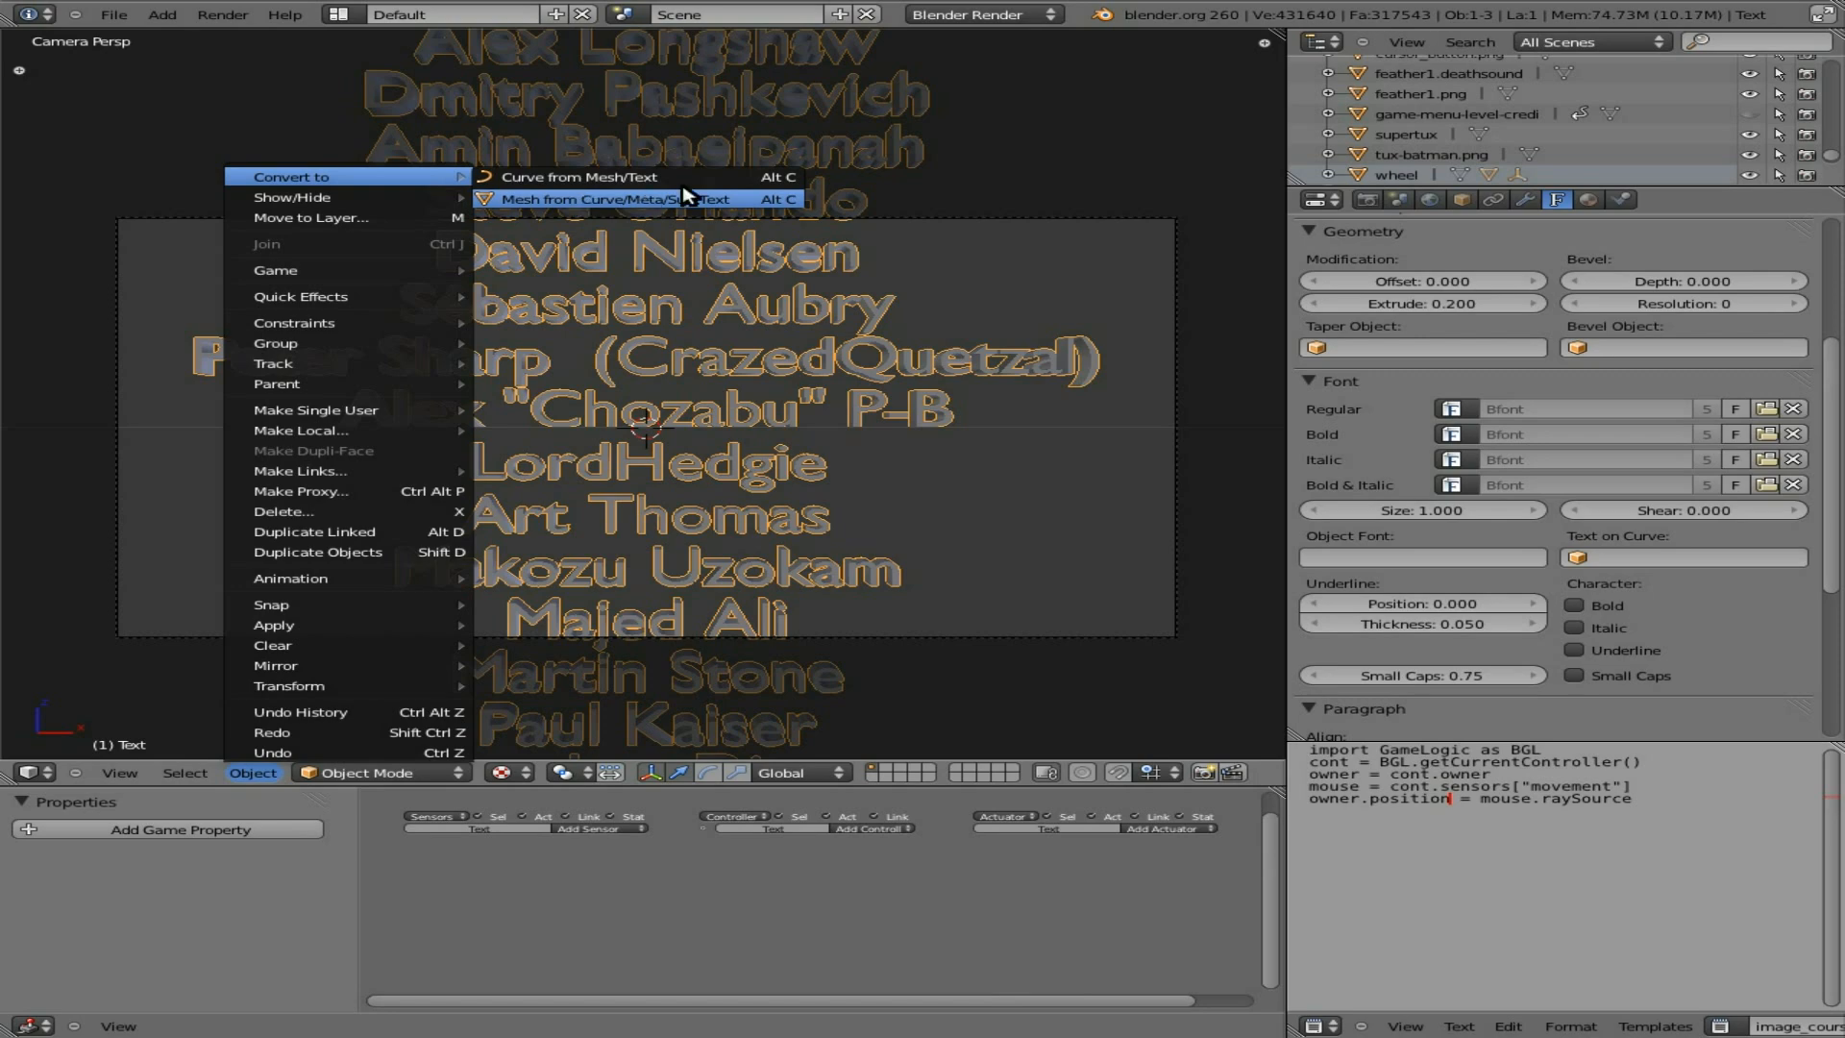
left_click(636, 196)
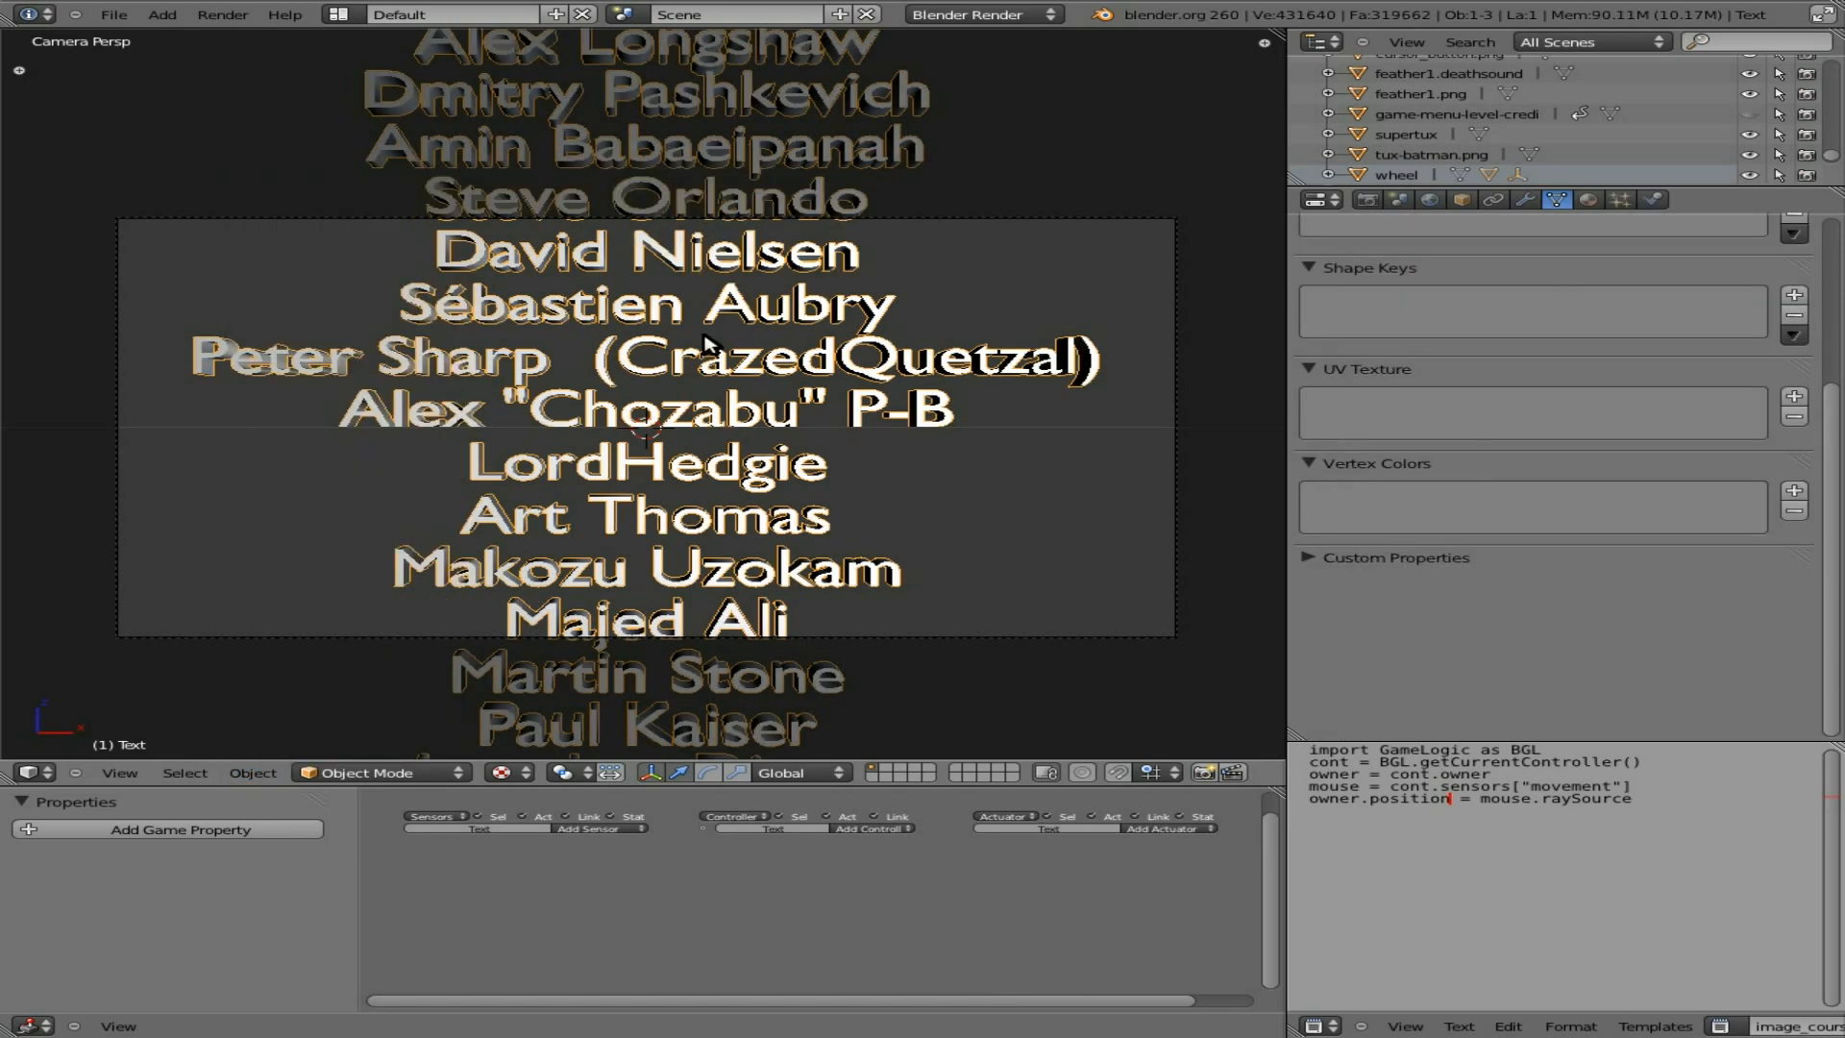
mouse_move(776, 382)
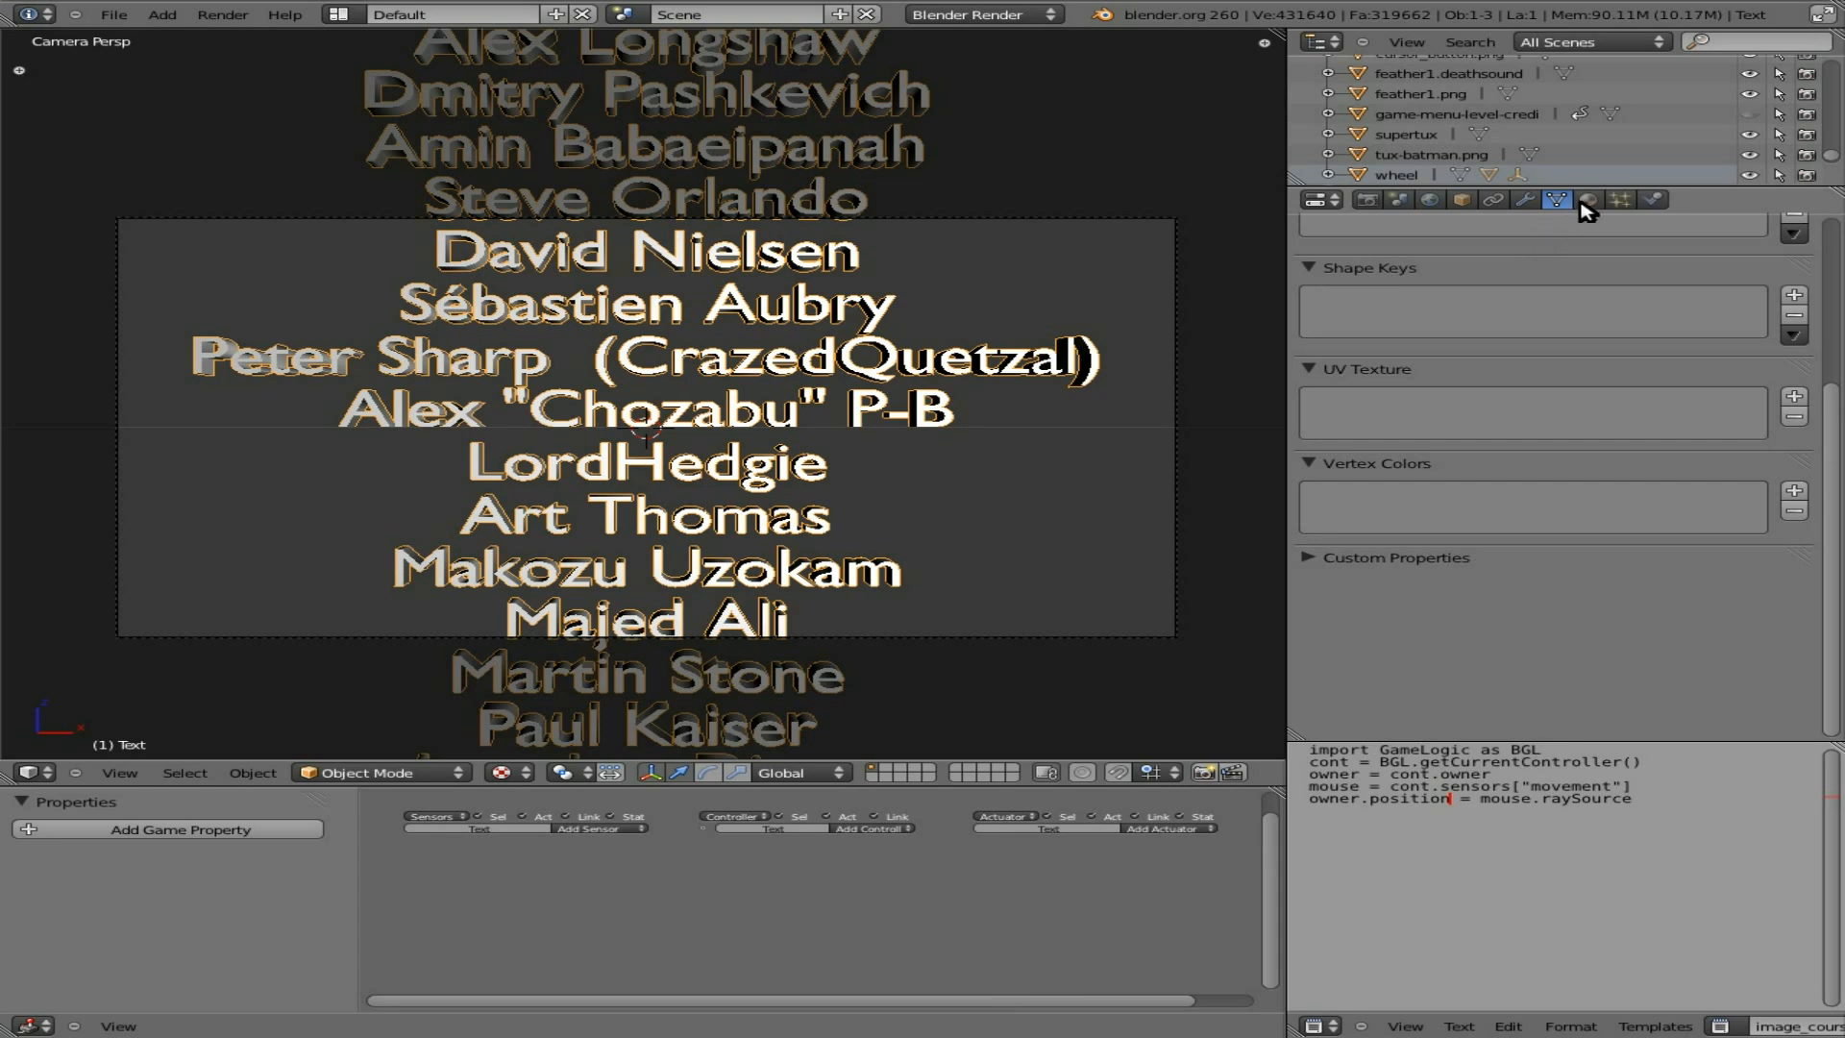
Step: Give the credits mesh a new material with a yellow diffuse colour
left_click(1587, 197)
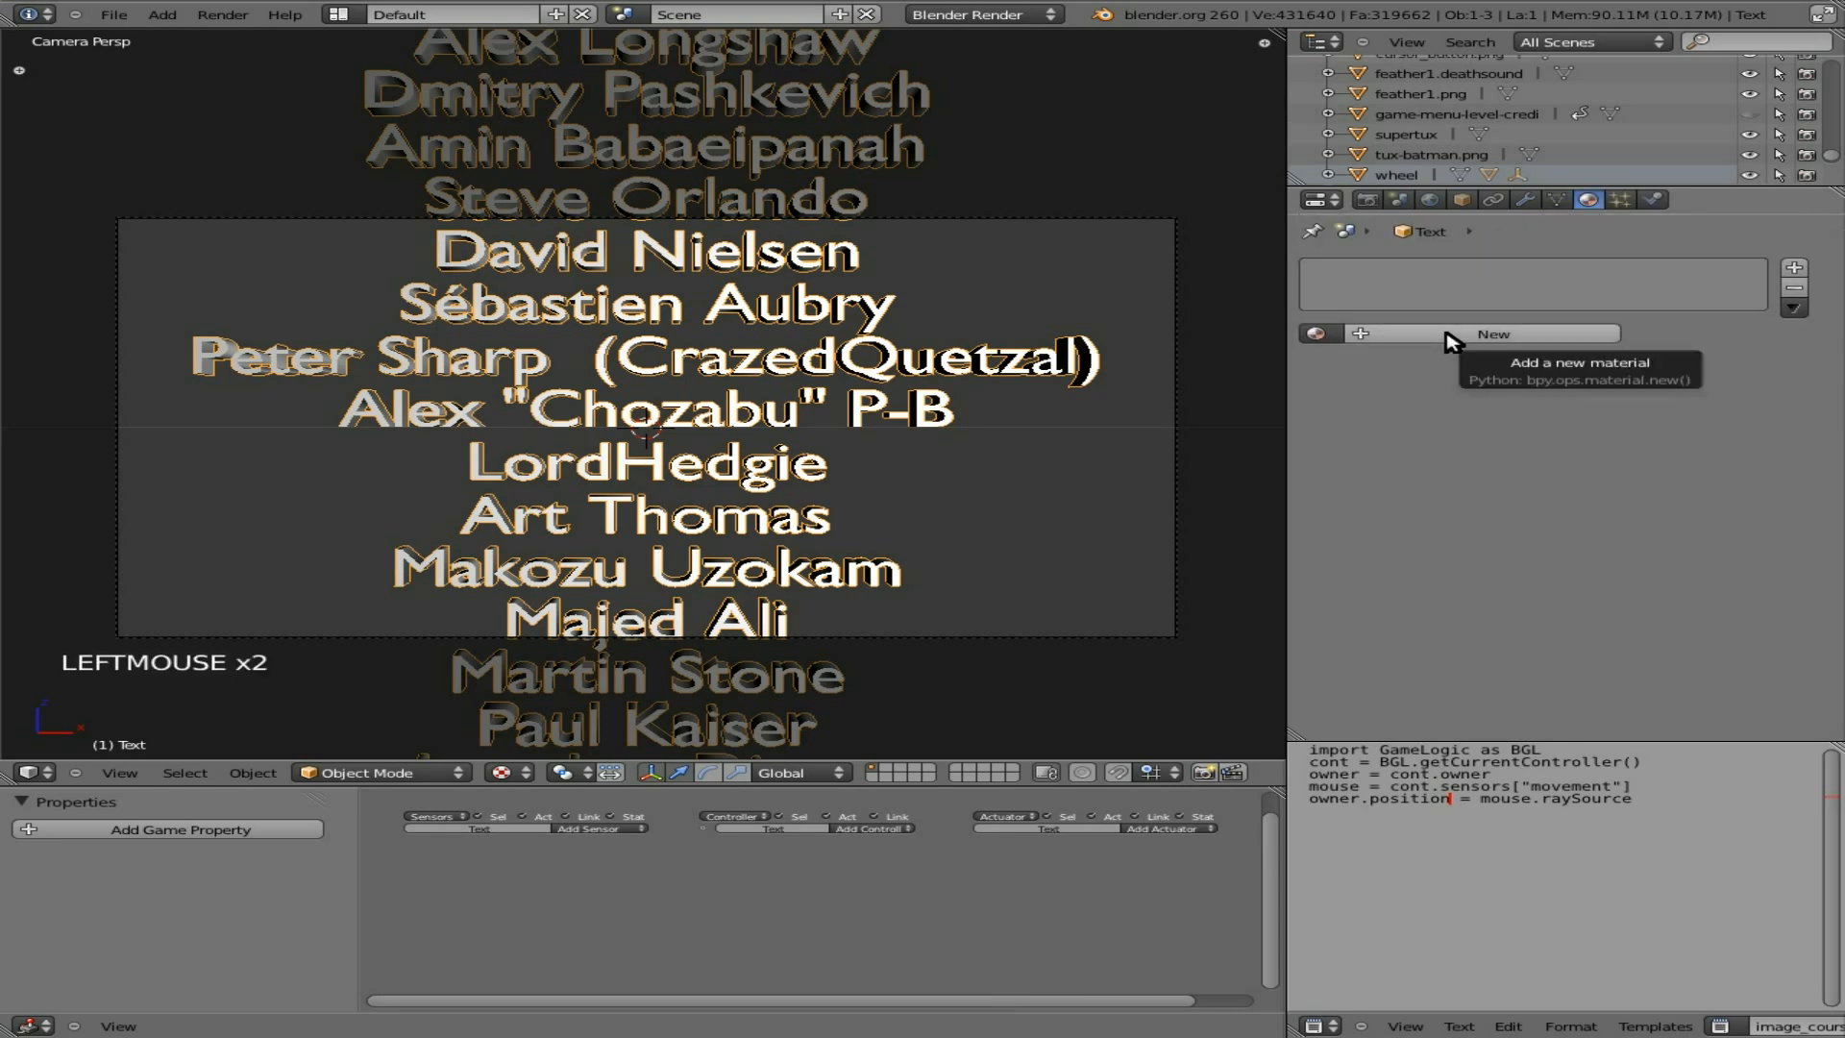
left_click(1491, 332)
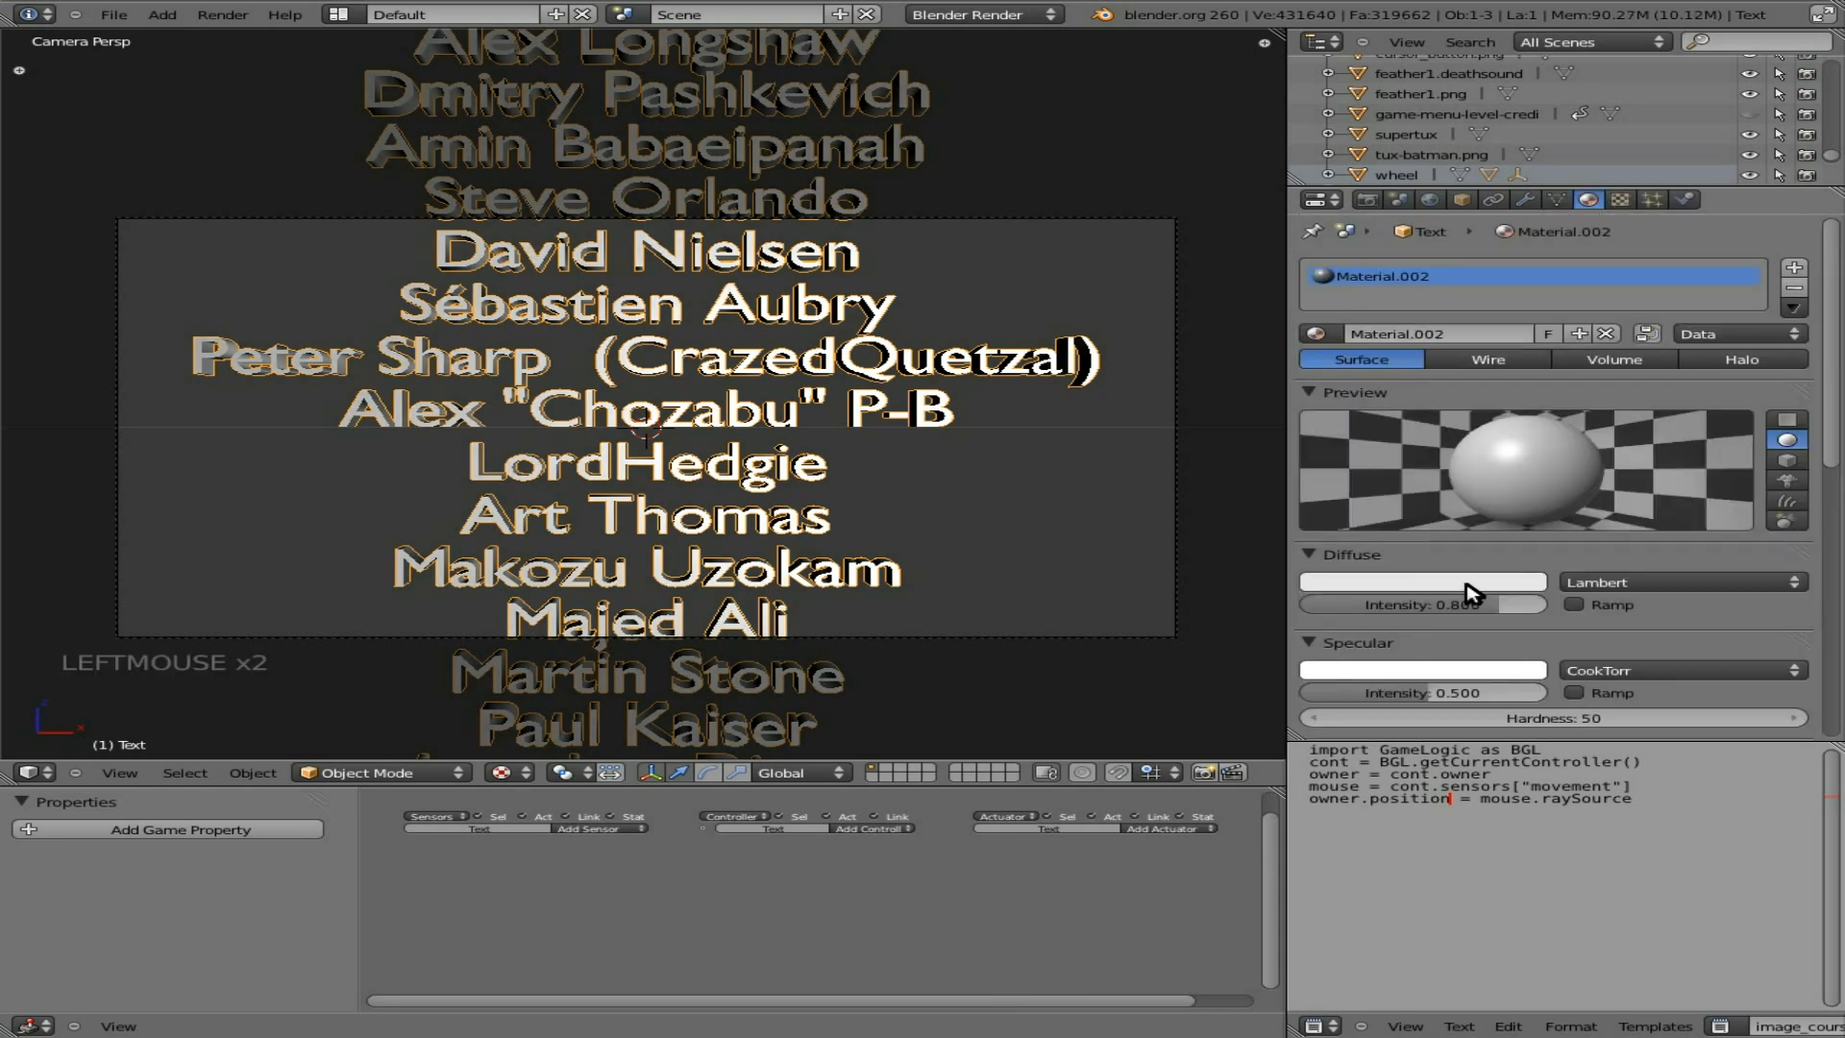
left_click(1420, 581)
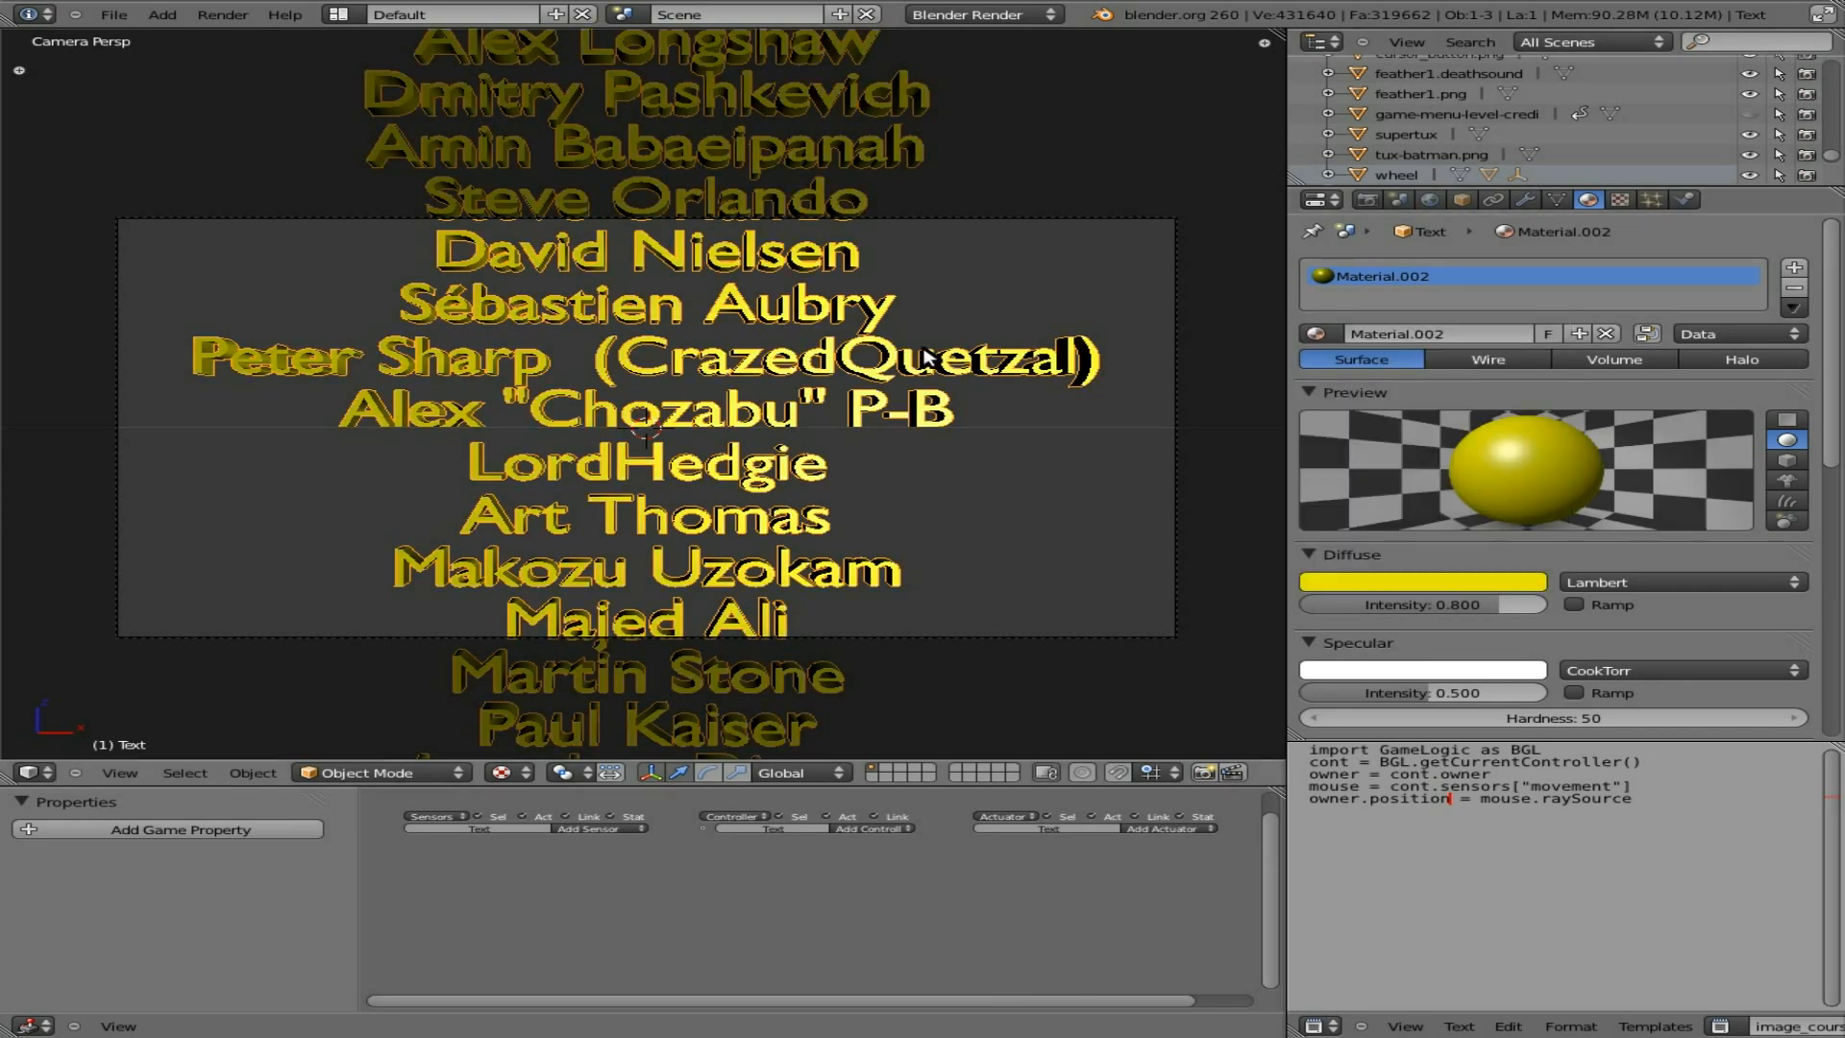
key("NUMPAD_7")
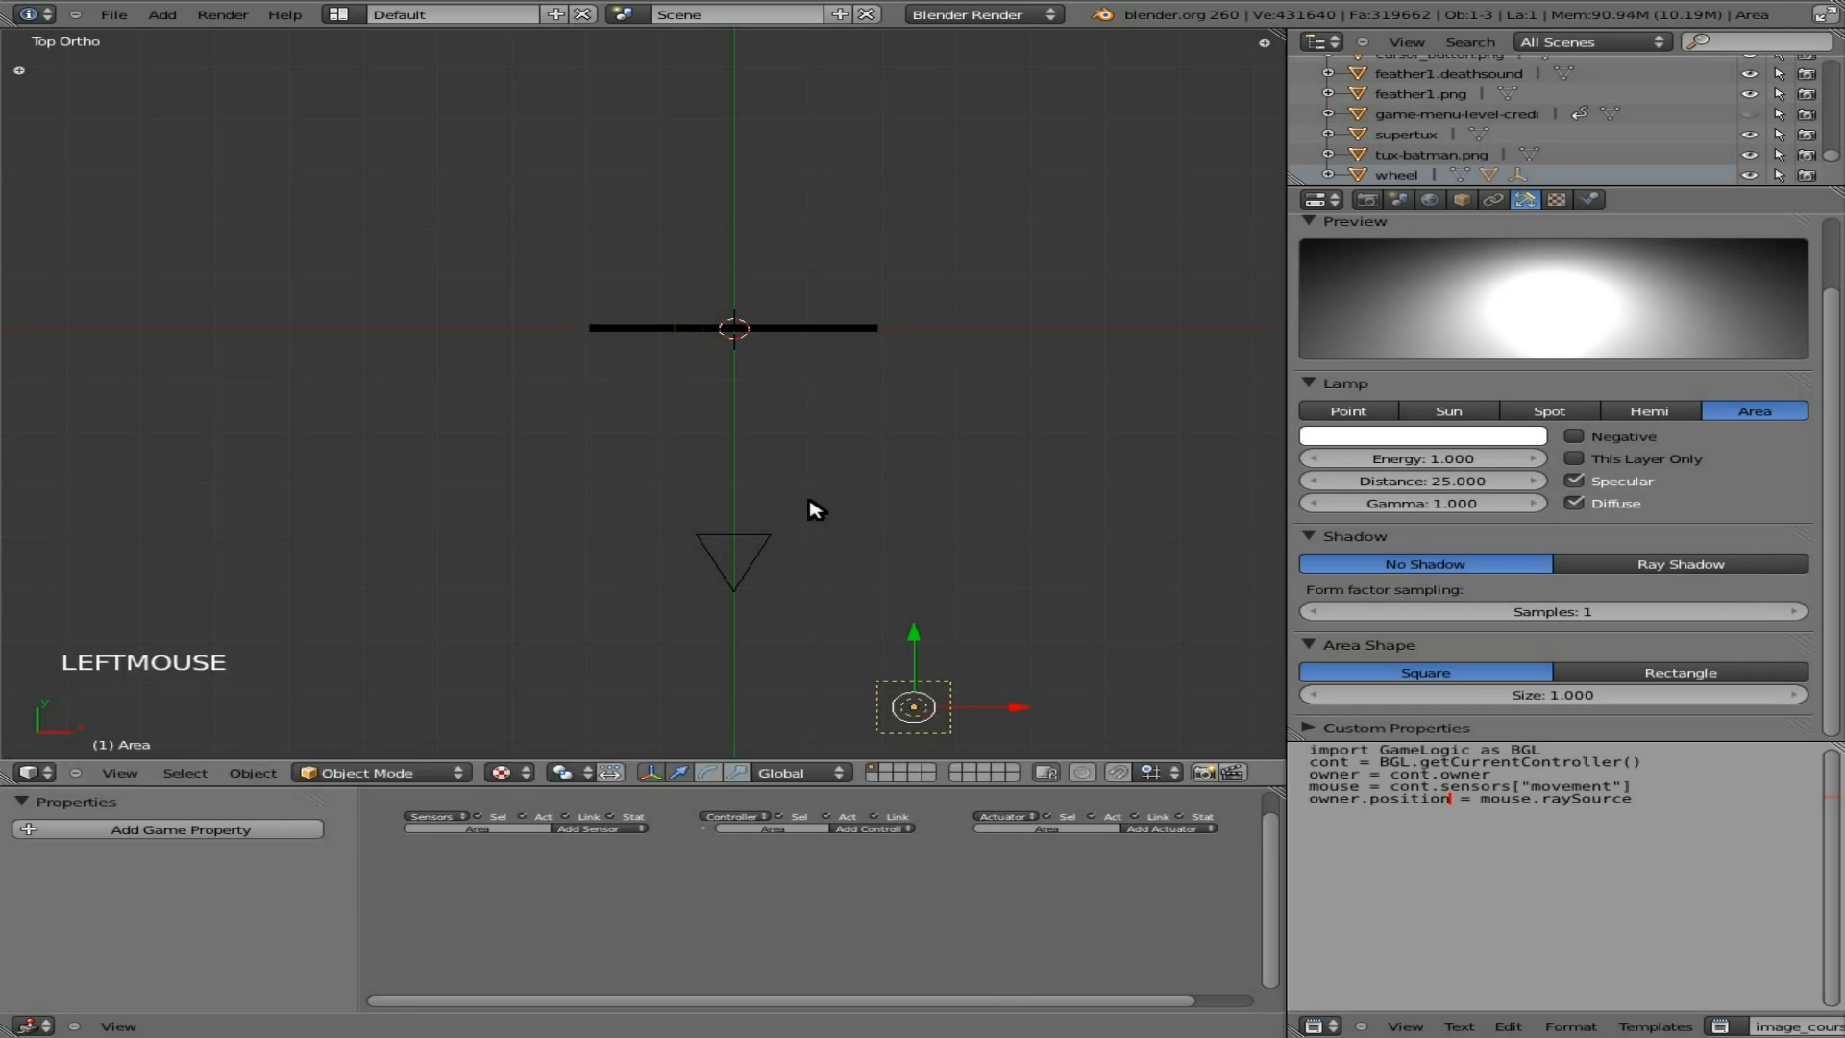
Step: Return to the camera view to see the lit yellow credits mesh
key("KP_0")
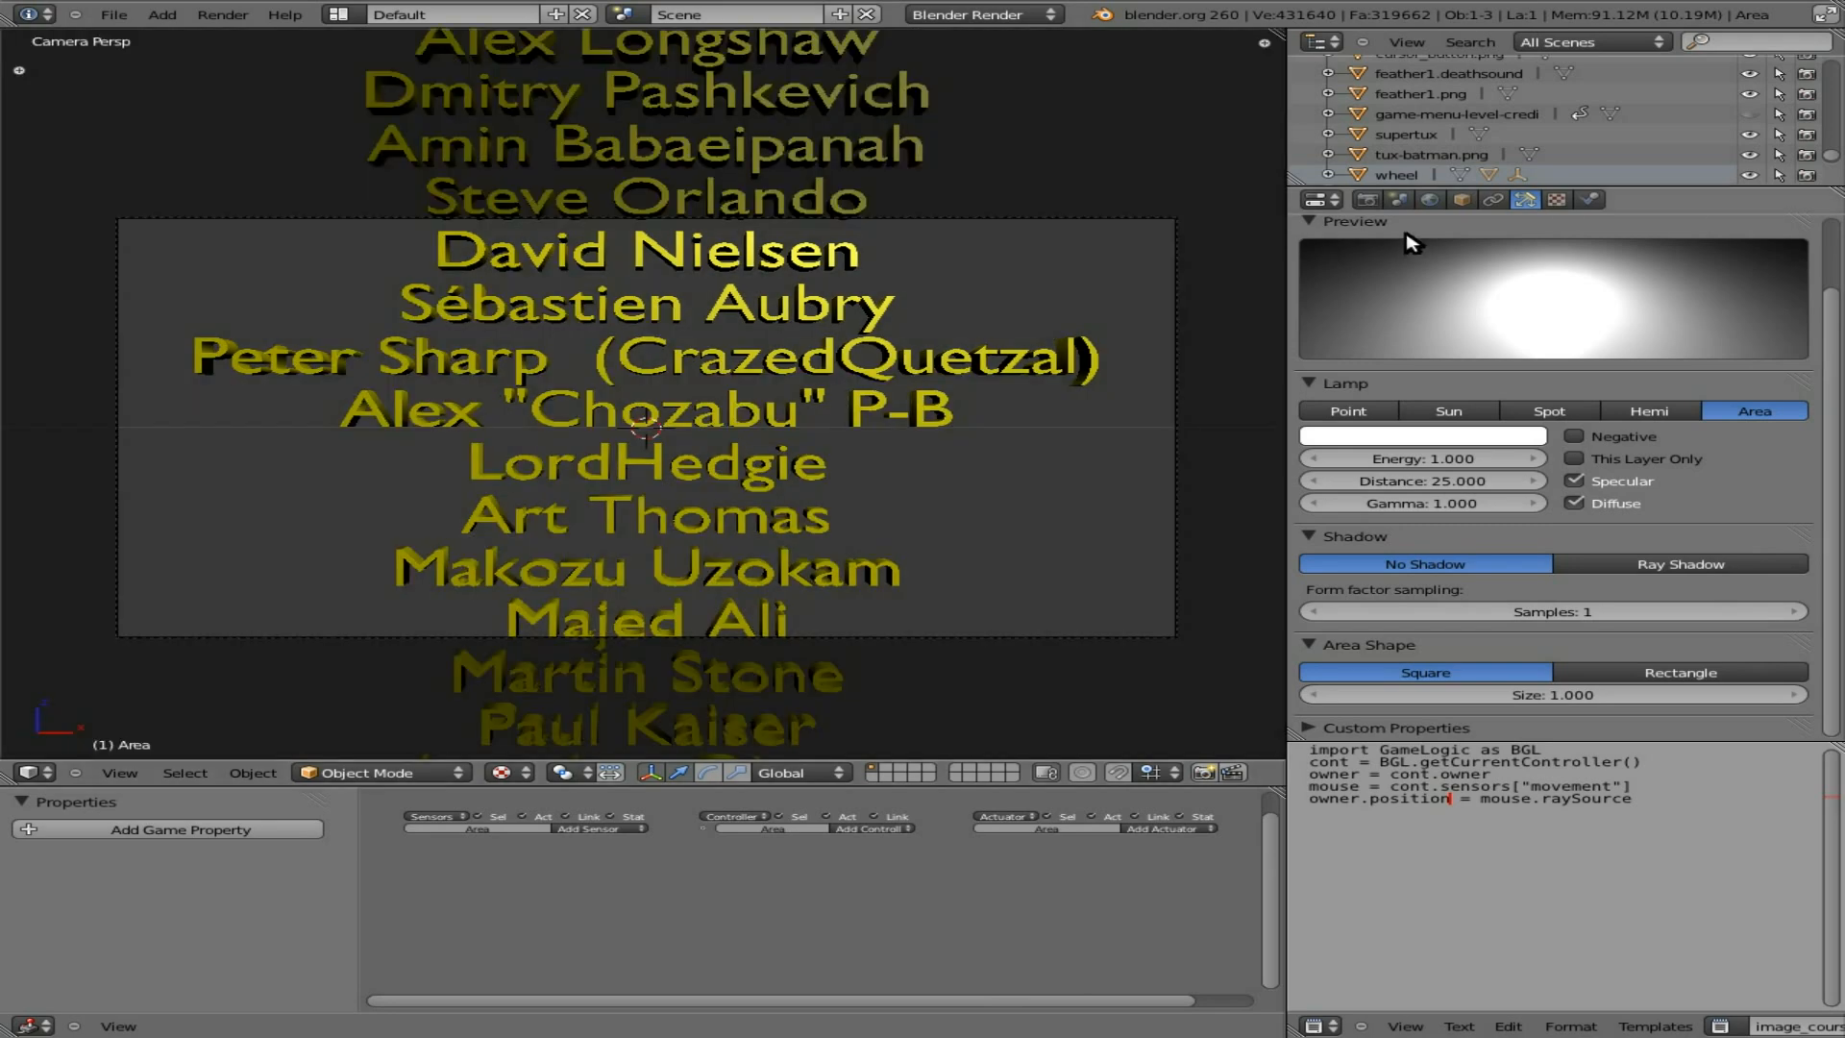
mouse_move(1235, 242)
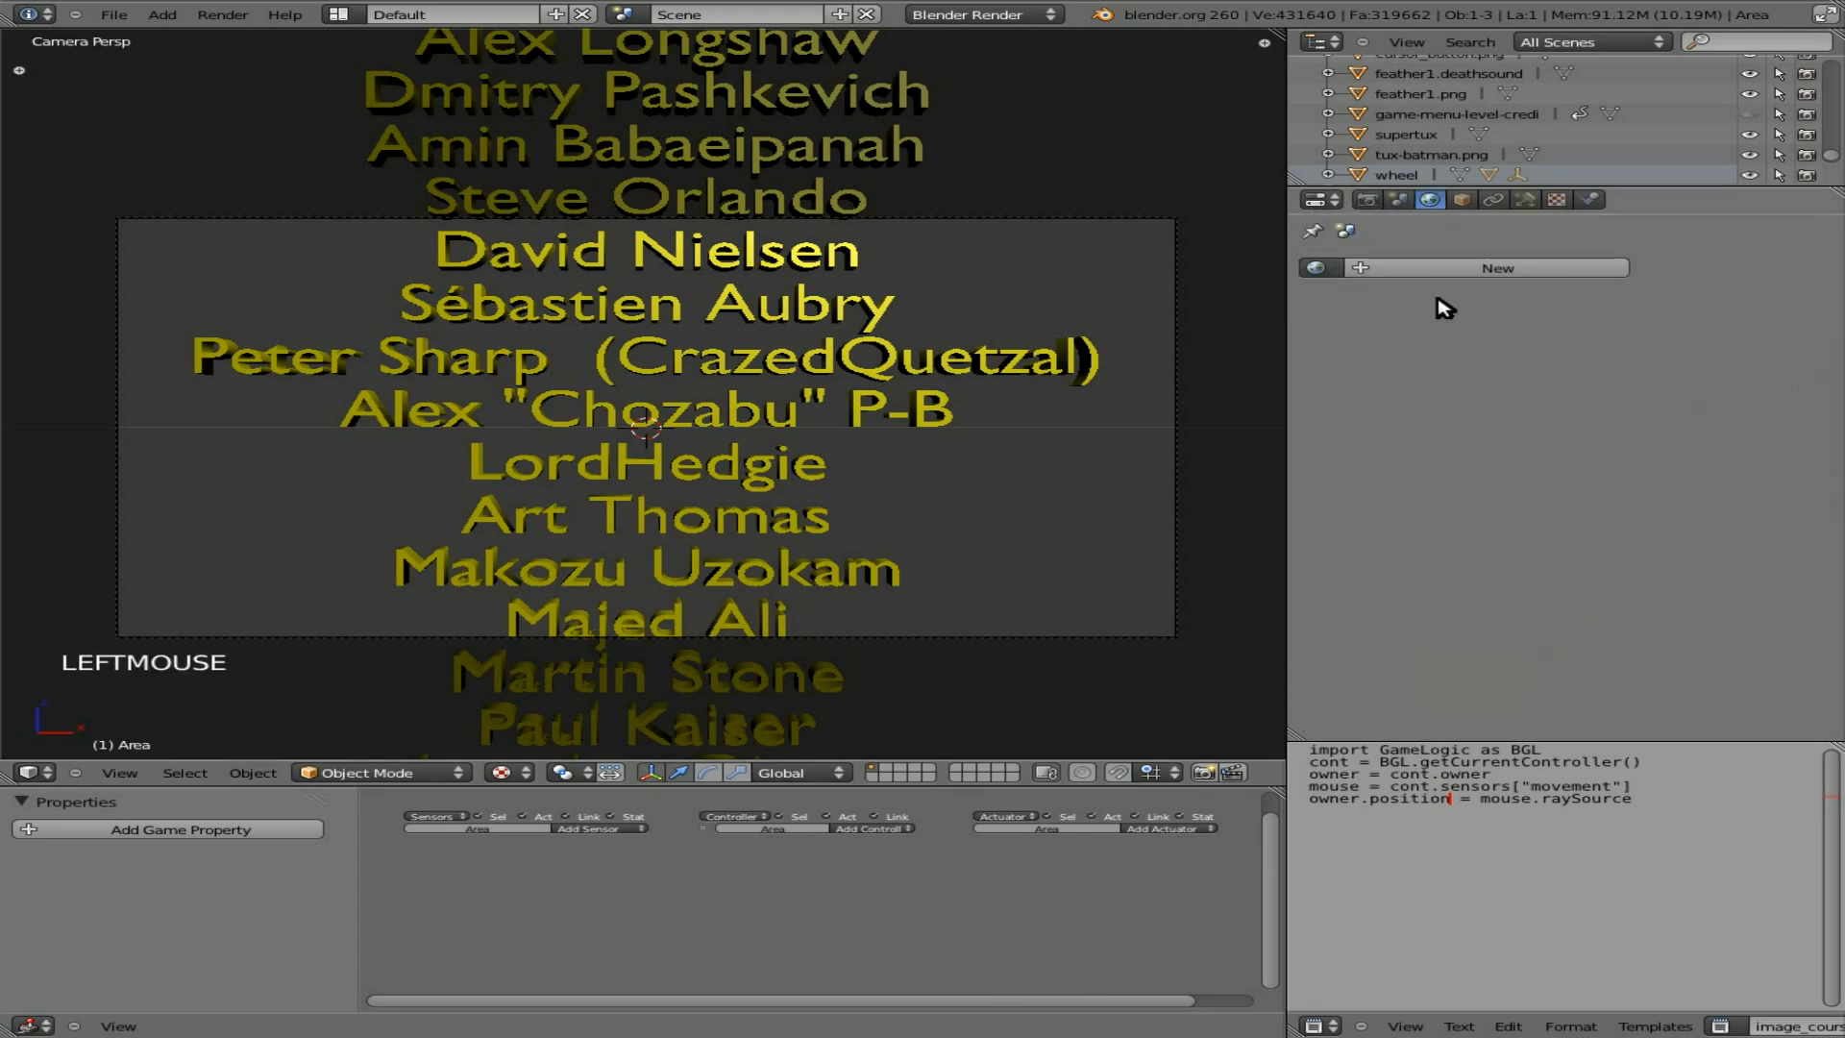
Step: Create World.001 for the scene and make its horizon colour black behind the credits
left_click(1430, 198)
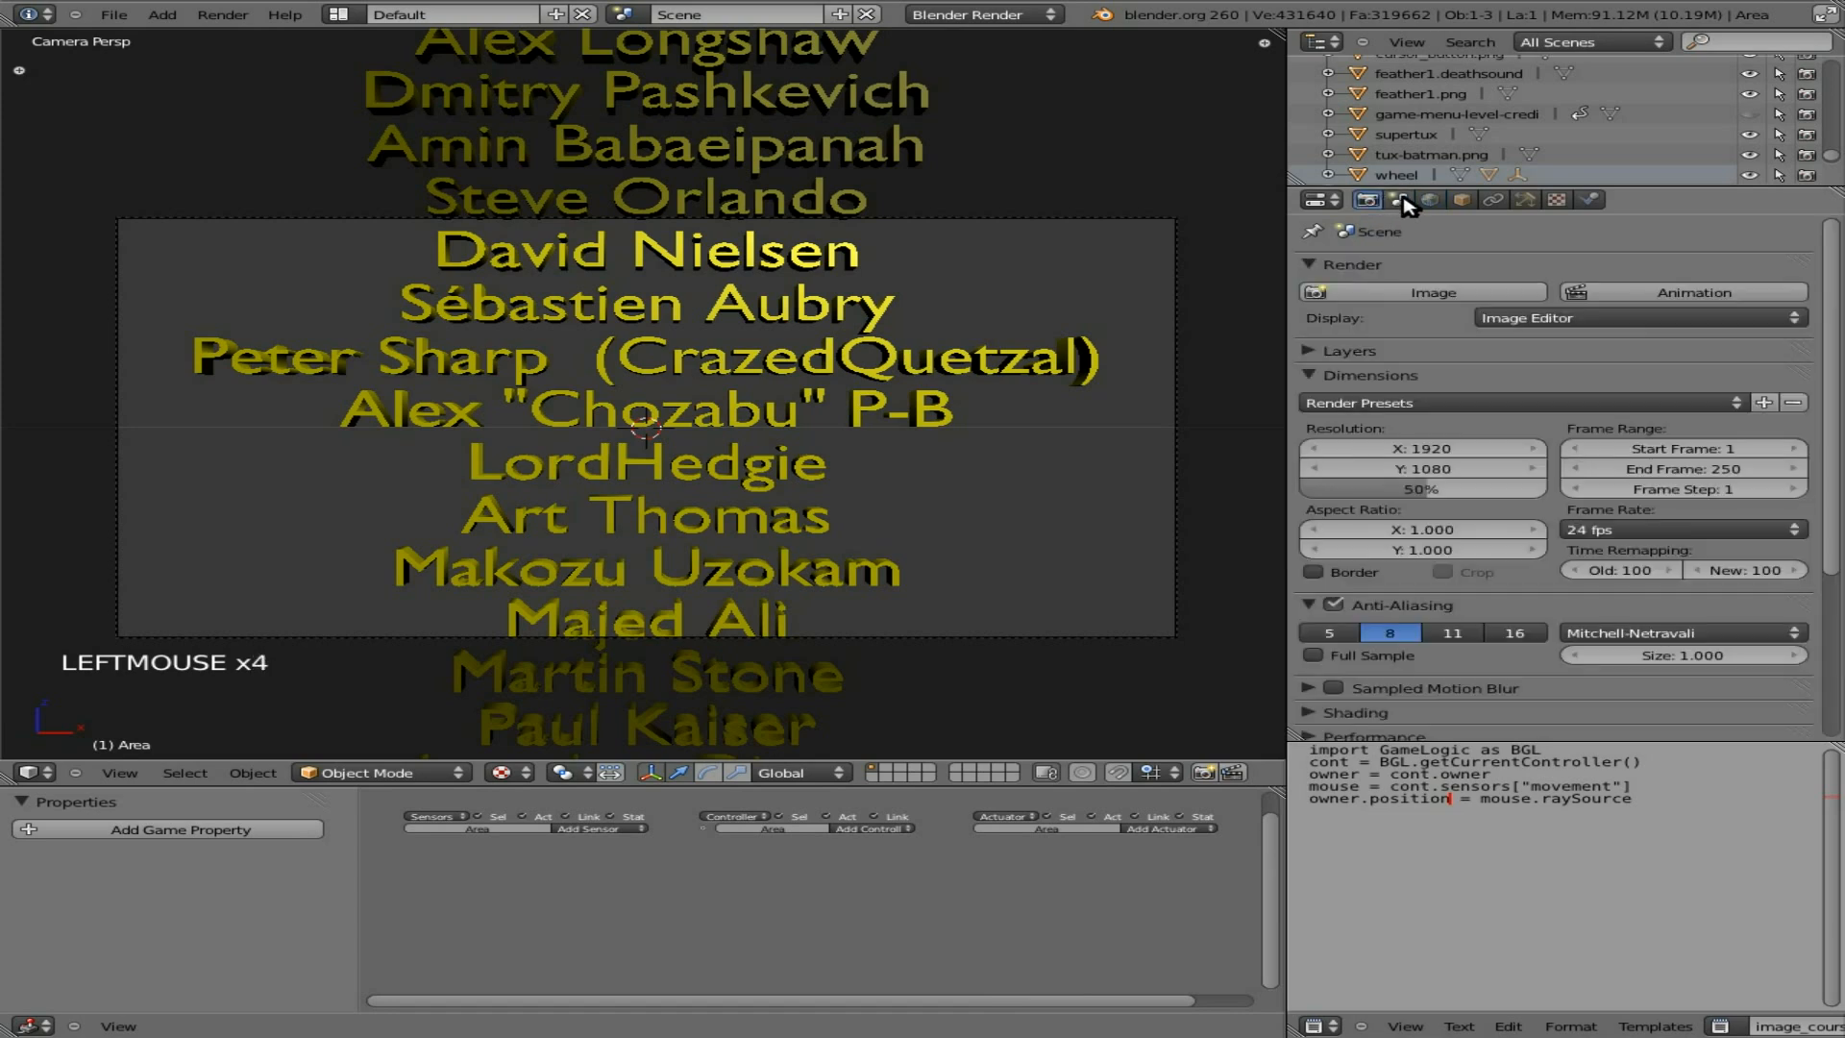
left_click(1401, 198)
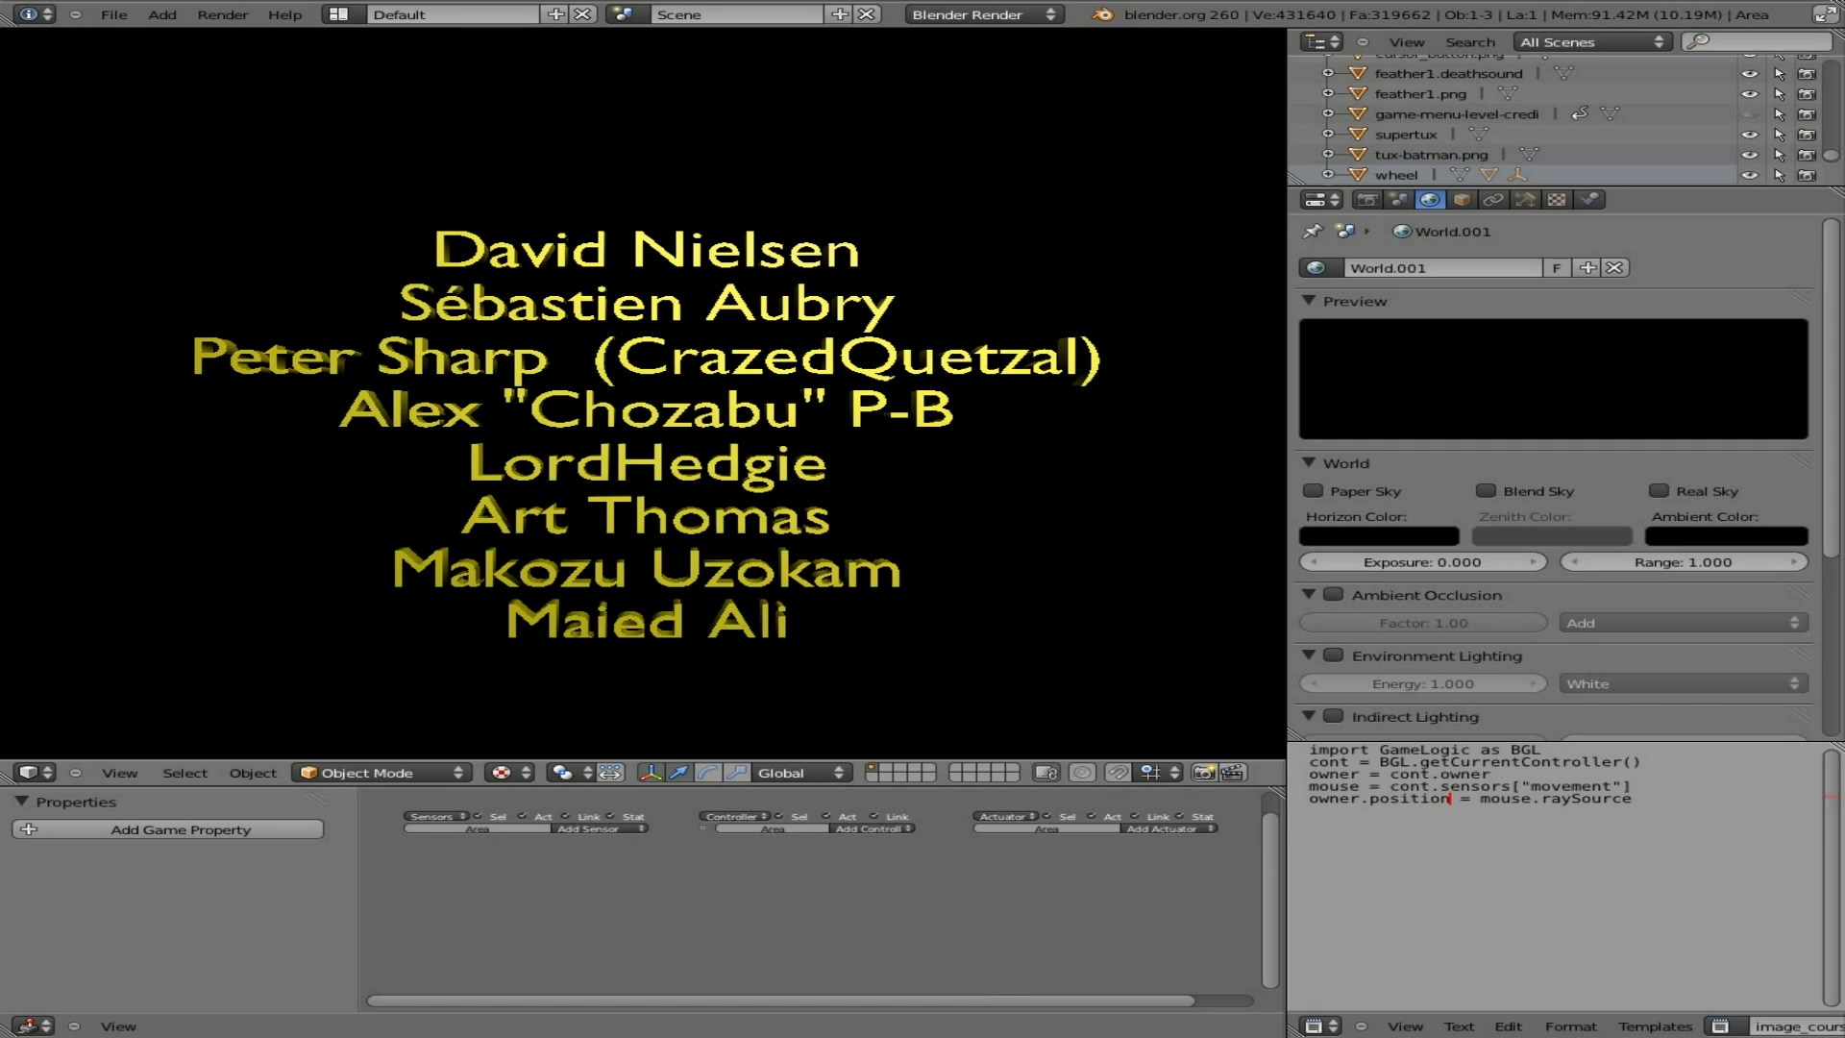
mouse_move(924, 238)
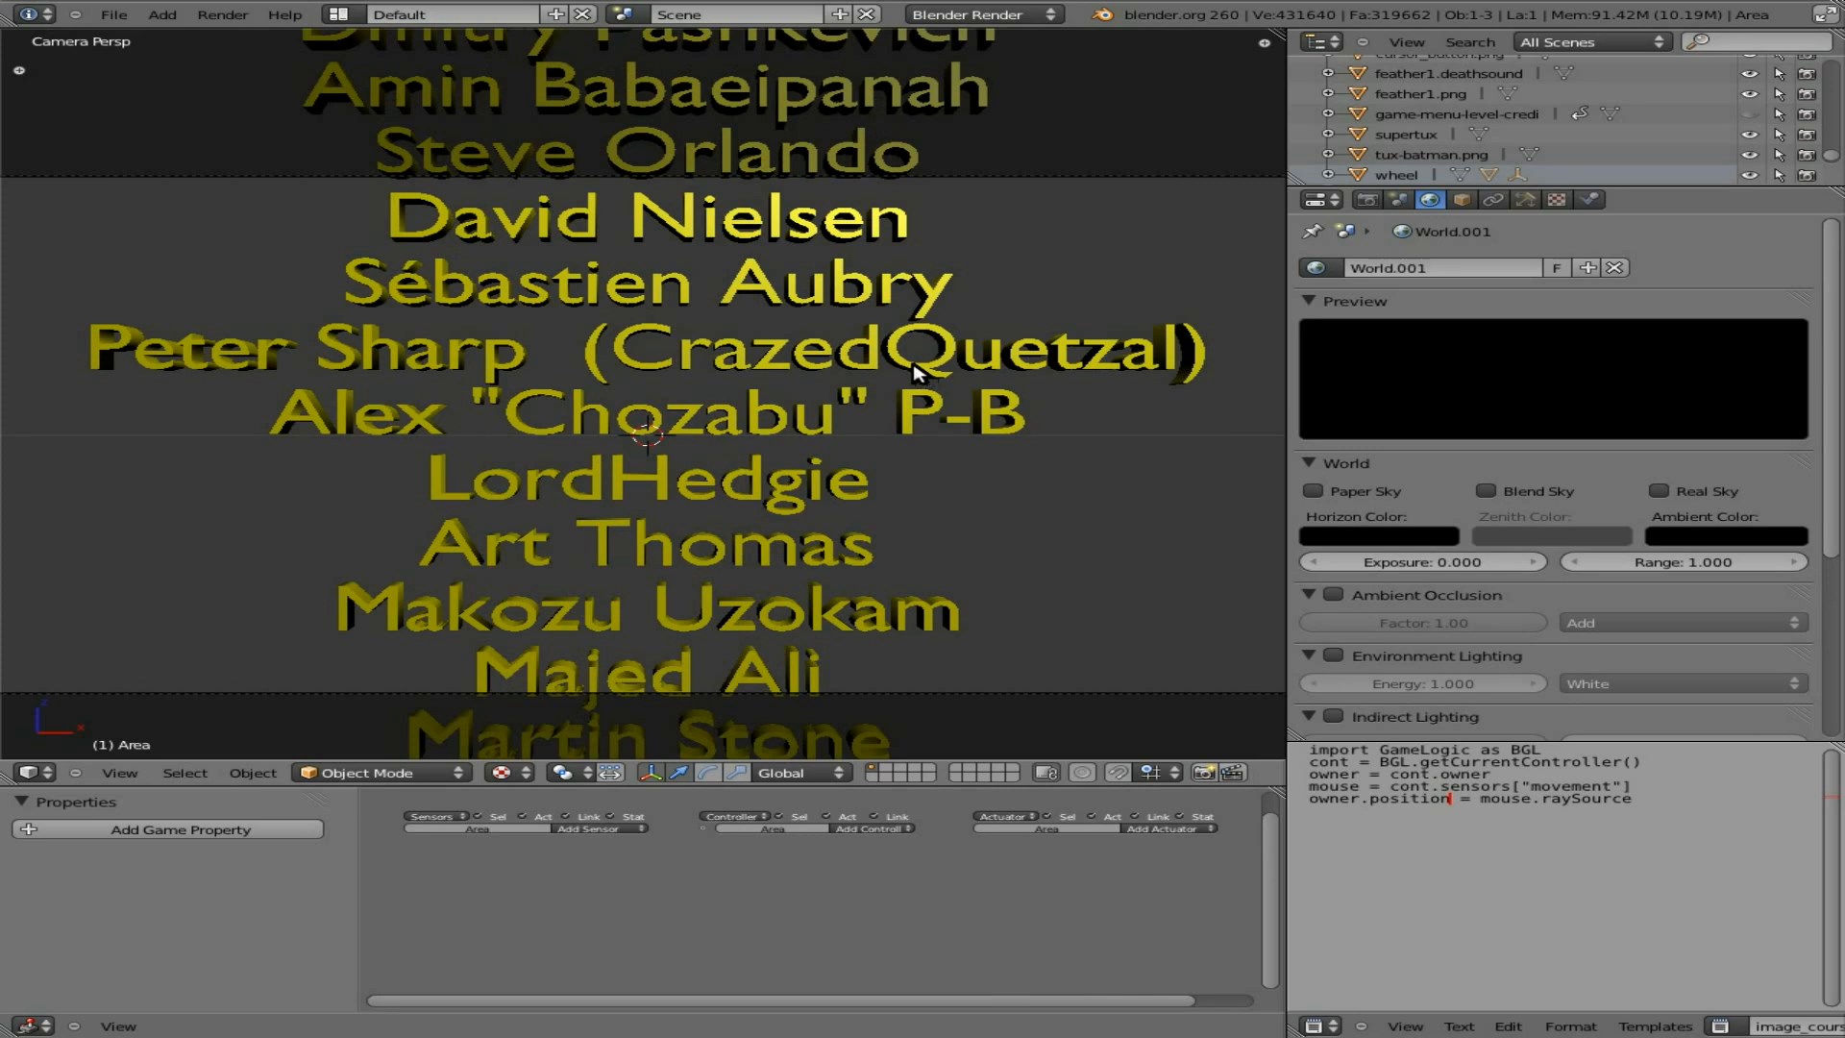
mouse_move(905, 343)
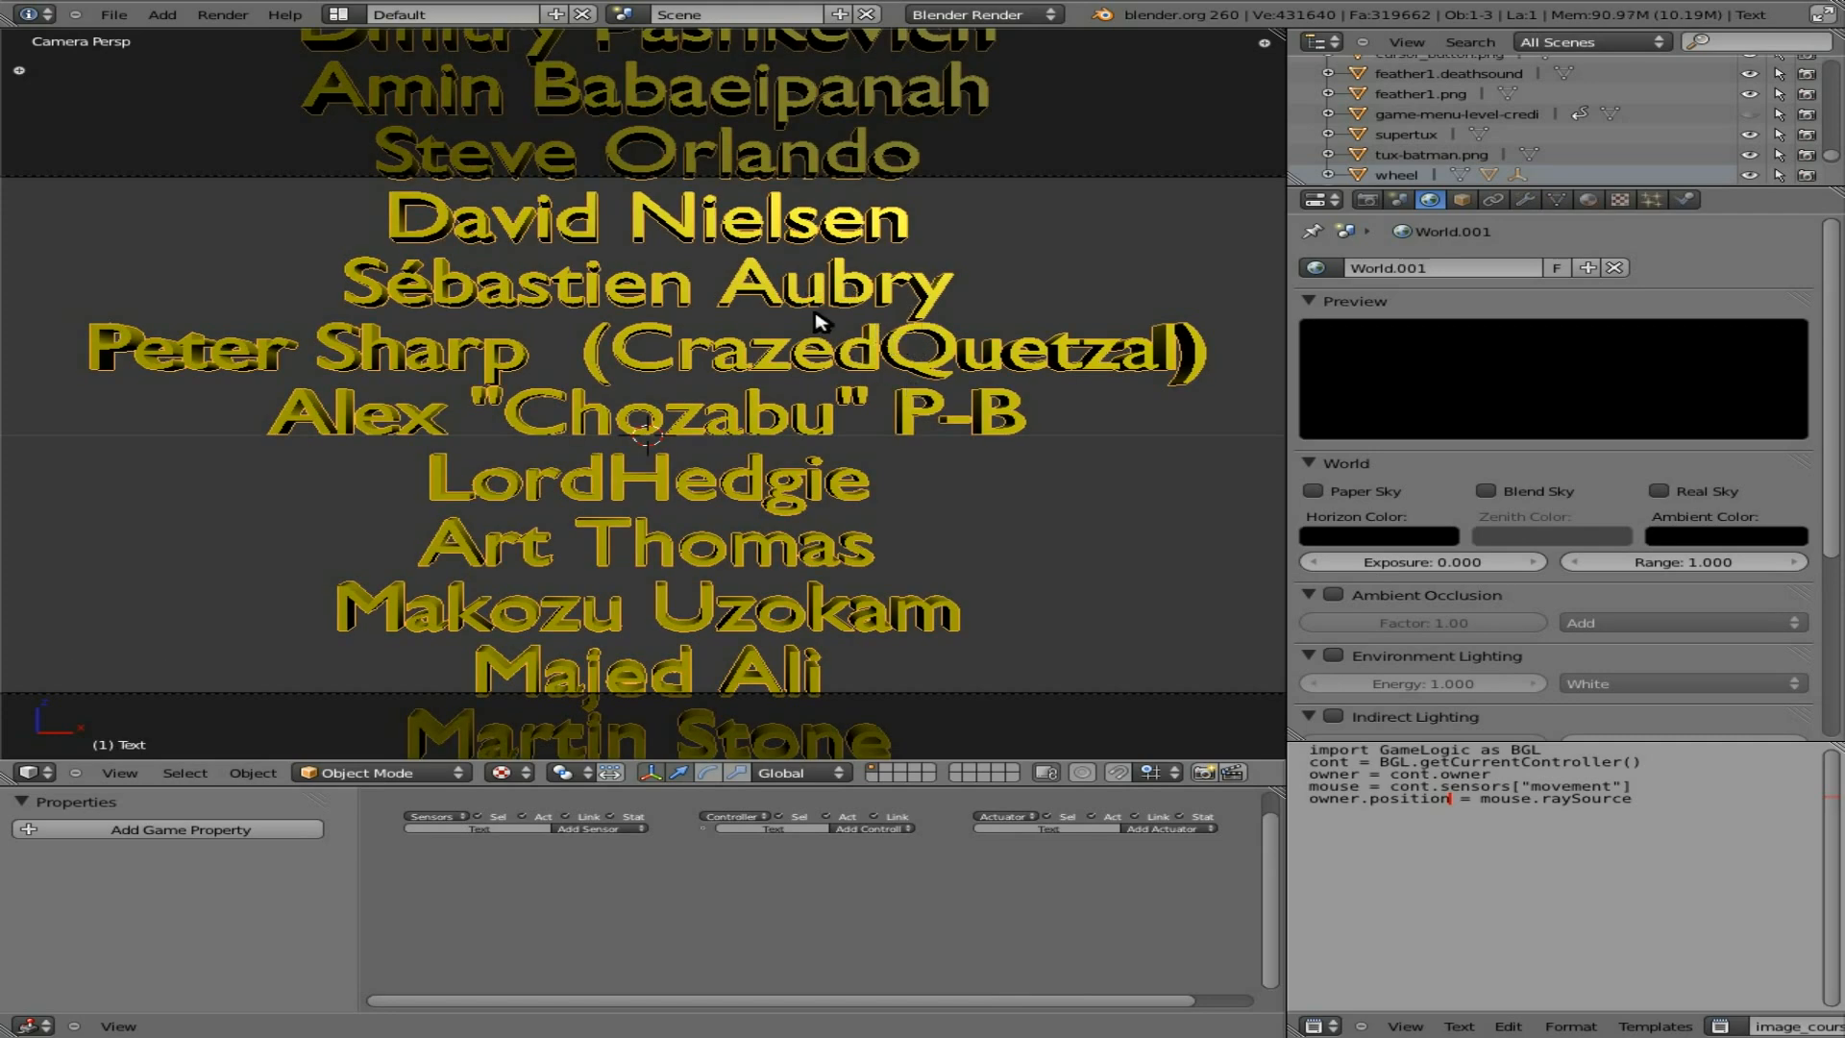
Step: Grab the credits text and move it down until only 'Game By:' peeks into the camera frame
key("g")
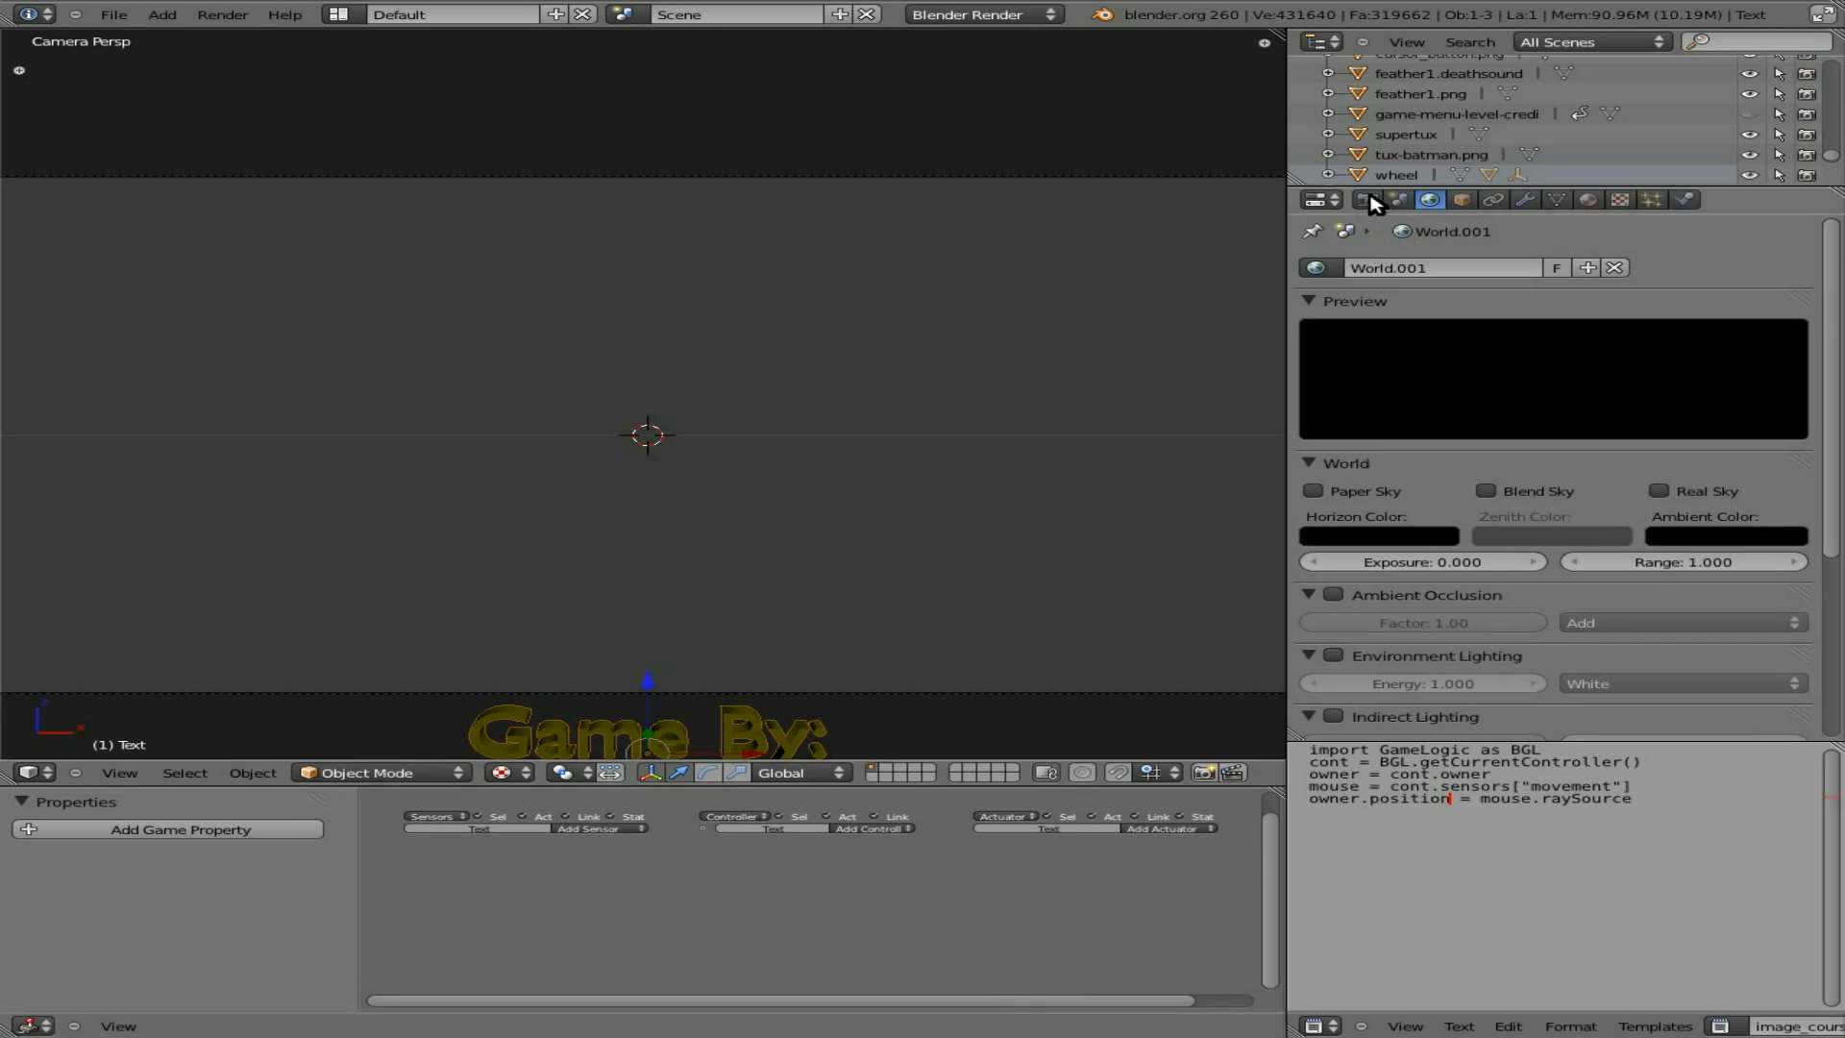
Step: Set the scene's End Frame to 1500 and jump the timeline to frame 1500
left_click(1364, 198)
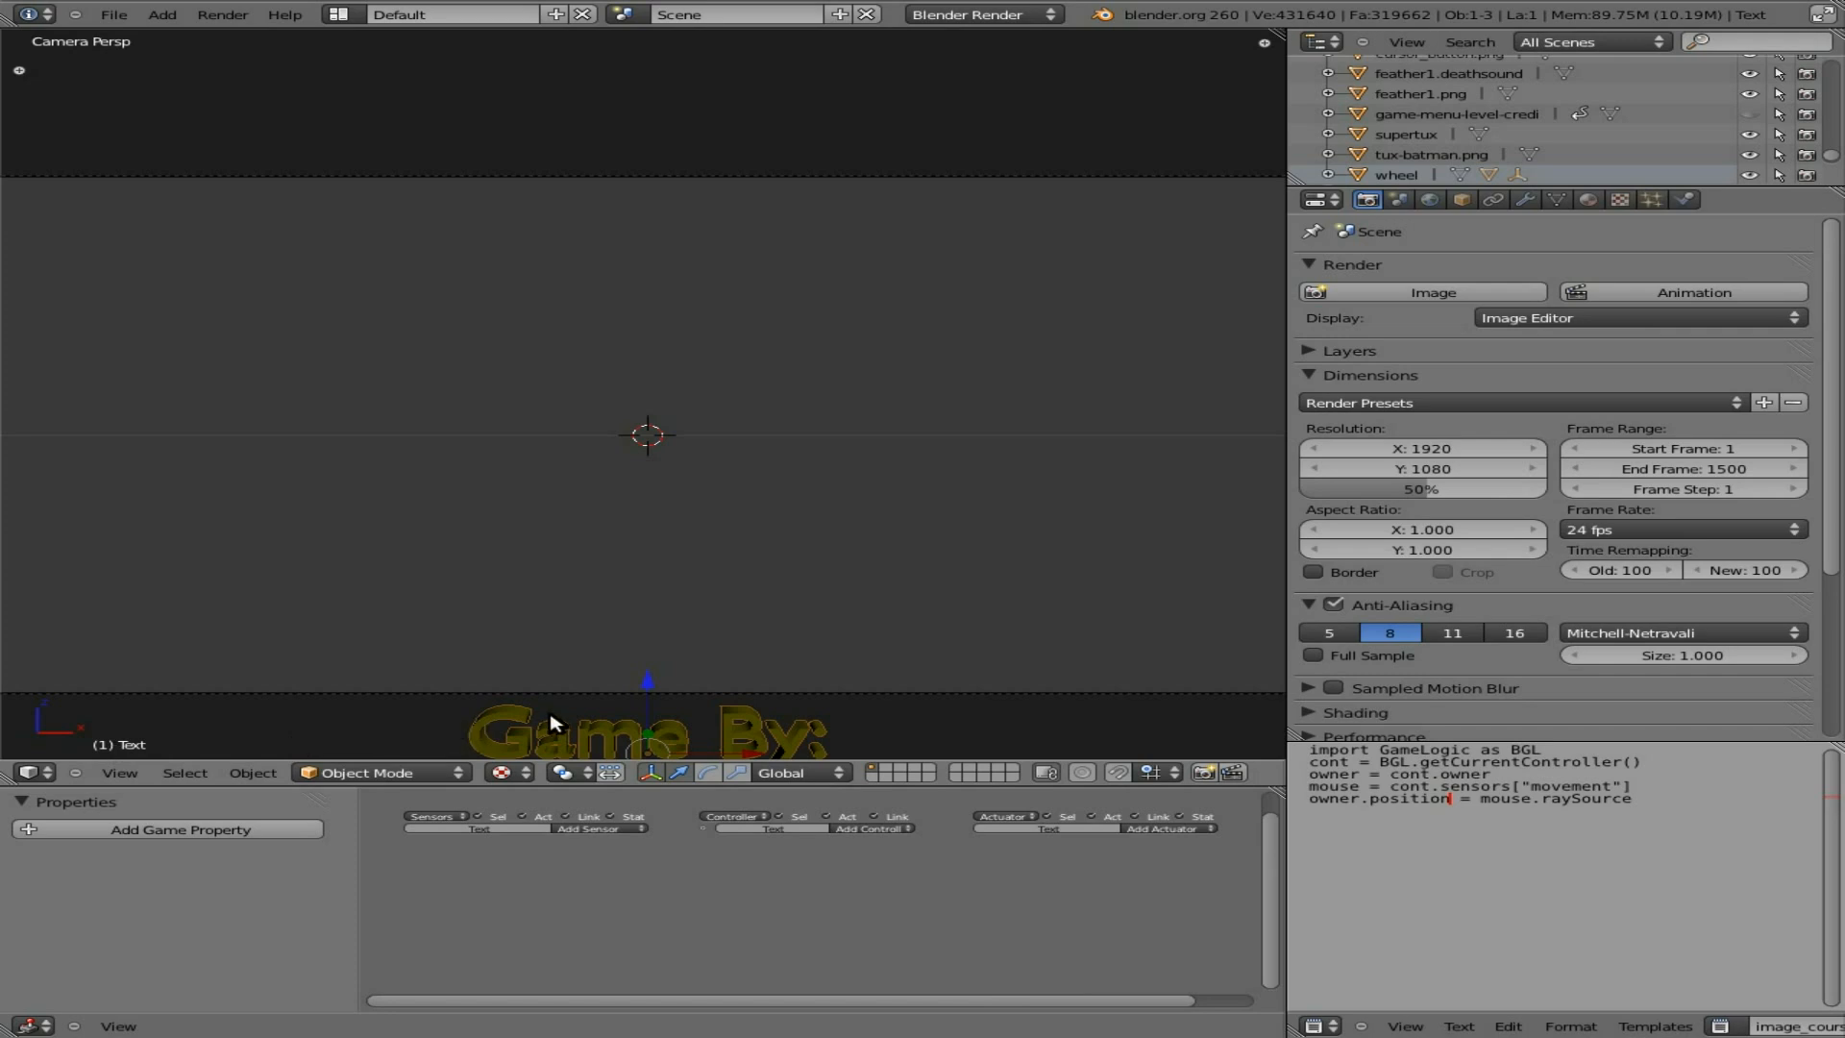
key("i")
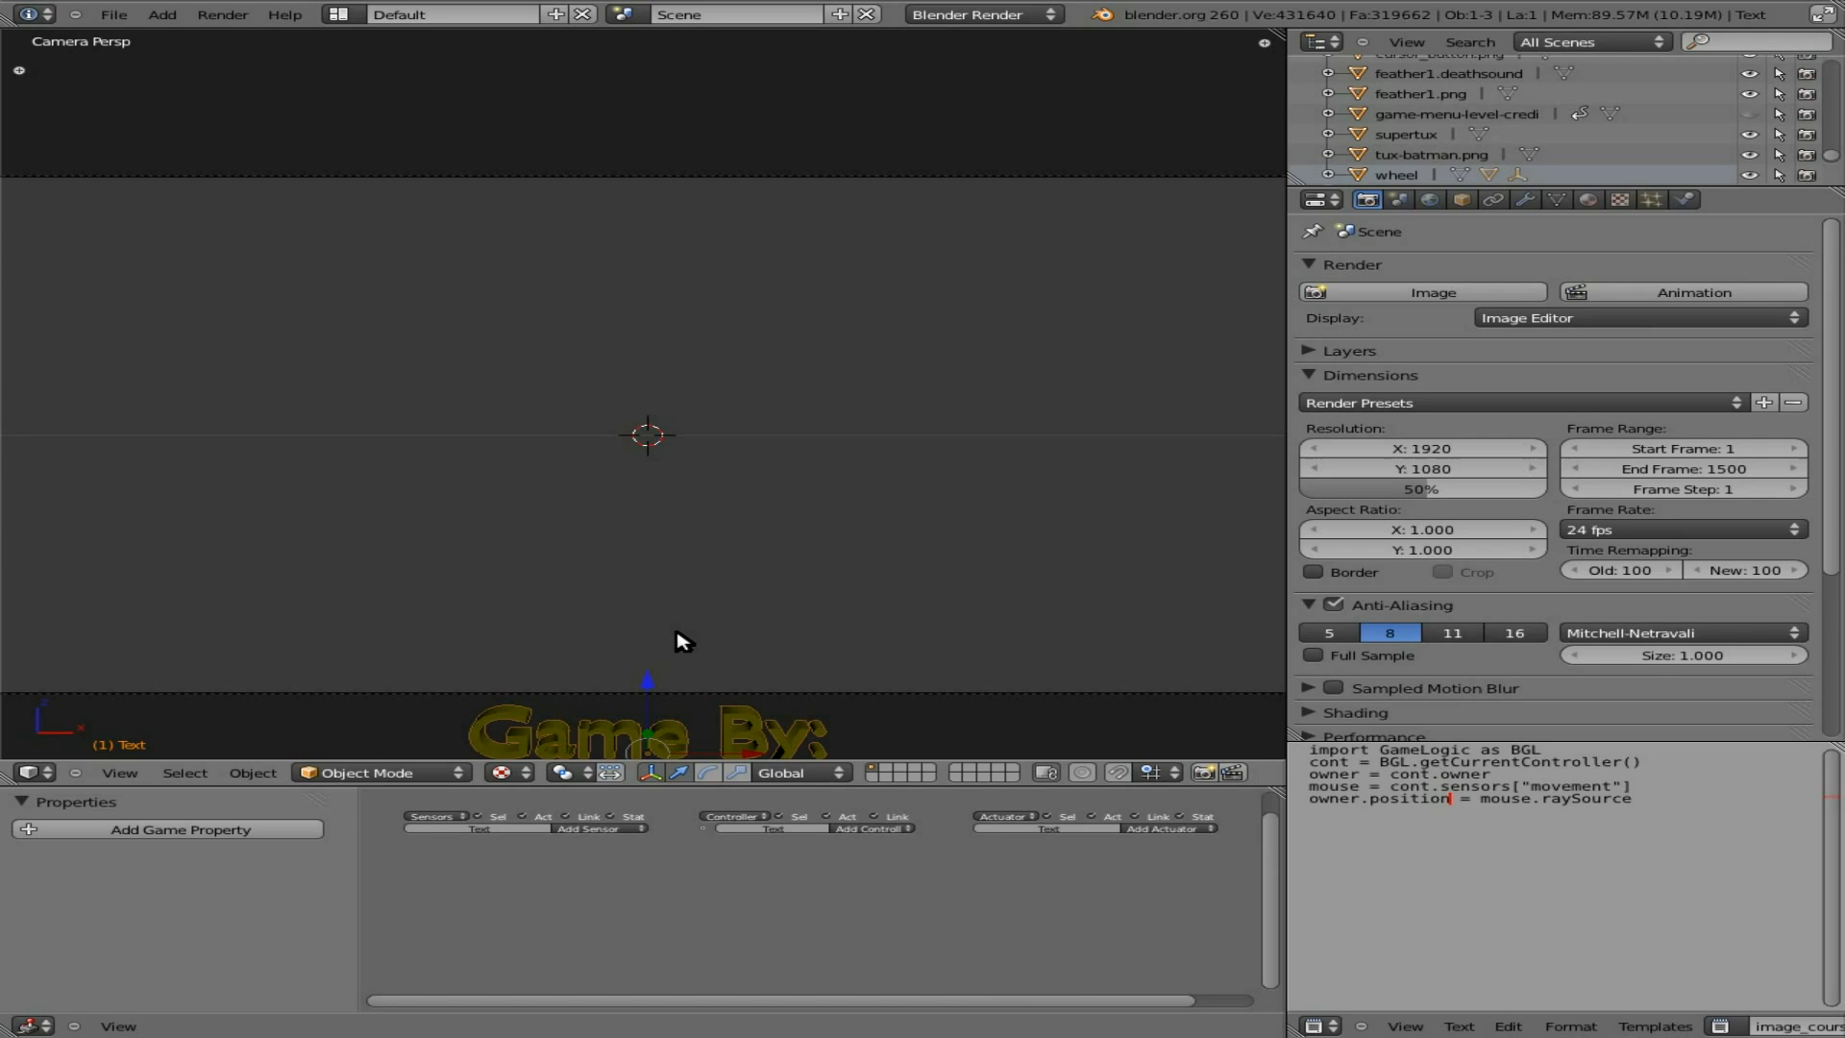
key("shift+Right")
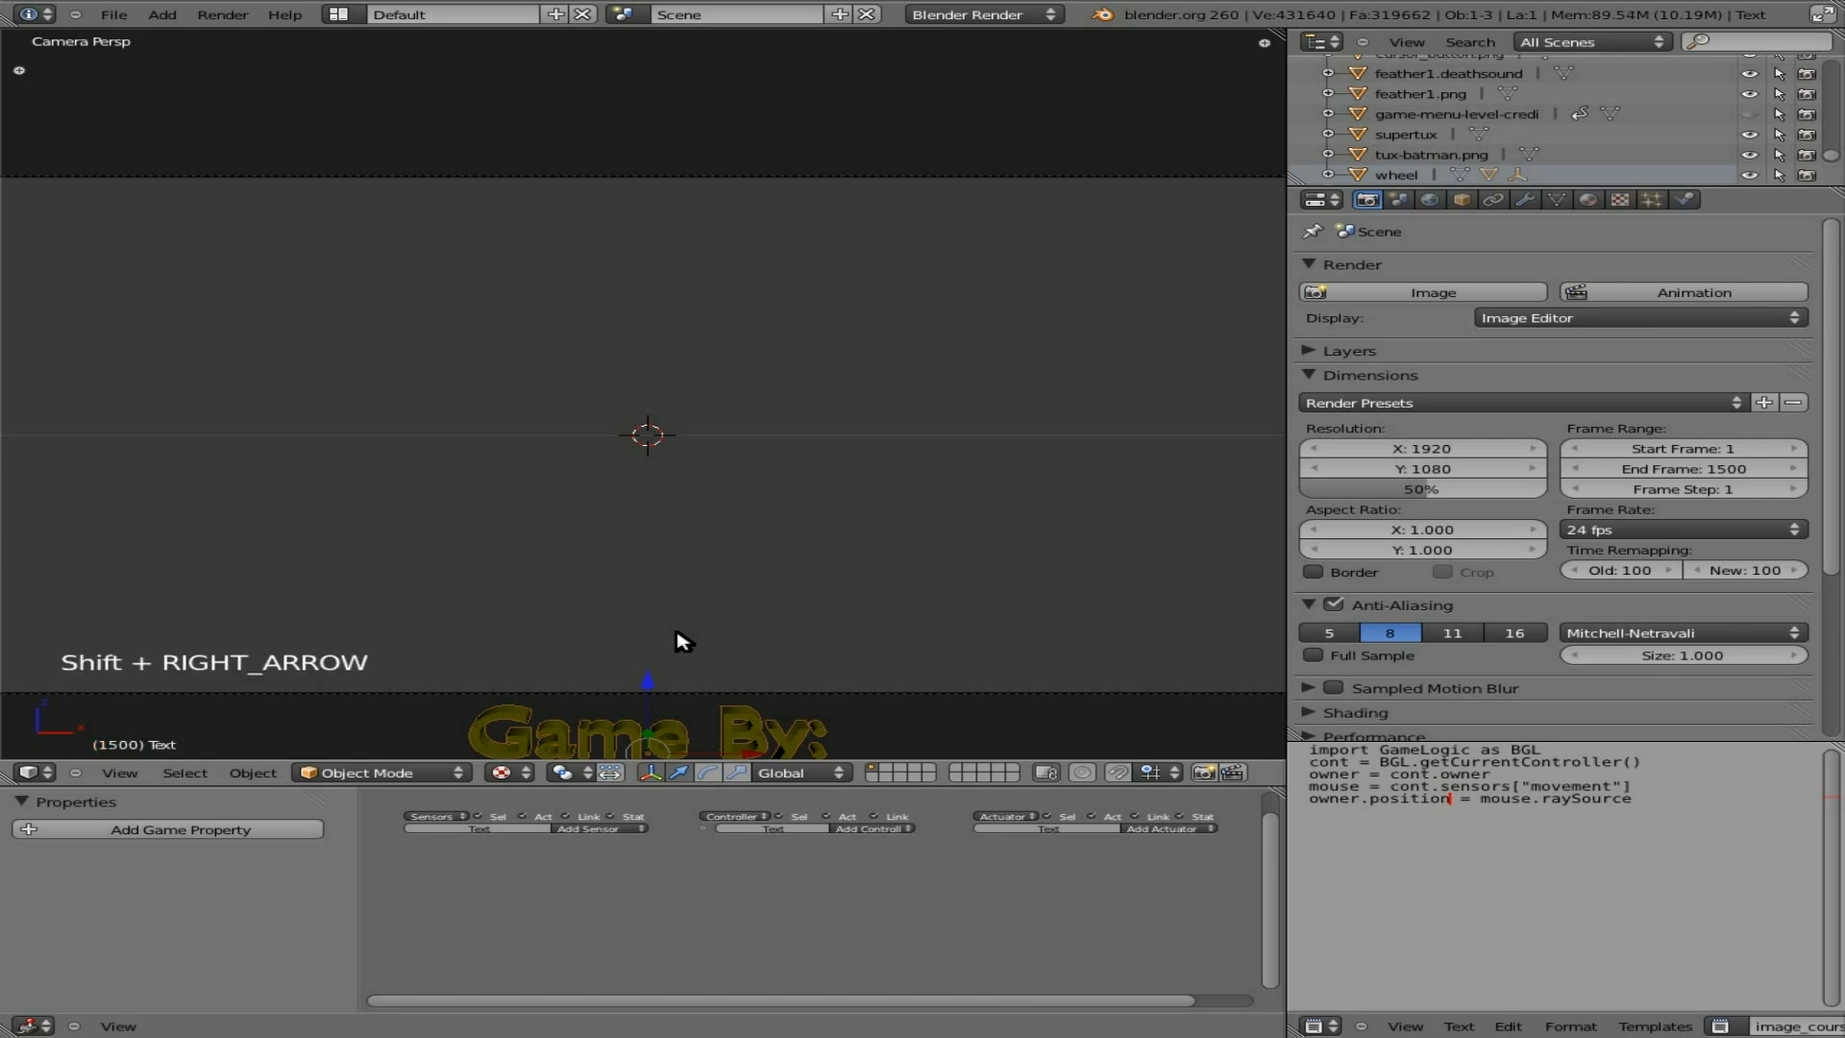
mouse_move(809, 659)
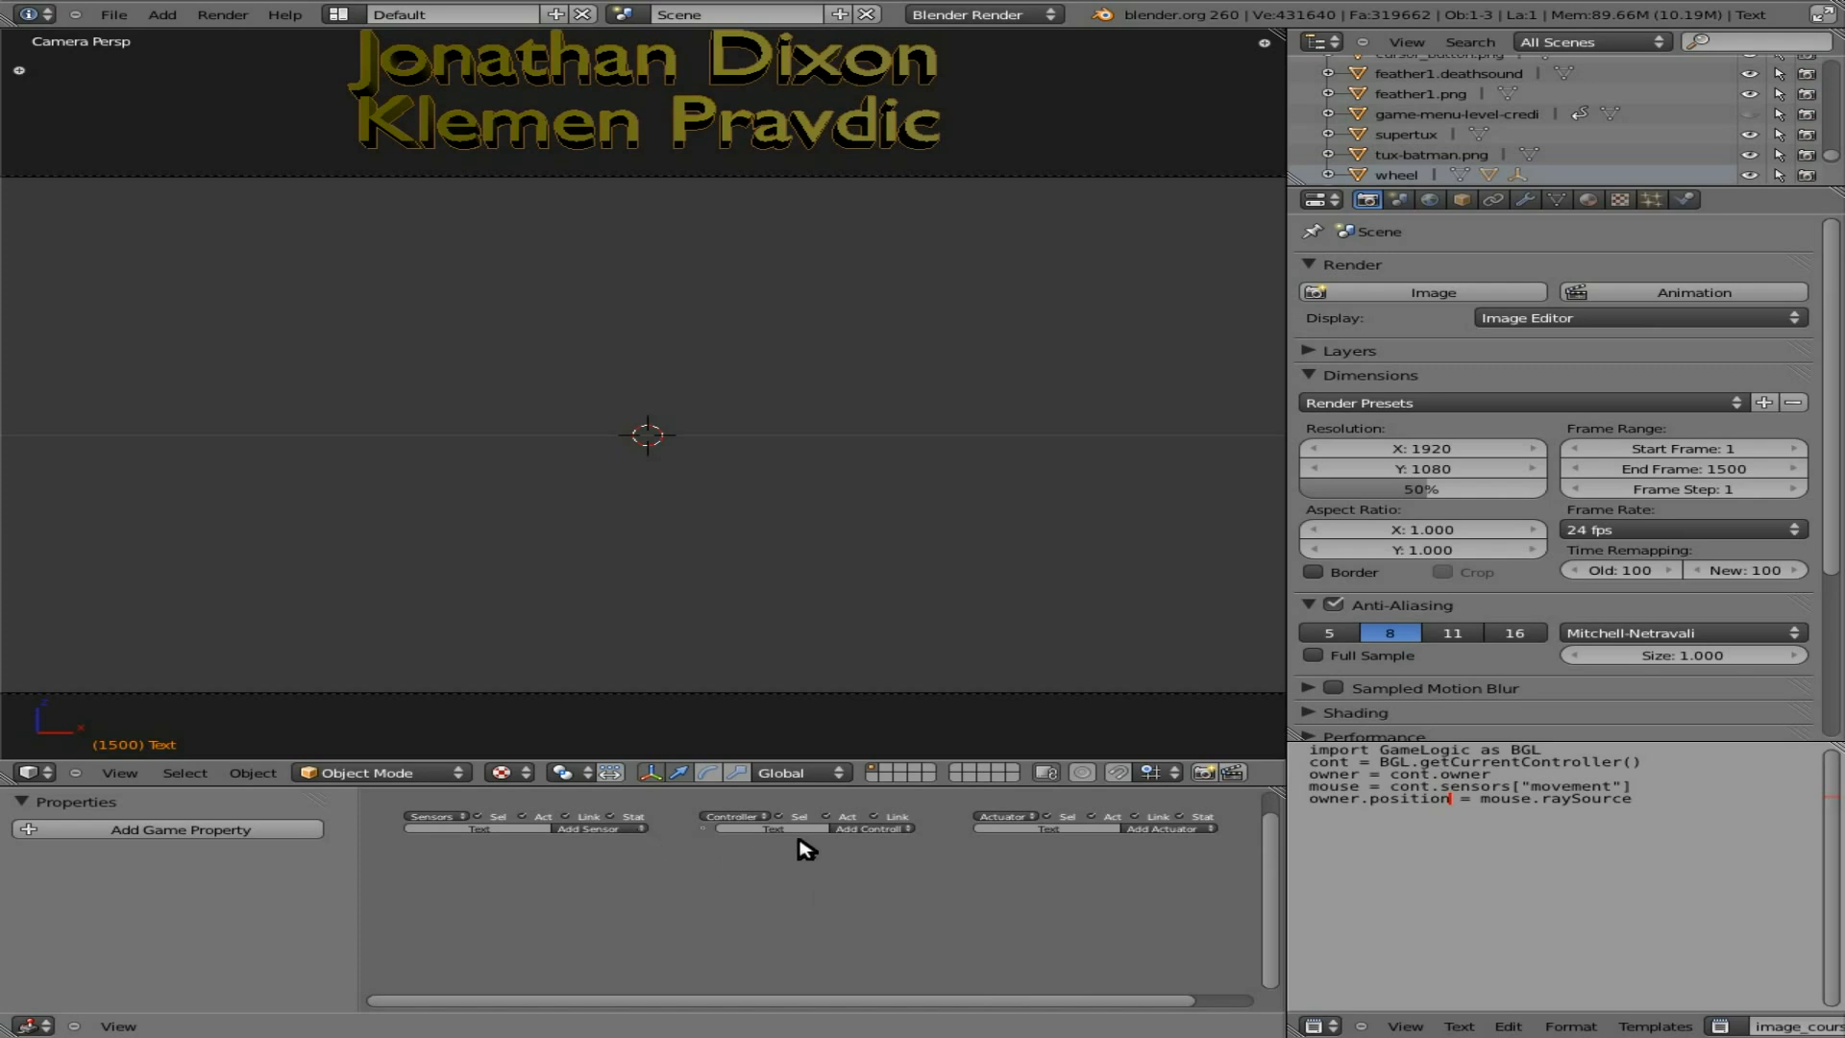
mouse_move(820, 921)
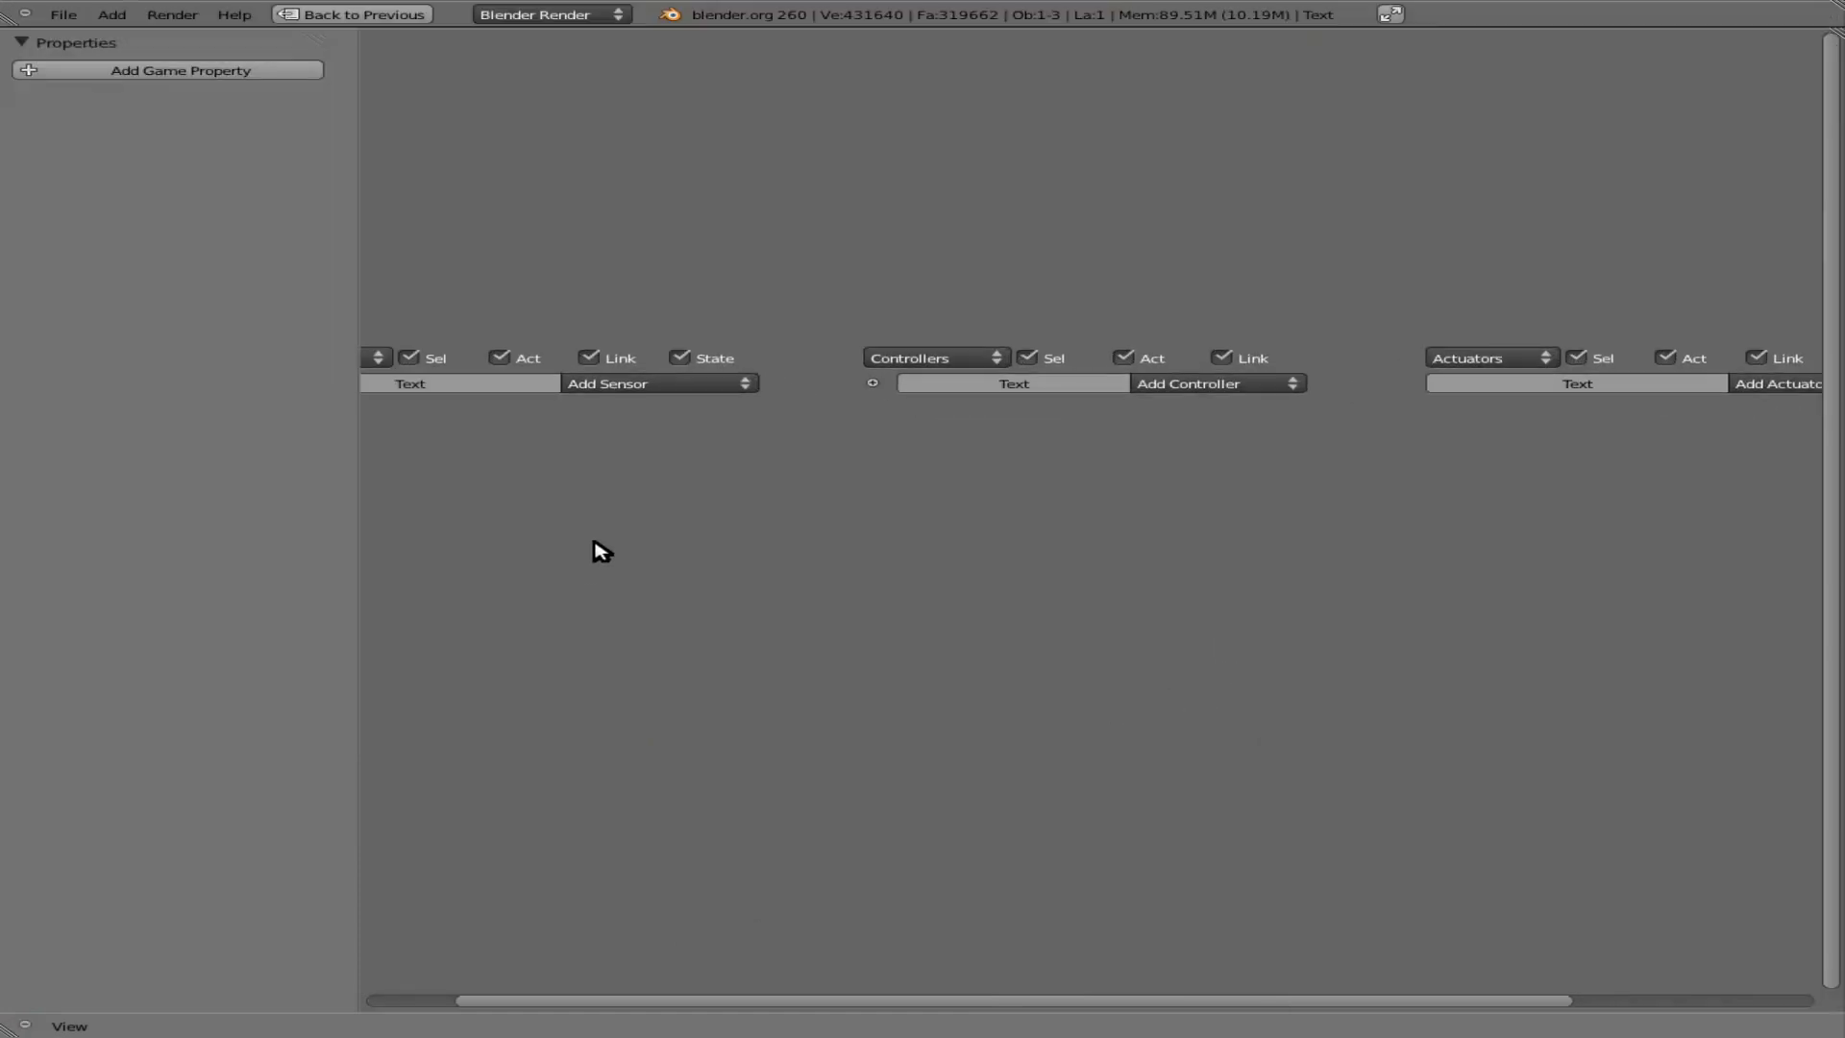
Step: Add an Always sensor and an Action actuator to the Text object's logic
left_click(657, 382)
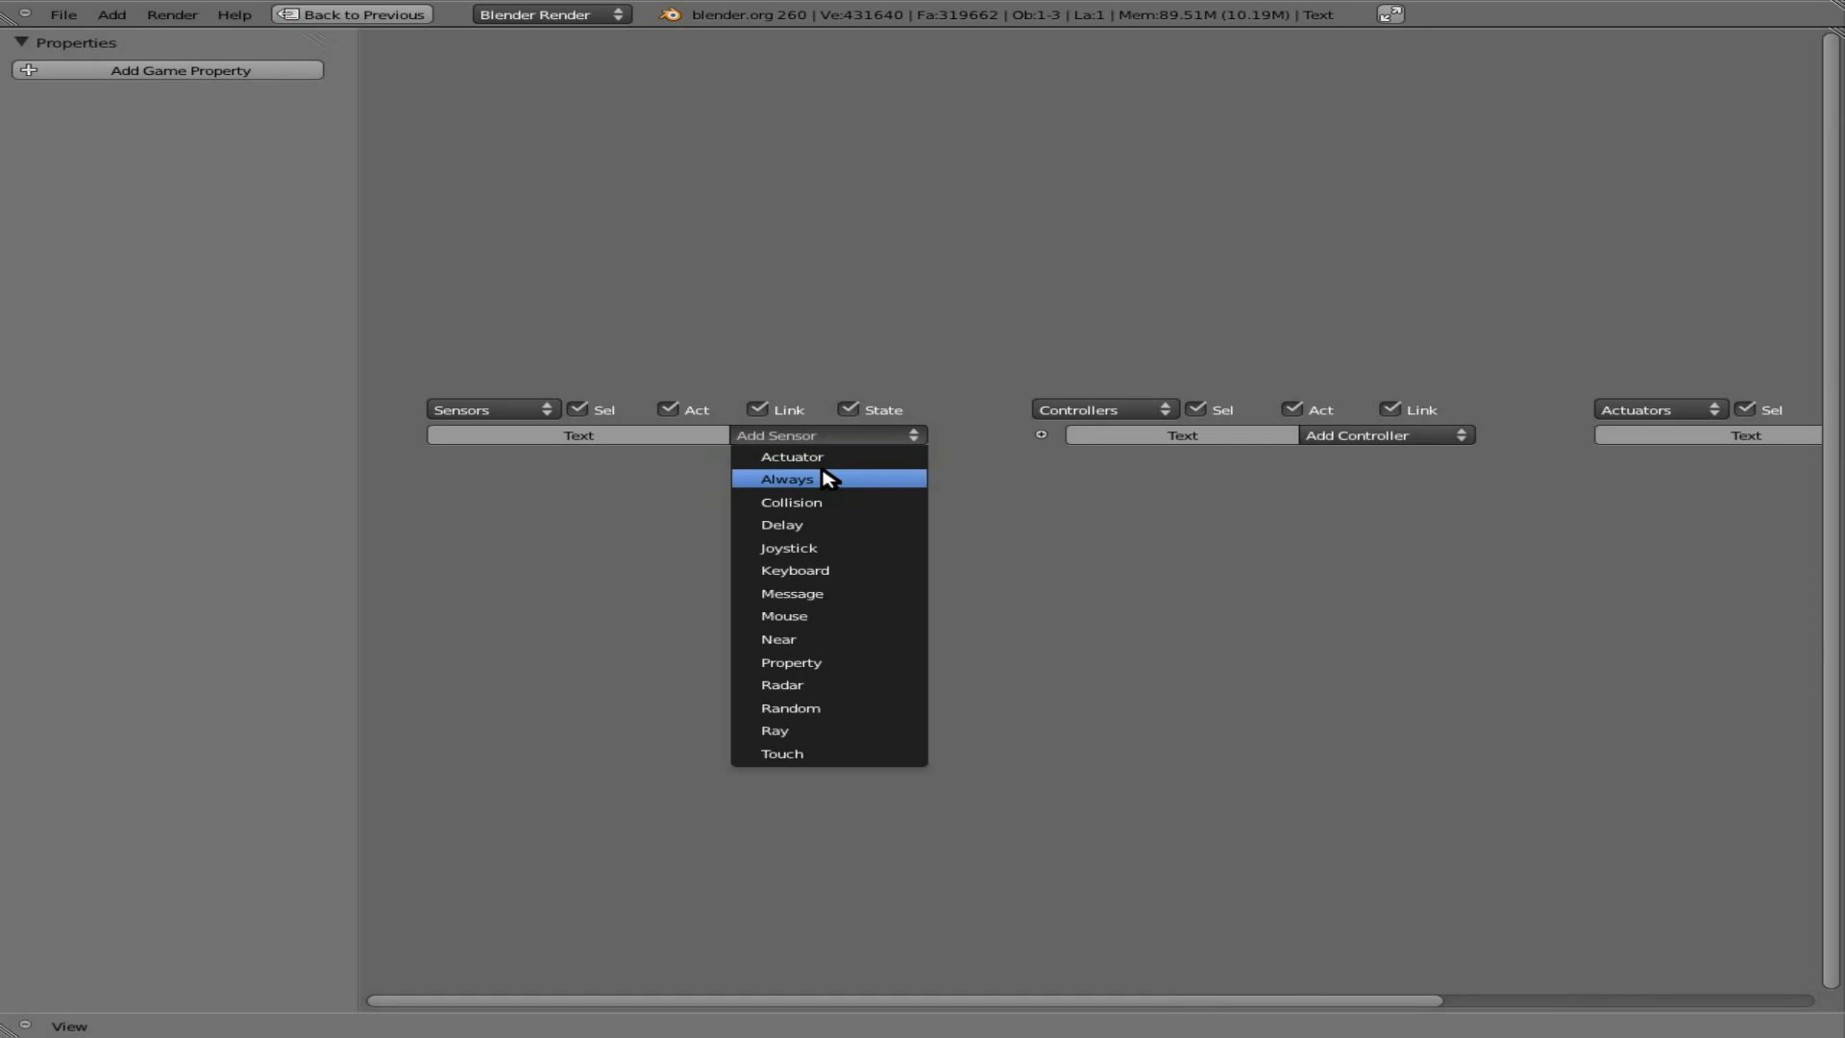
left_click(786, 478)
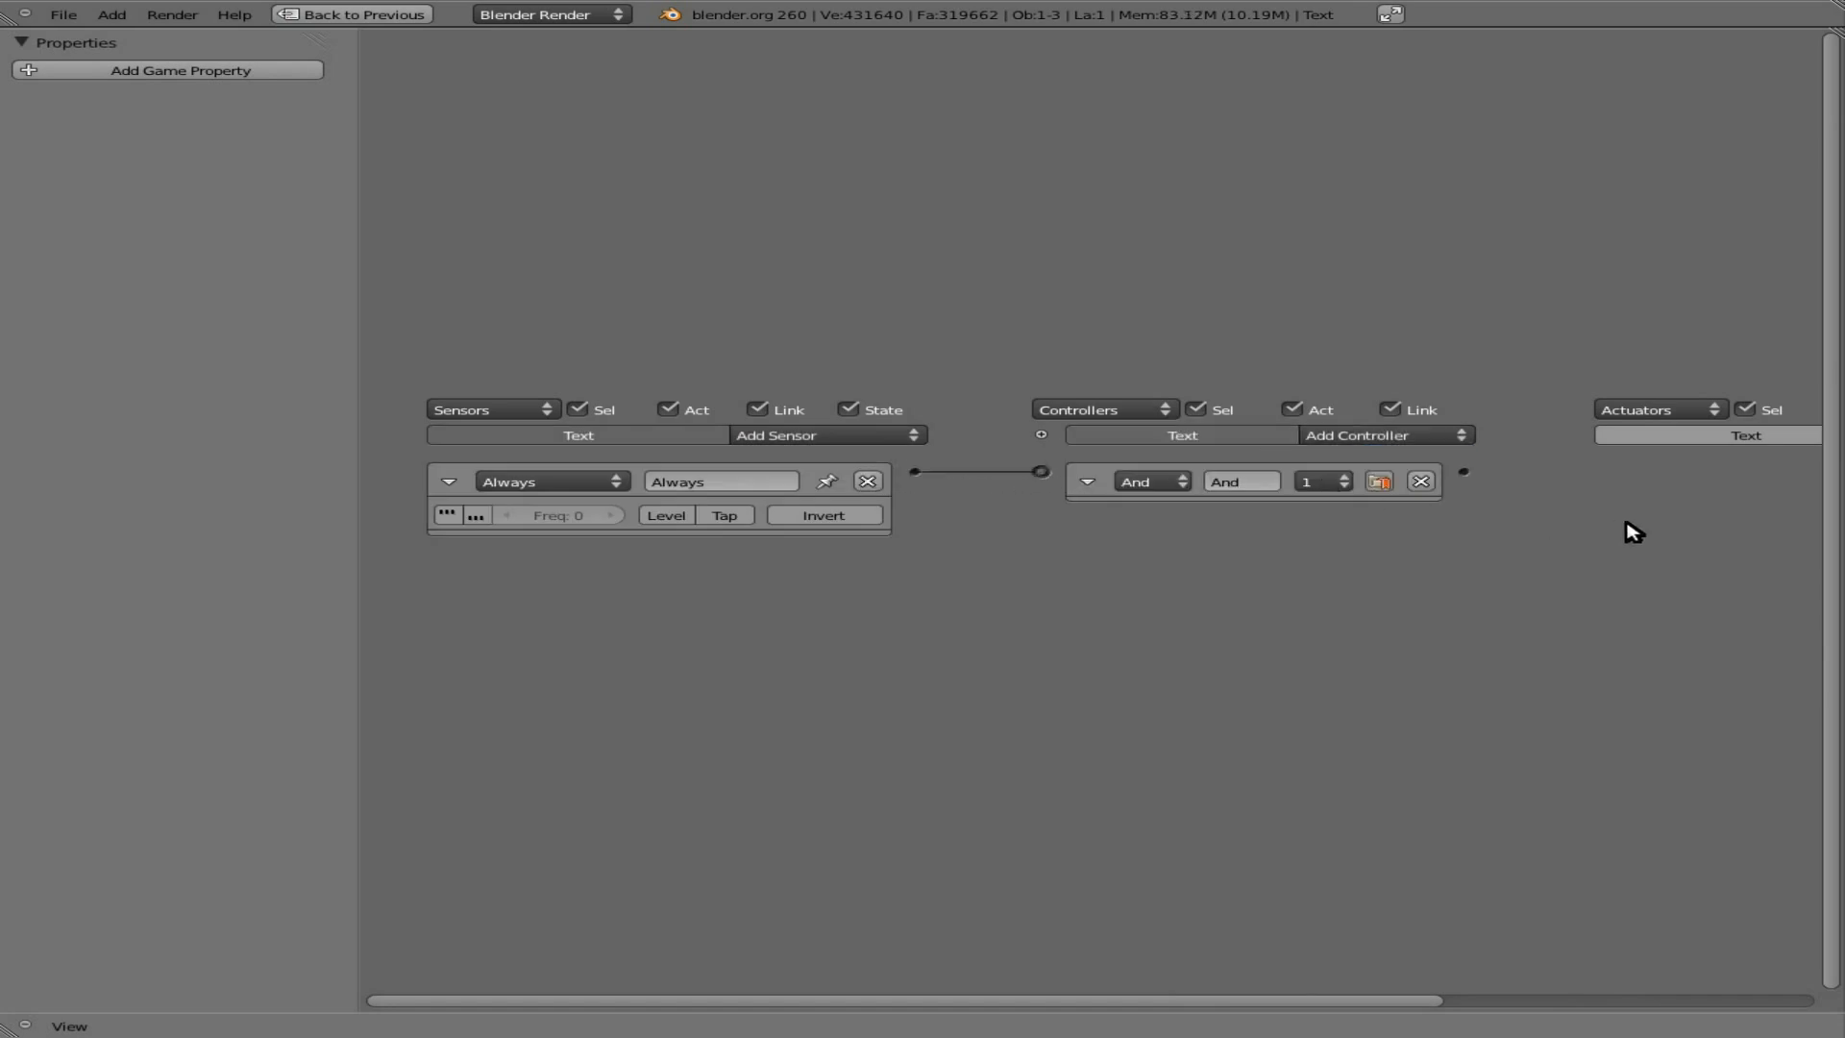
left_click(1440, 443)
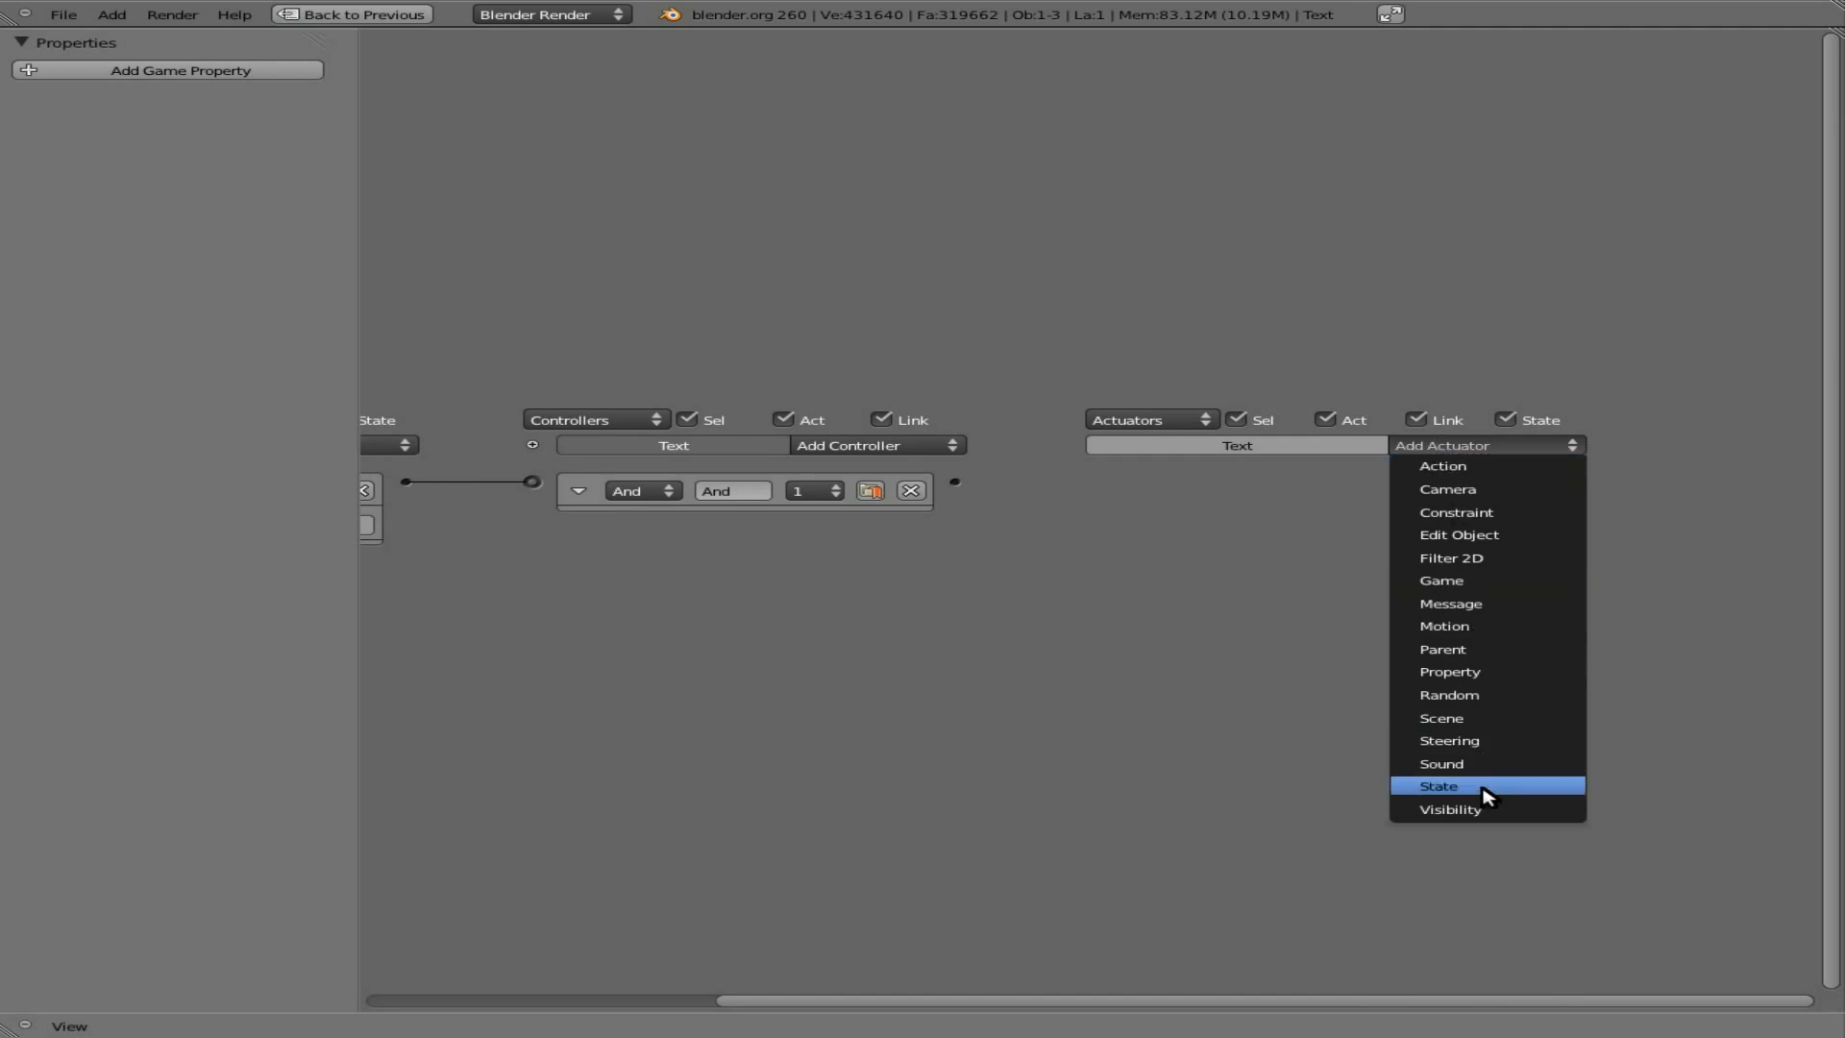
mouse_move(1491, 624)
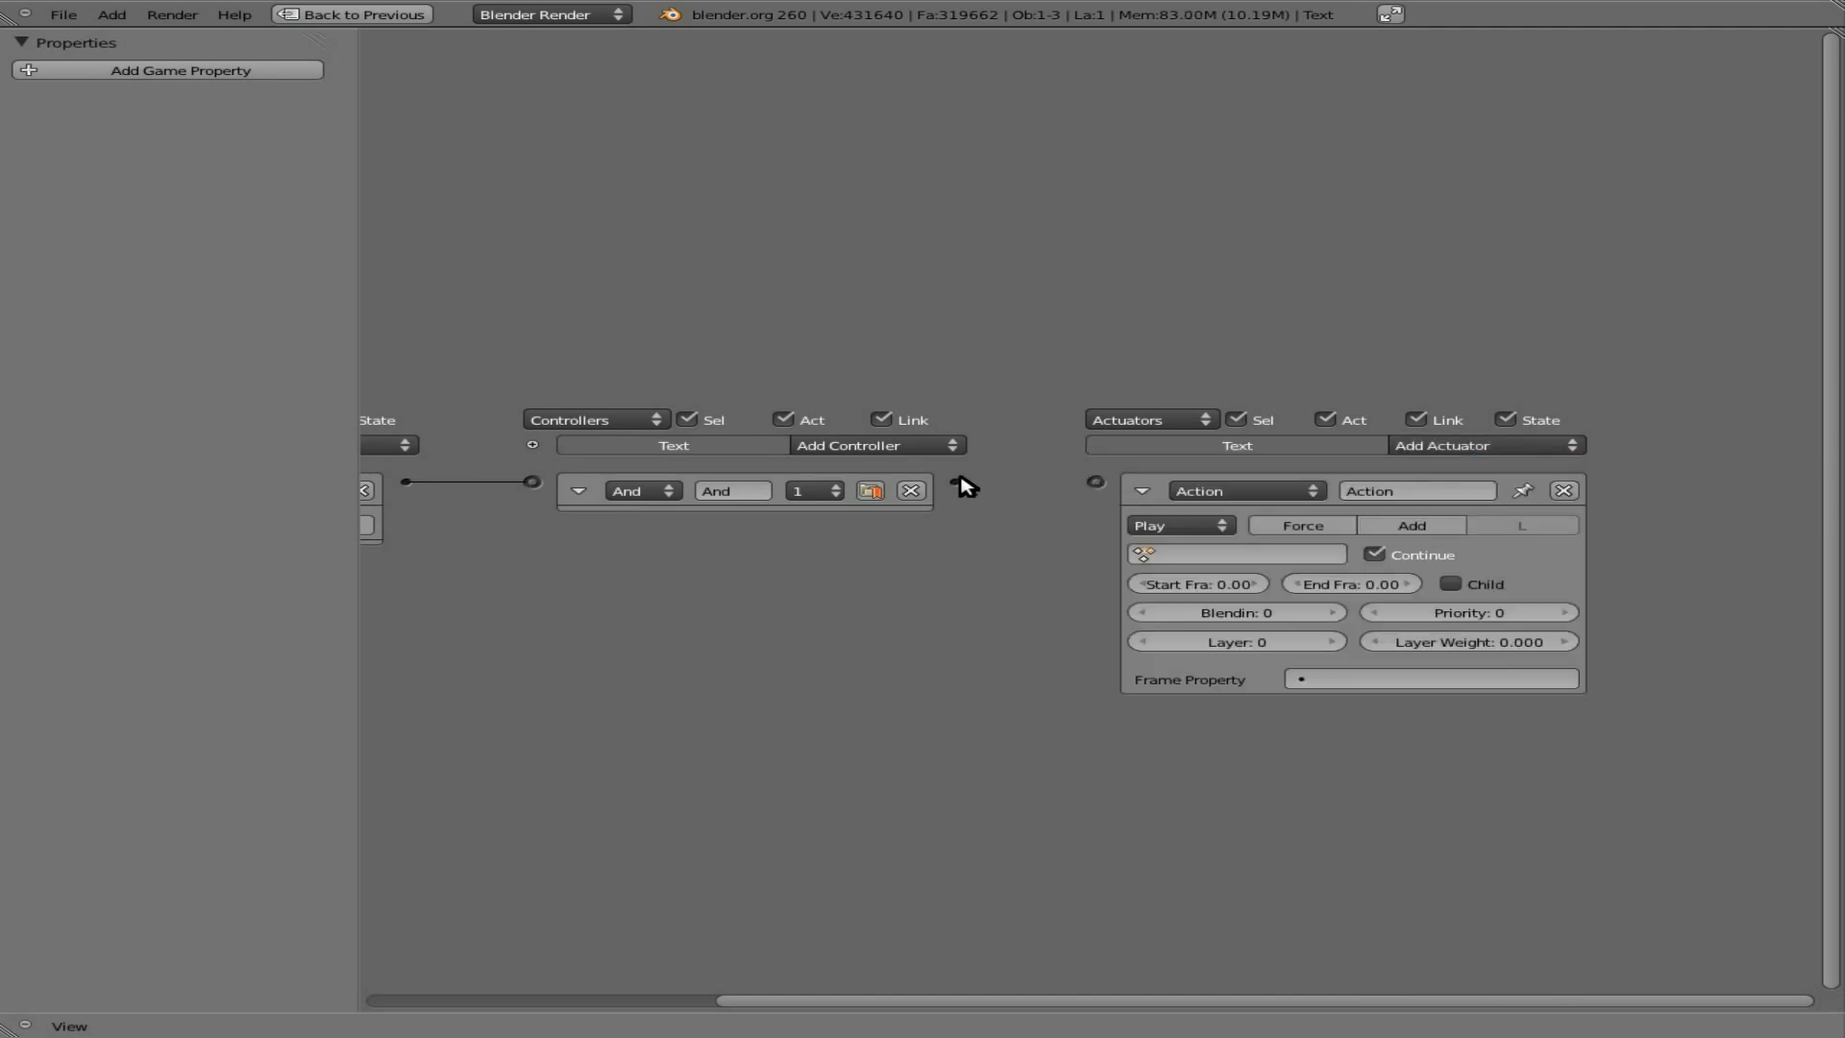
Step: Set the Action actuator's play mode to Loop End and edit its end frame
left_click(1179, 525)
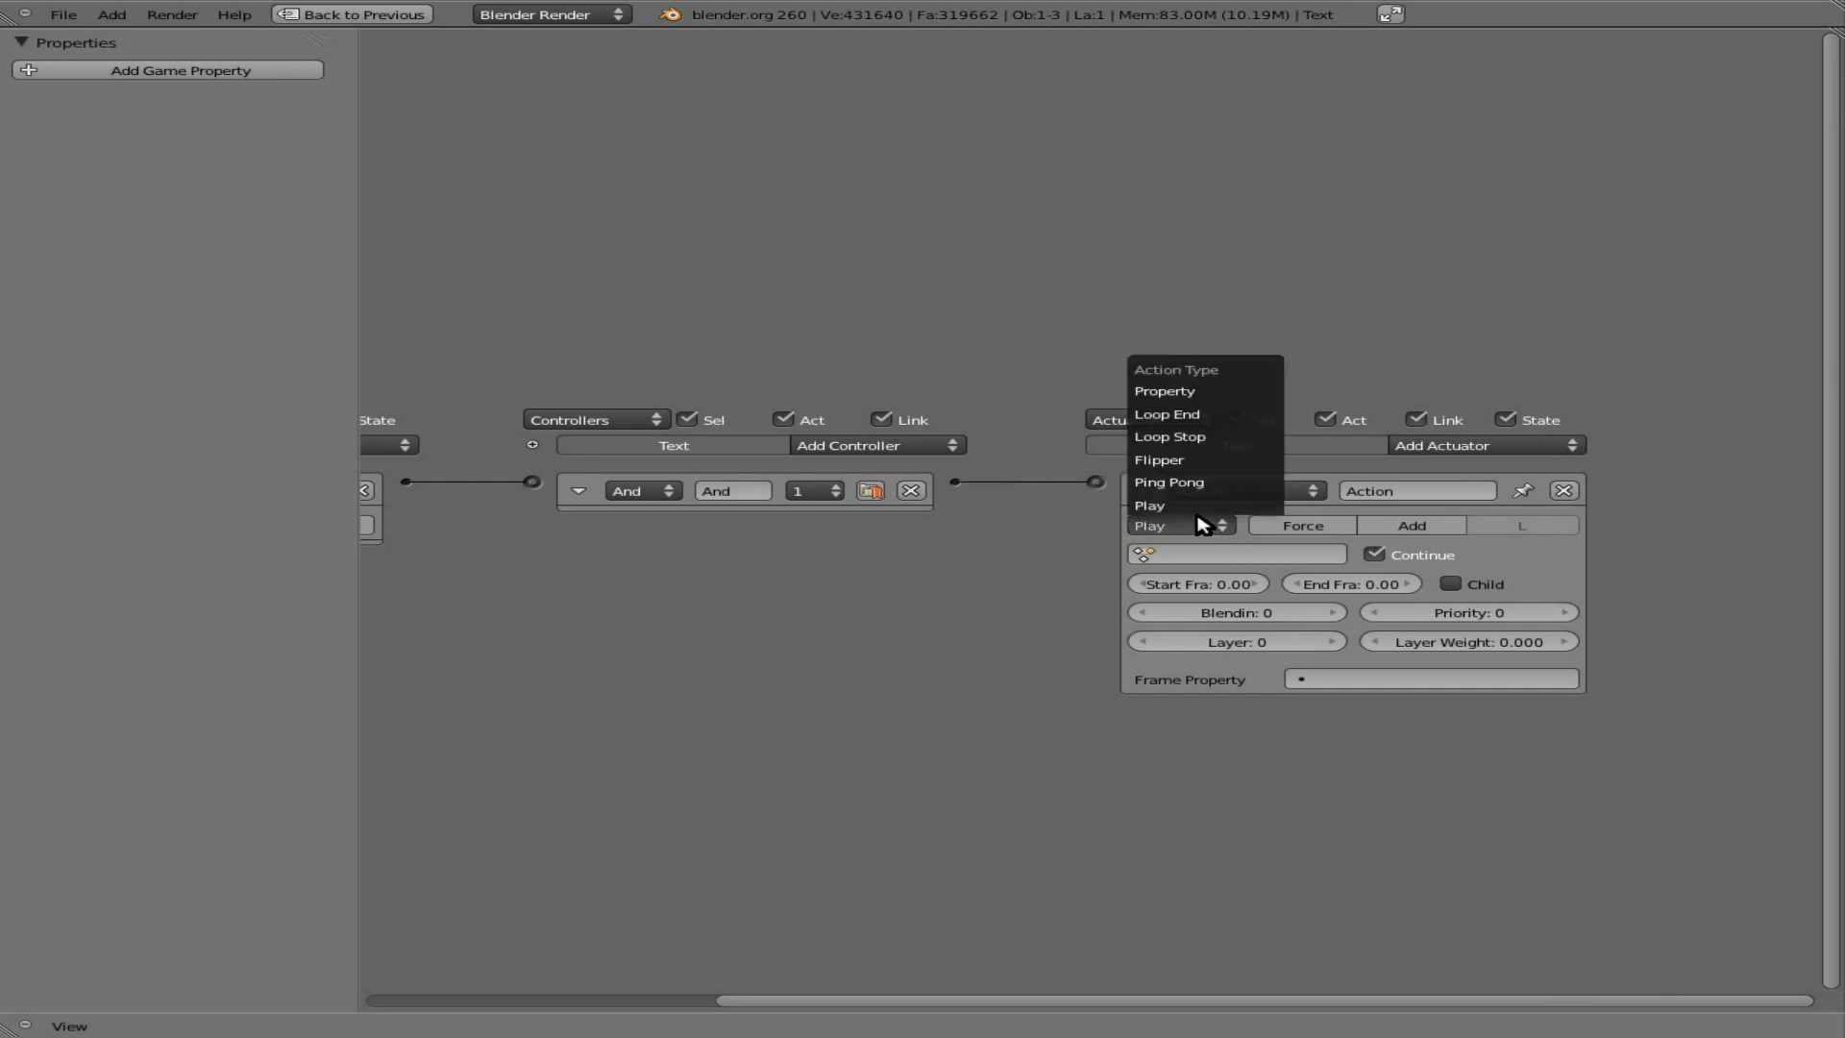
left_click(1166, 415)
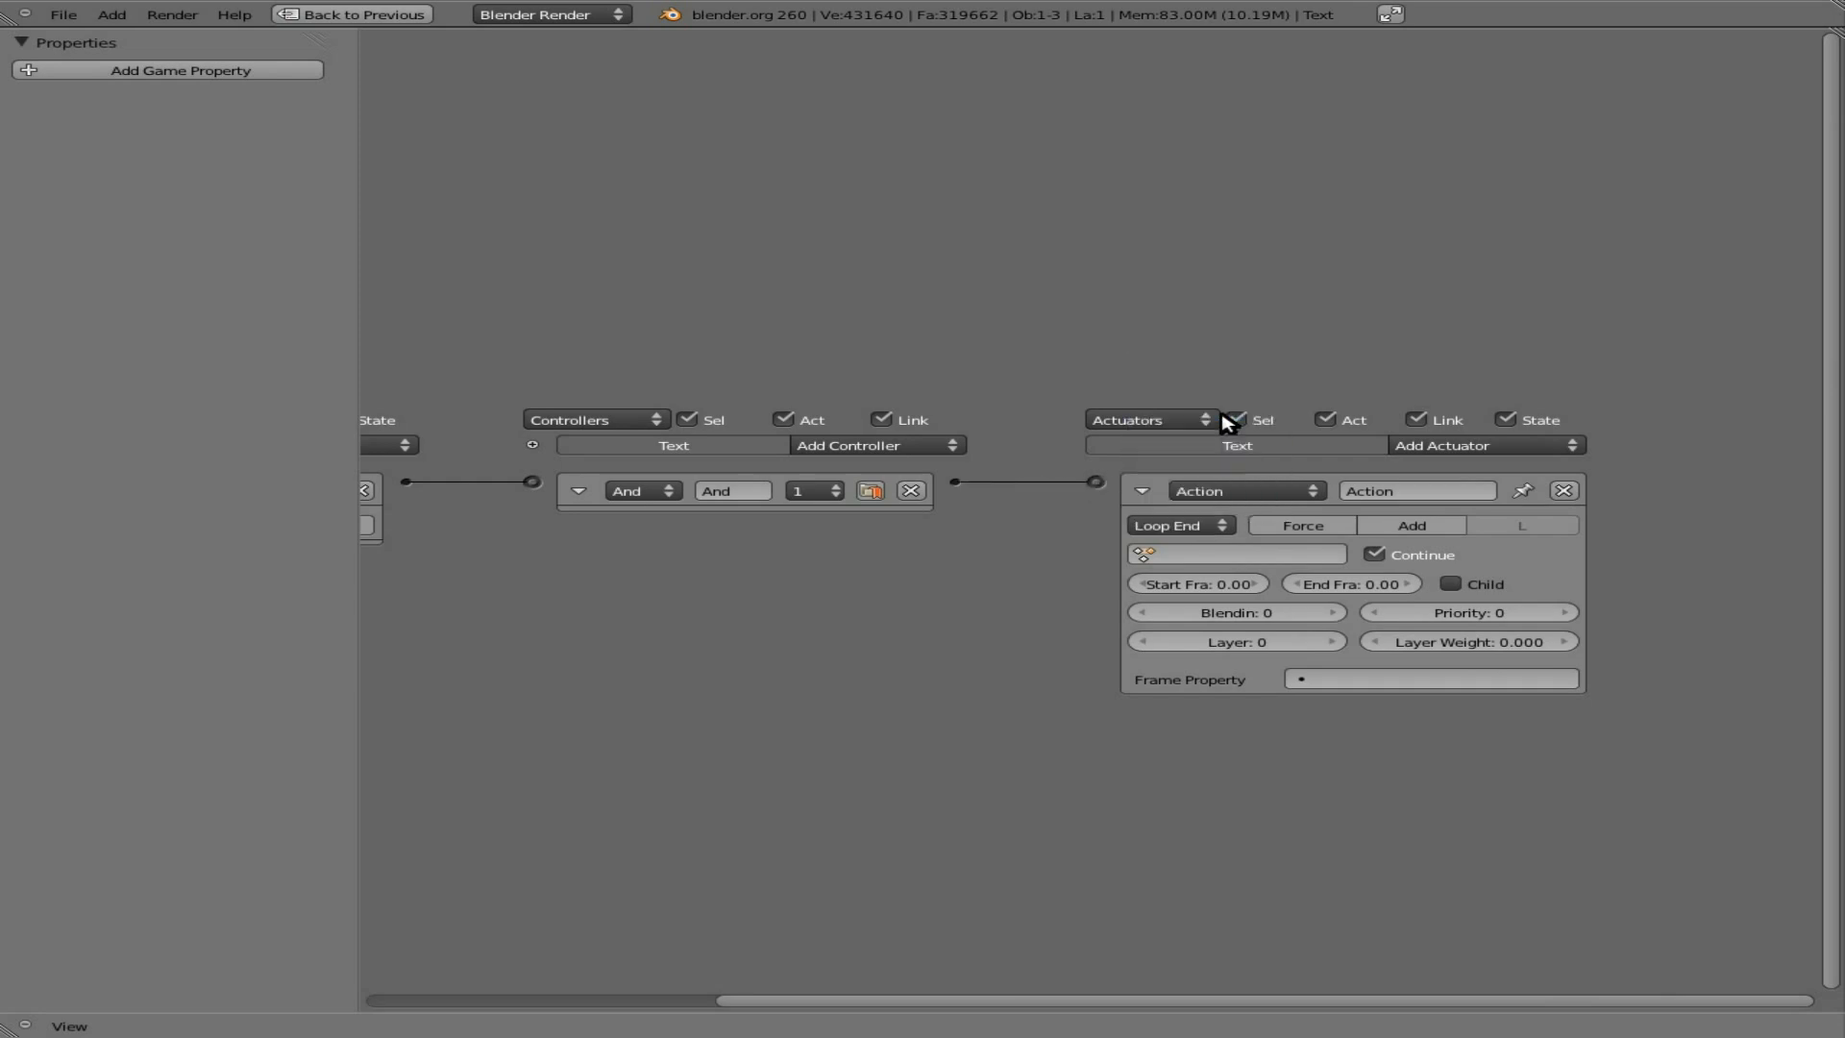
mouse_move(1351, 584)
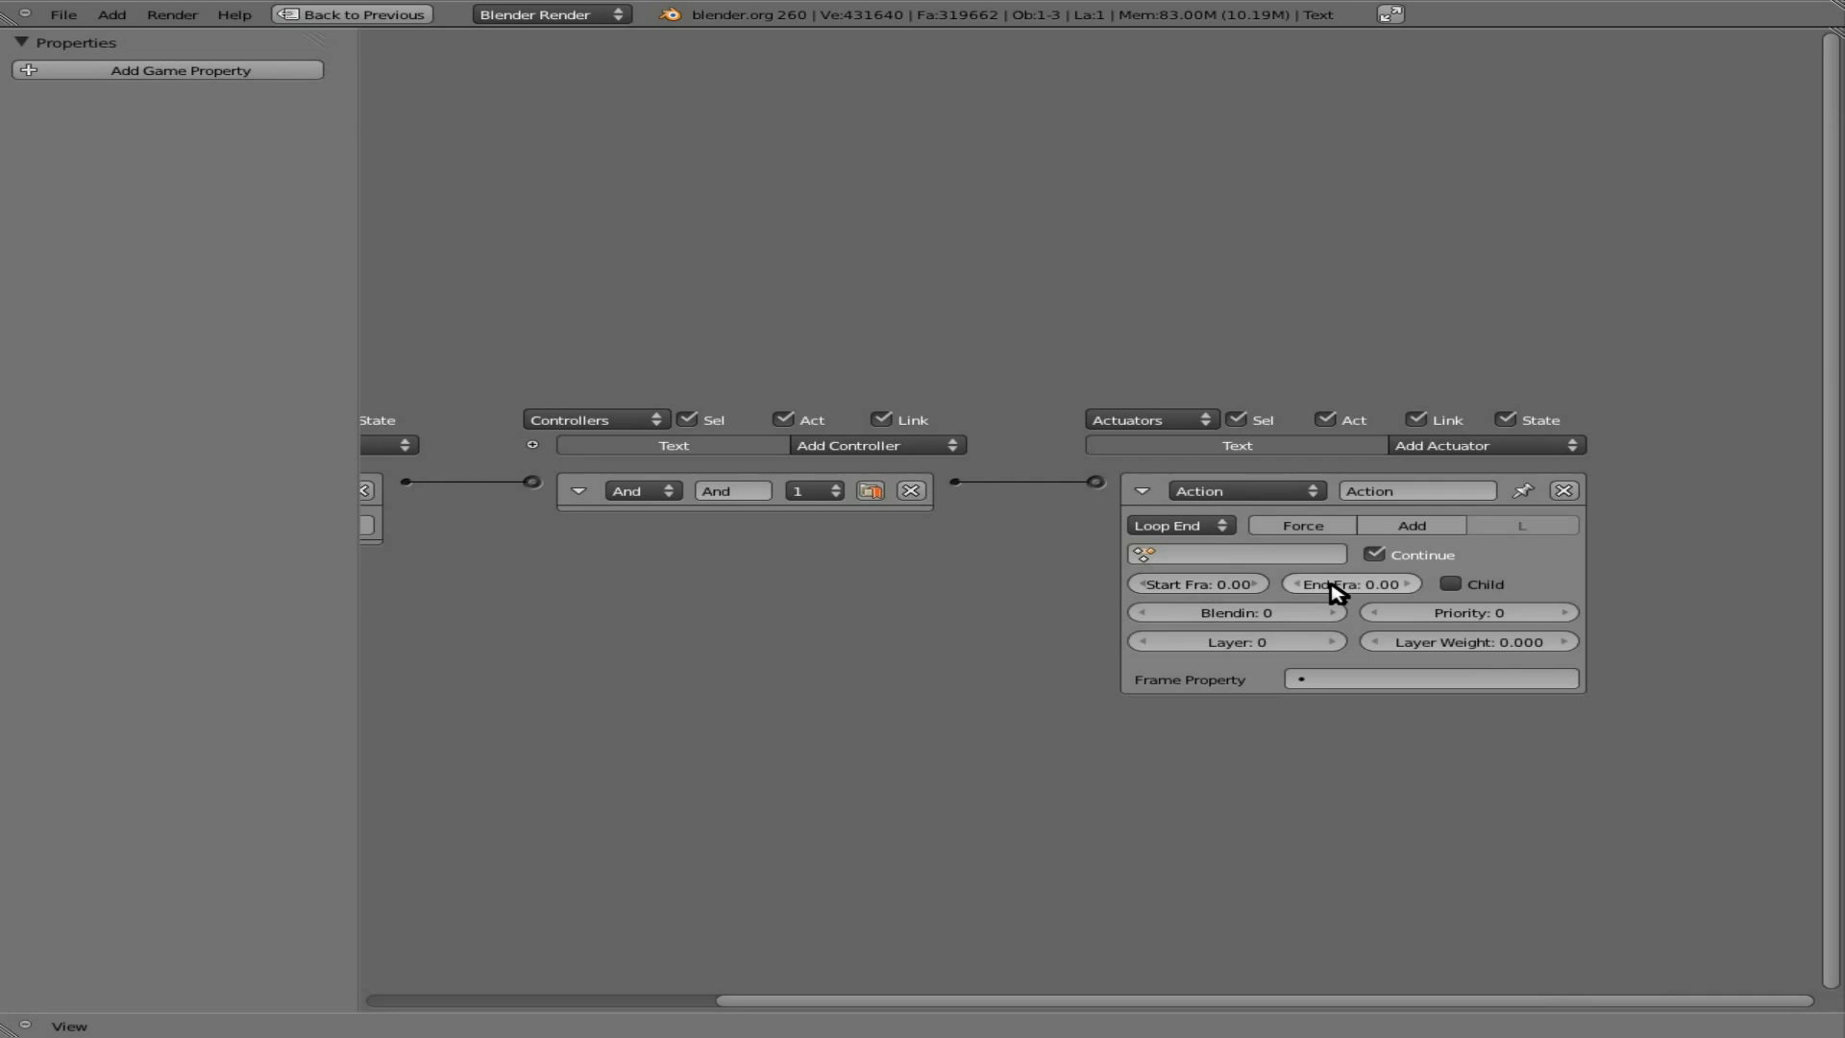
left_click(1351, 585)
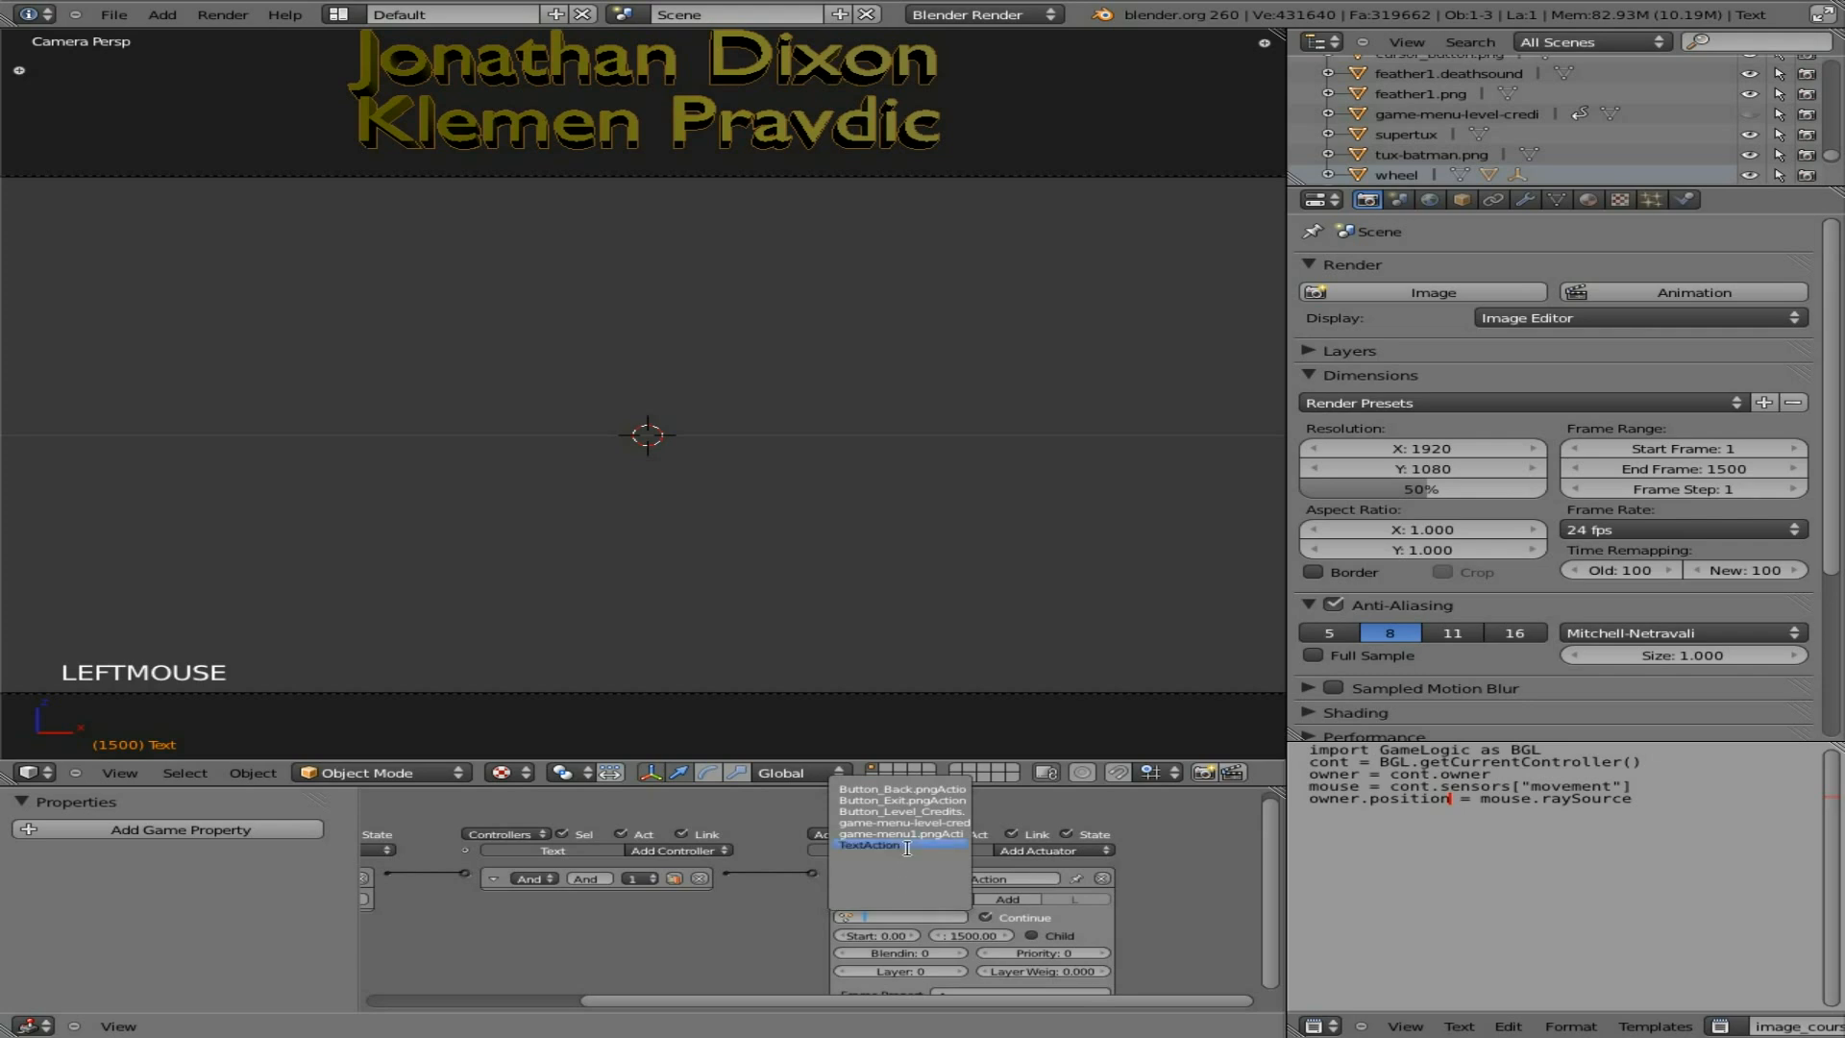
Step: Assign TextAction to the Loop End actuator so it plays frames 0 to 1500
left_click(868, 845)
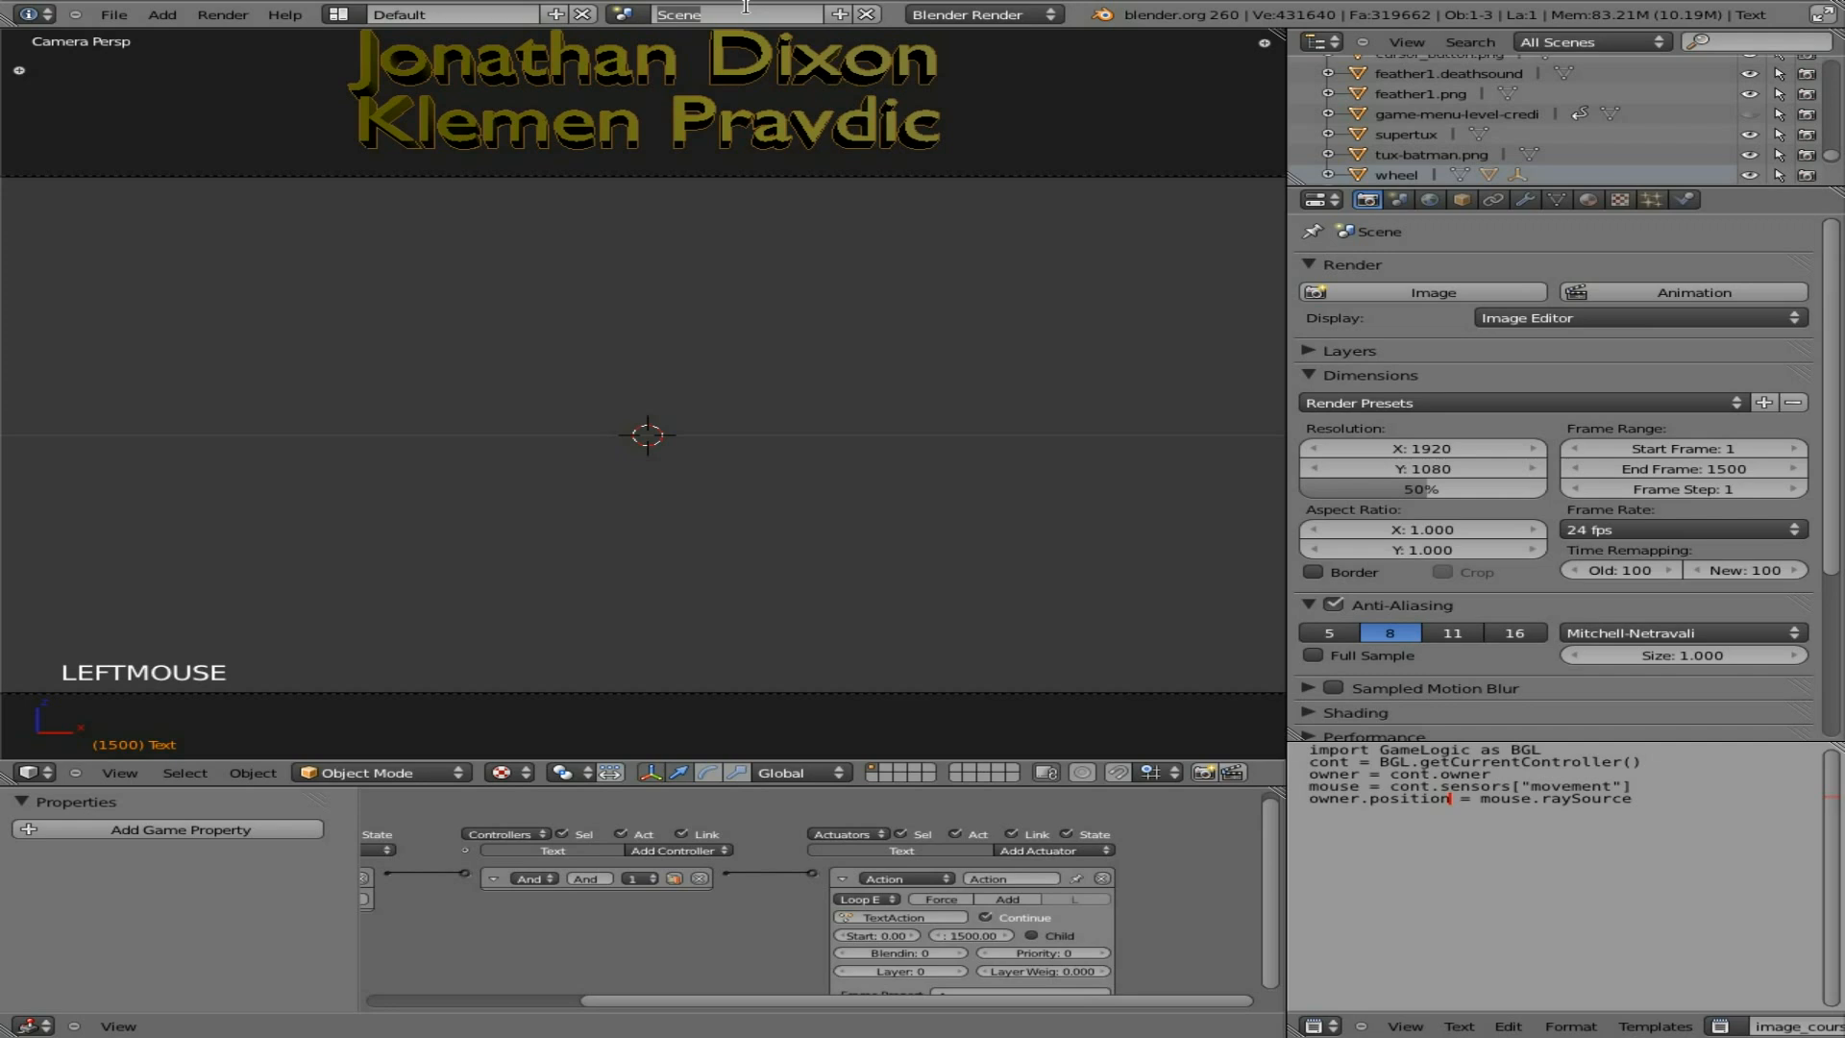
Step: Rename the scene to 'Game Credits' and go to the File menu to save
type("Game Credits")
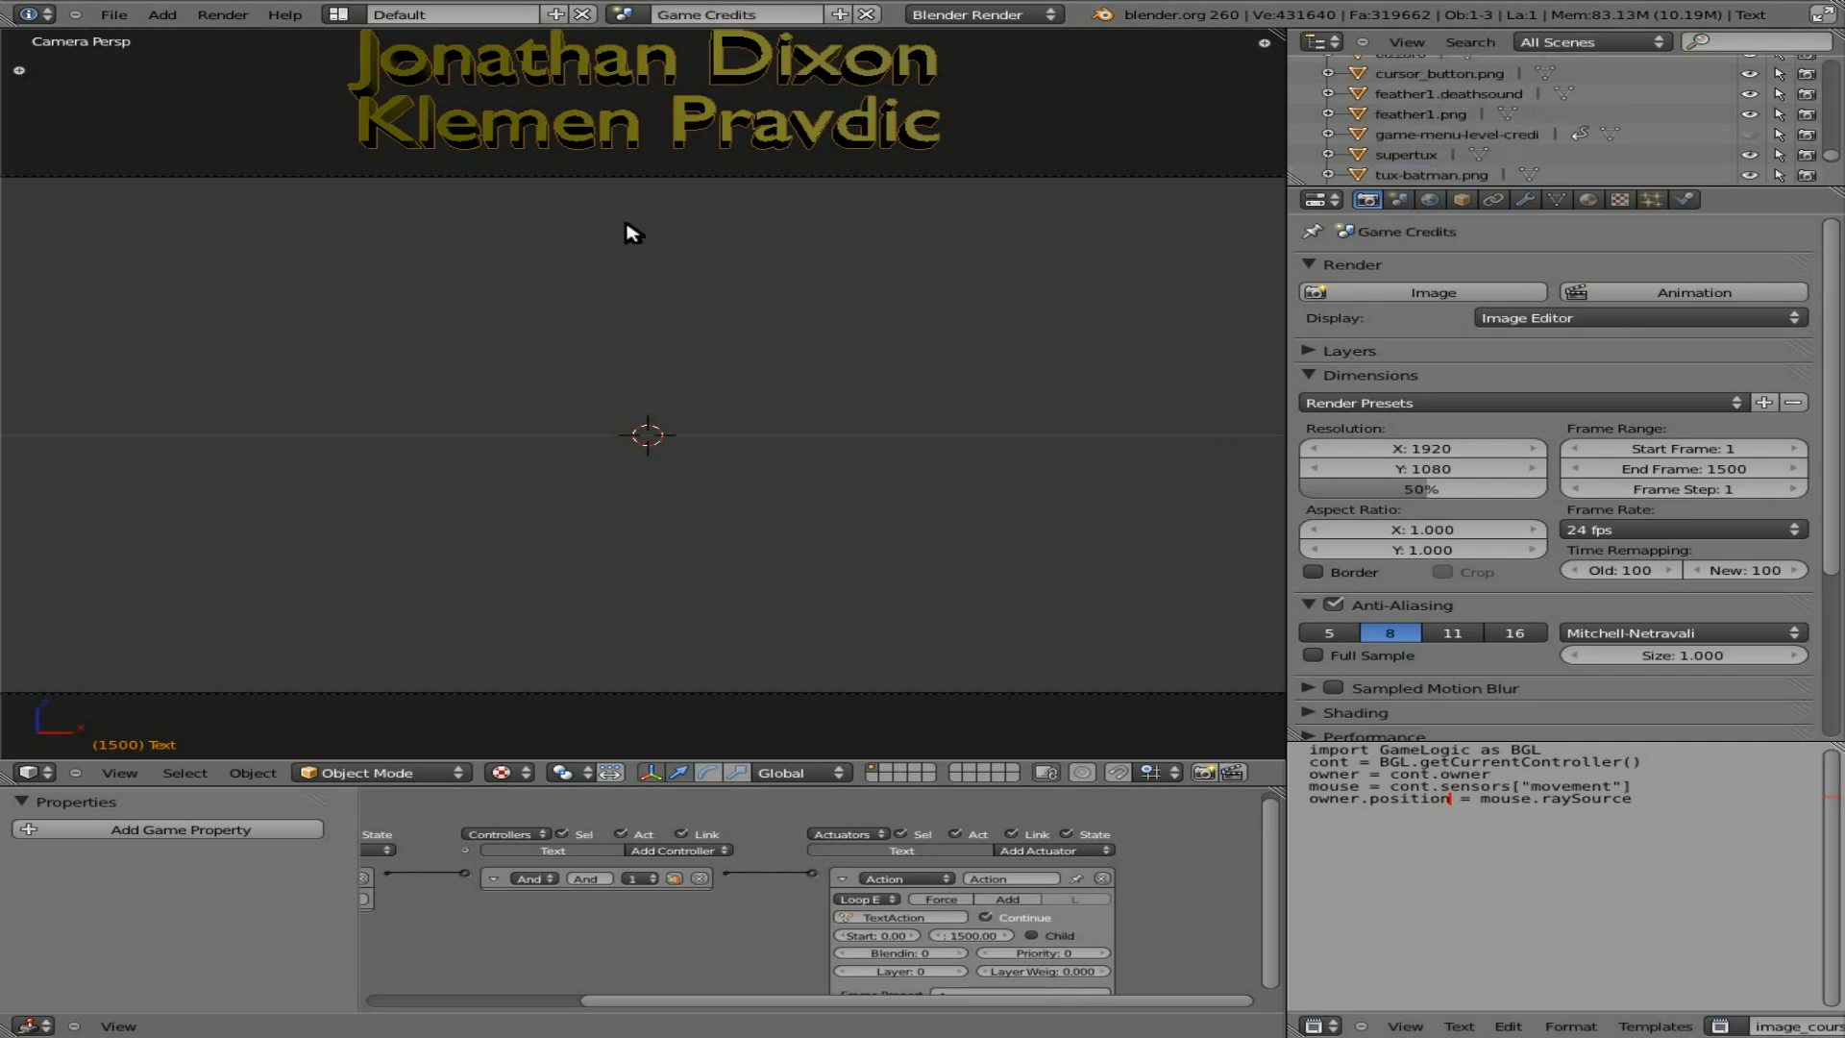
left_click(113, 13)
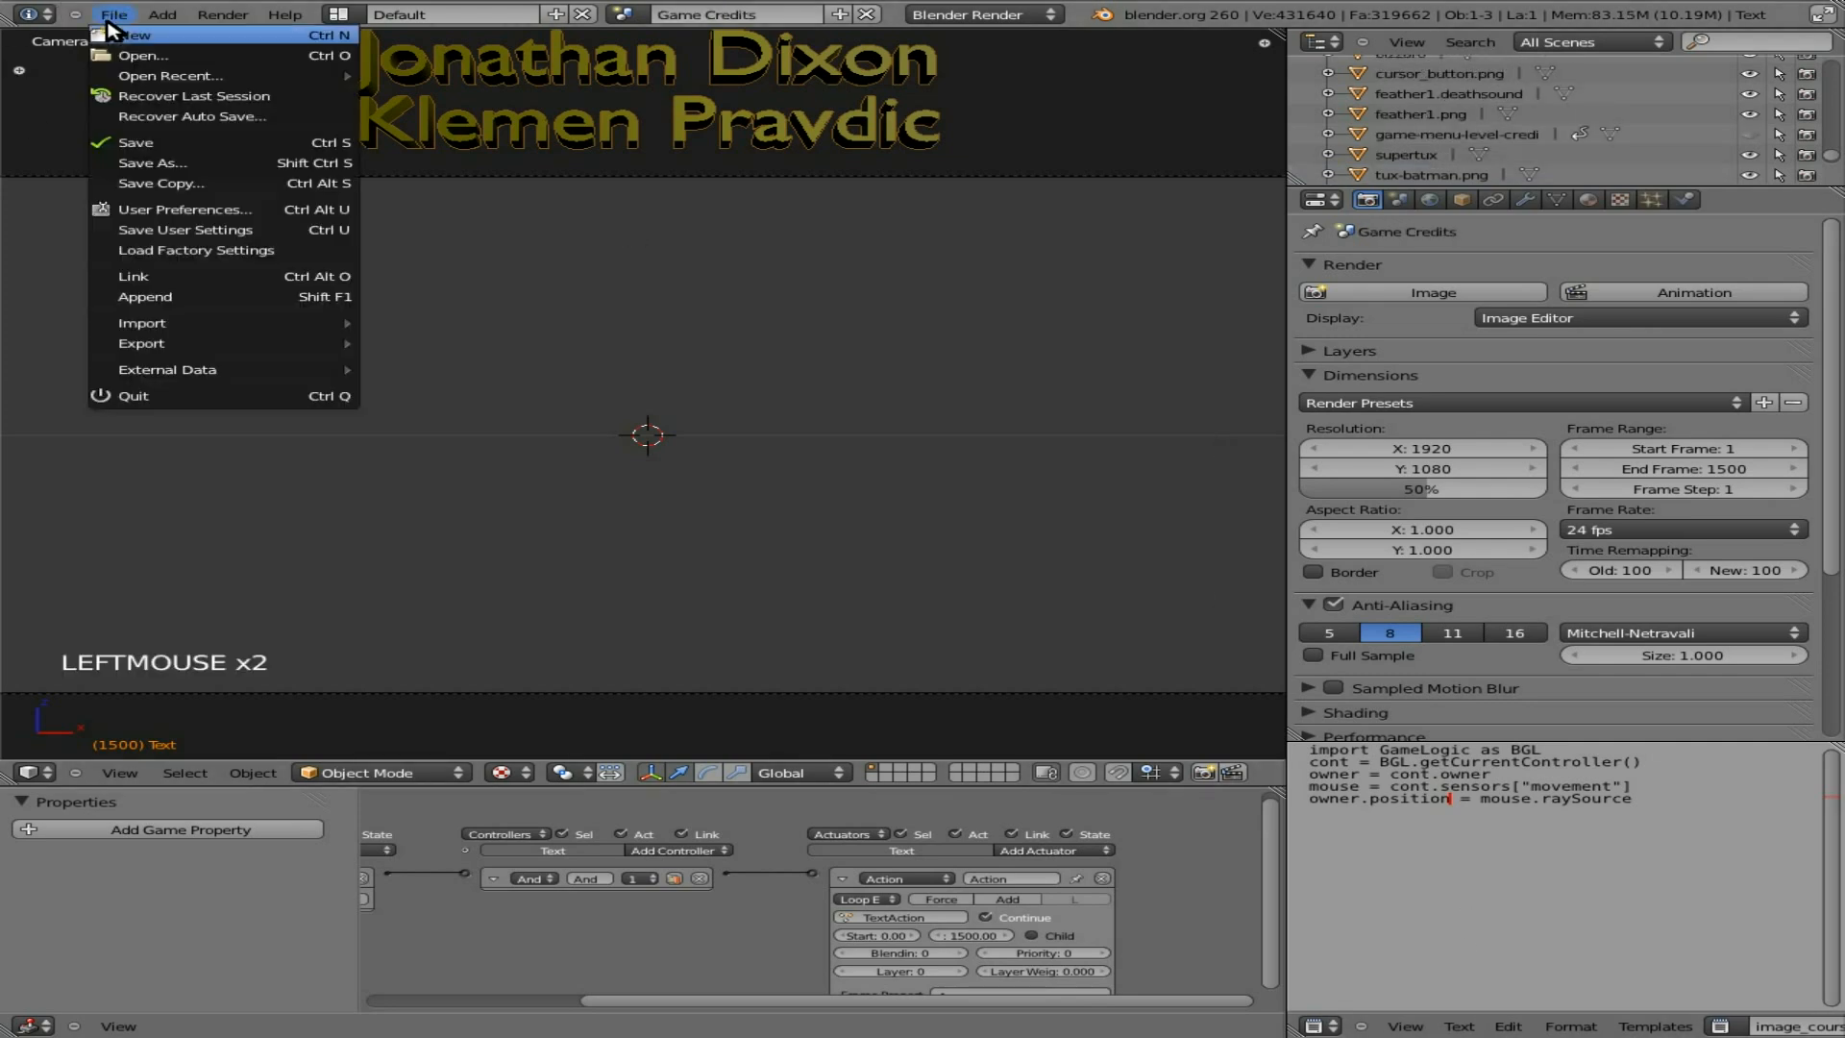